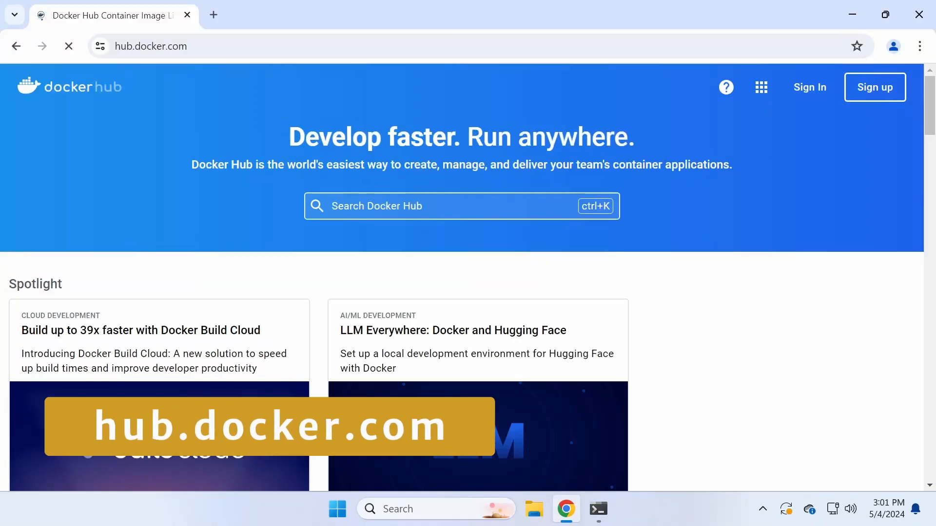
# Search Docker Hub for 'ubuntu' and view the official ubuntu image's quick reference and tags
pyautogui.write('ubuntu')
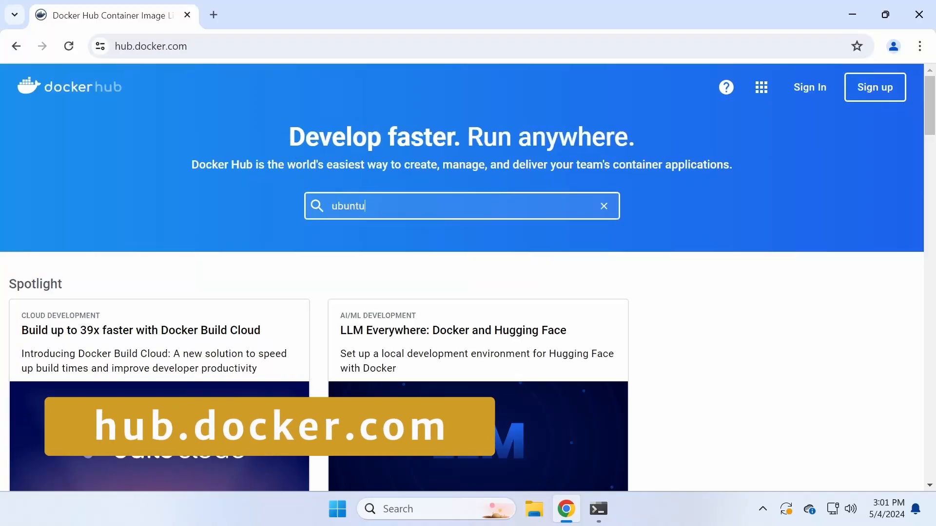
pyautogui.press('Enter')
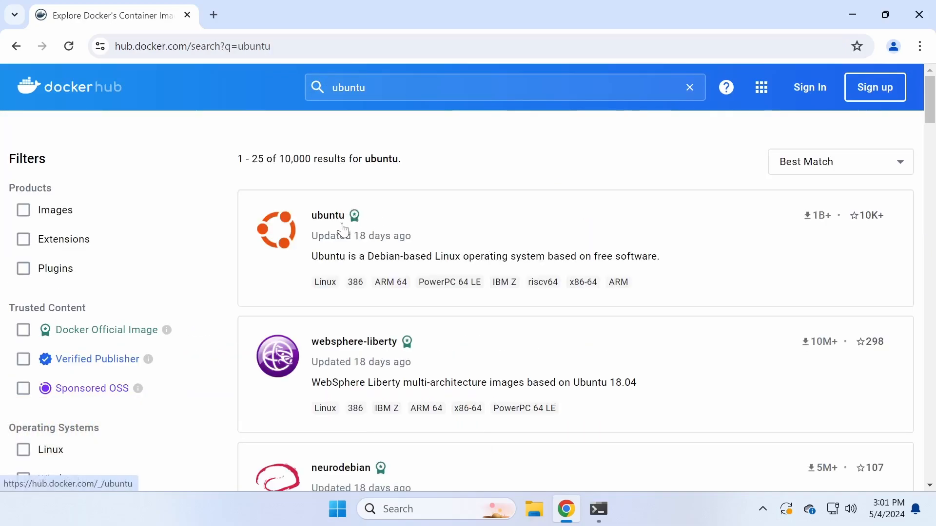
pyautogui.click(328, 216)
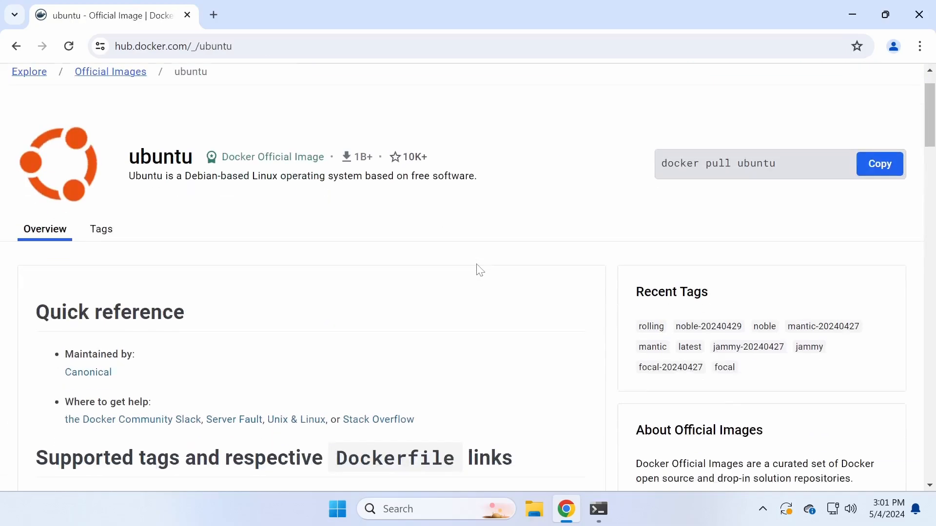
pyautogui.scroll(-3)
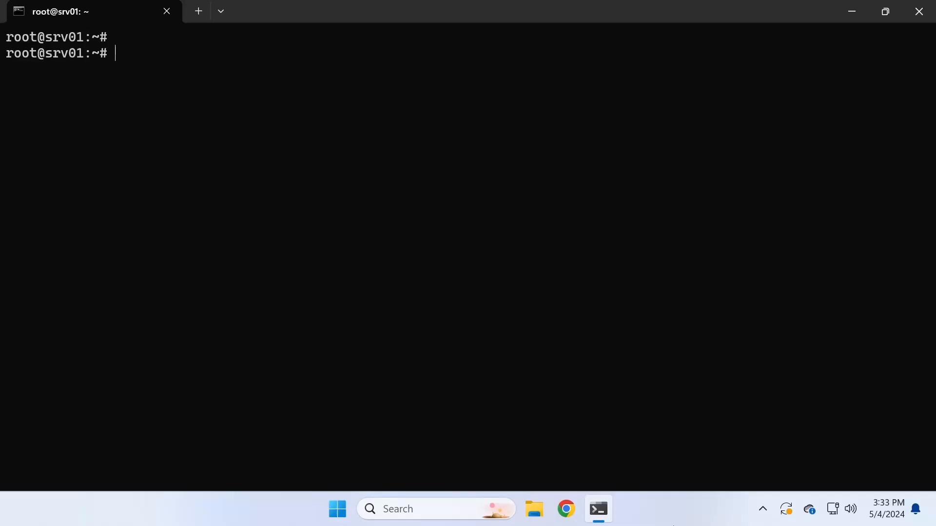
# Run 'docker run ubuntu' on srv01 to pull the ubuntu:latest image
pyautogui.write('do')
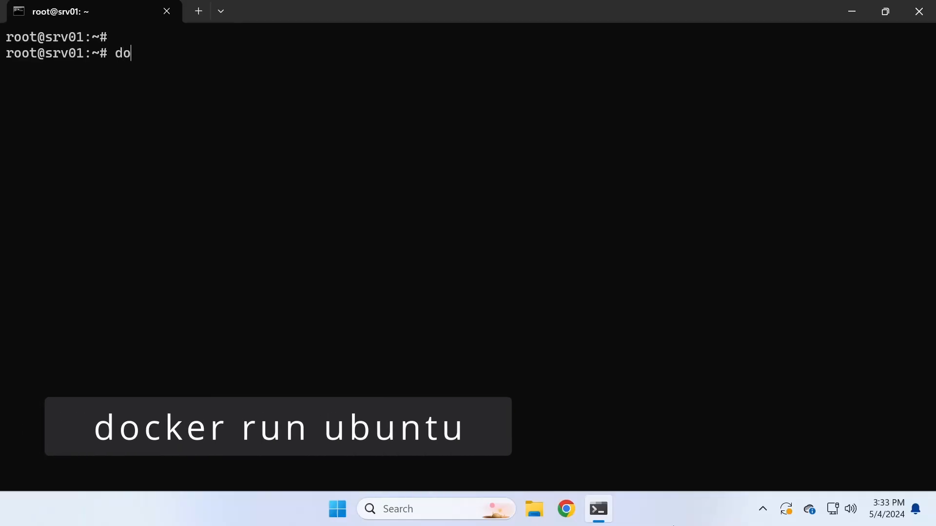
pyautogui.write('cker run')
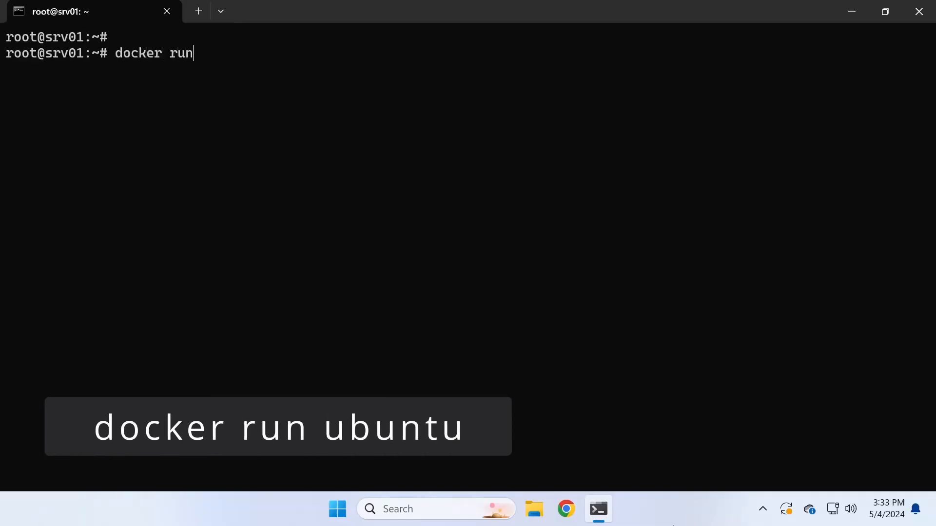
pyautogui.write('ubuntu')
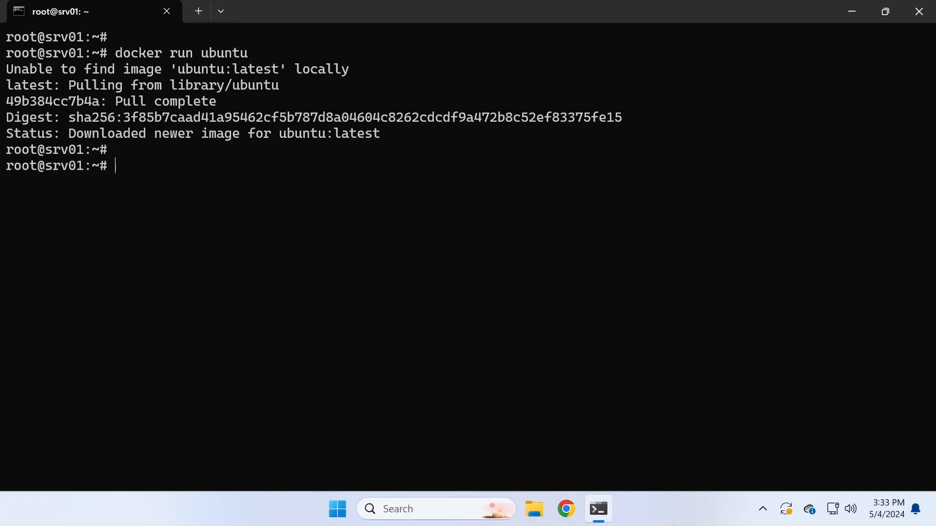
# List running and all containers with 'docker ps' and 'docker ps -a'
pyautogui.write('dock')
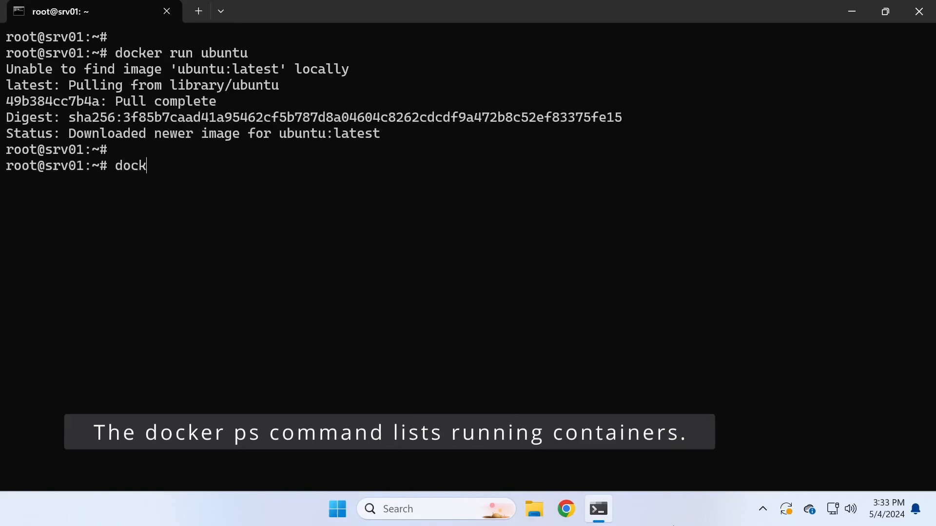
pyautogui.write('er ps')
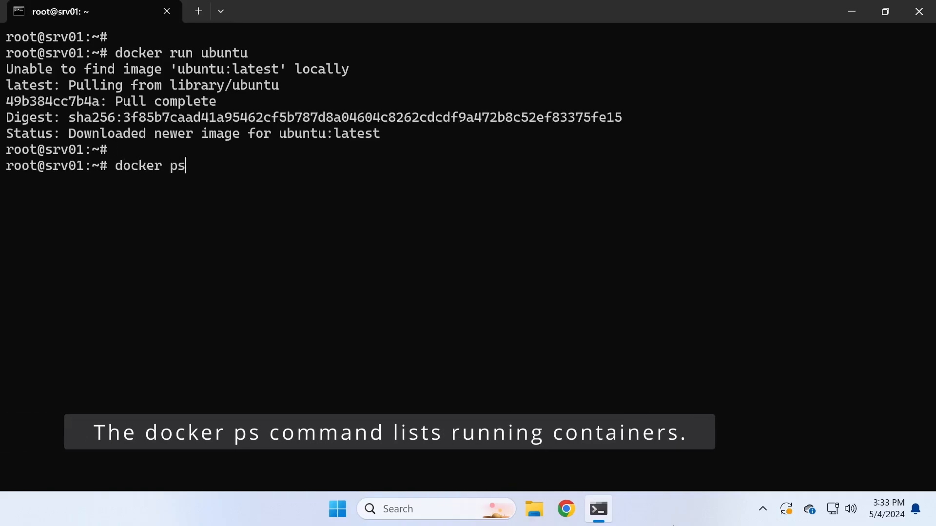
pyautogui.press('Enter')
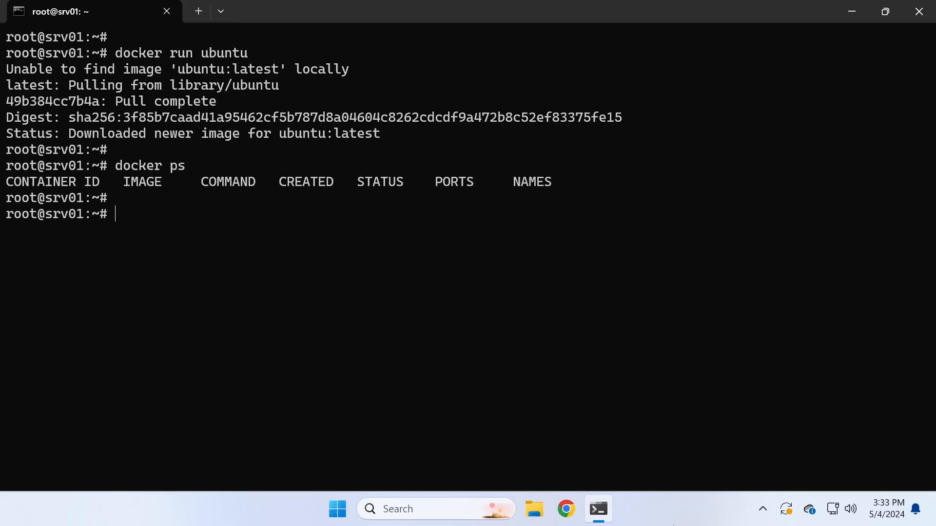
pyautogui.write('docker ps -a')
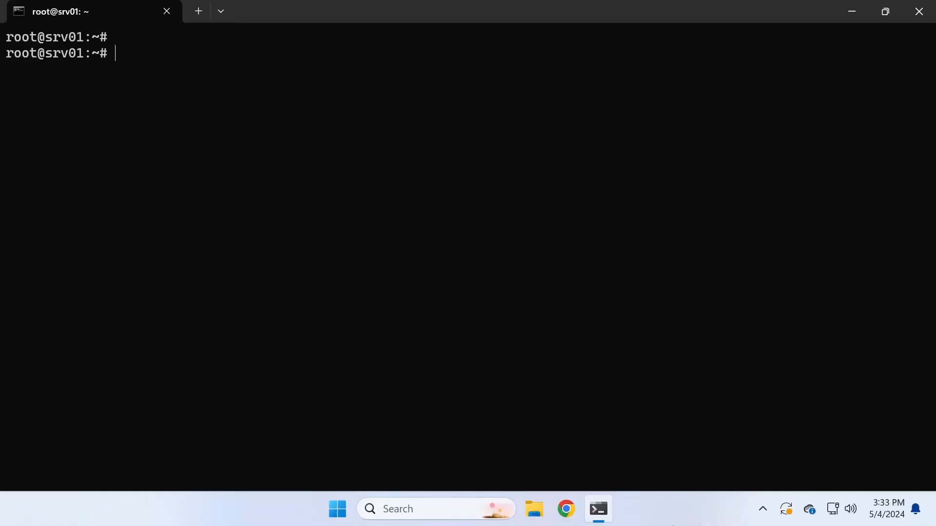
# Start an ubuntu container with 'docker run -t ubuntu' and attempt Ctrl+C inside it
pyautogui.write('docker')
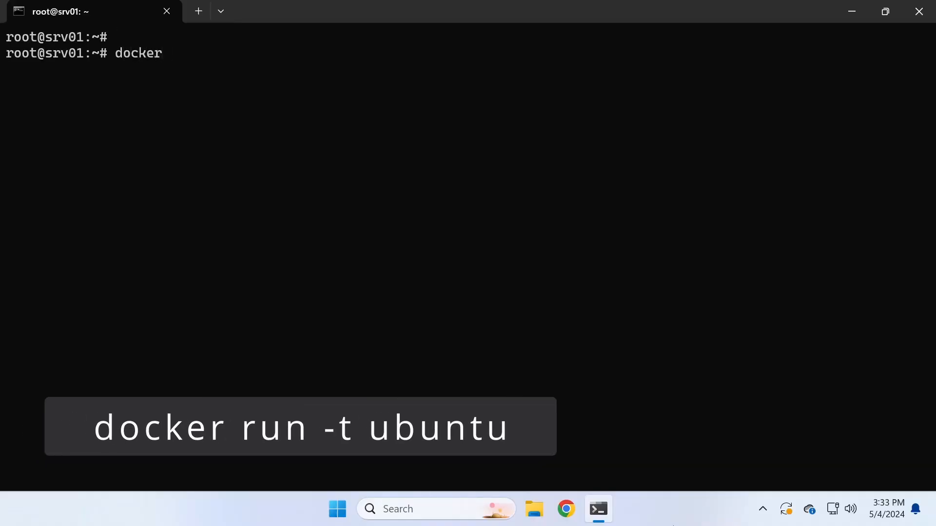
pyautogui.write('run -')
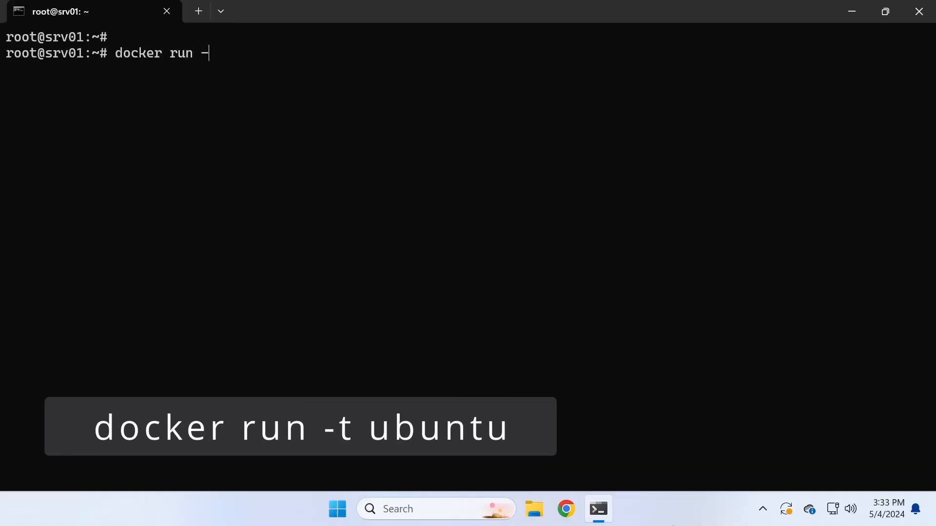
pyautogui.write('t ubuntu')
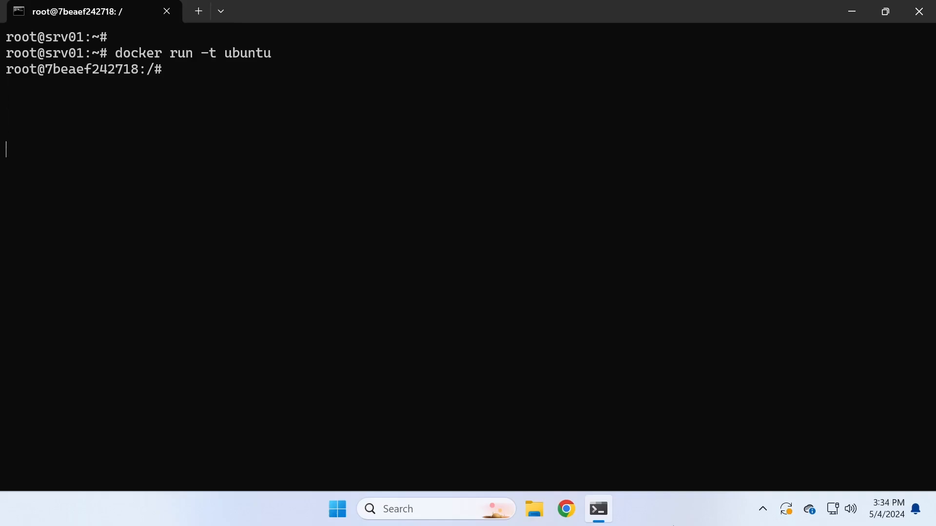
pyautogui.press('ctrl+c')
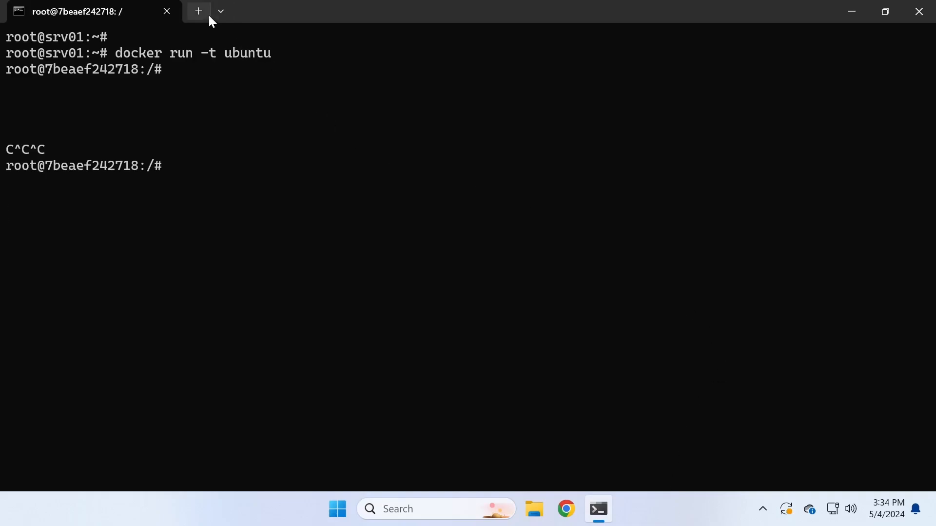
# SSH to 192.168.1.10 in a second tab, become root with 'sudo -i', then leave the container
pyautogui.click(197, 11)
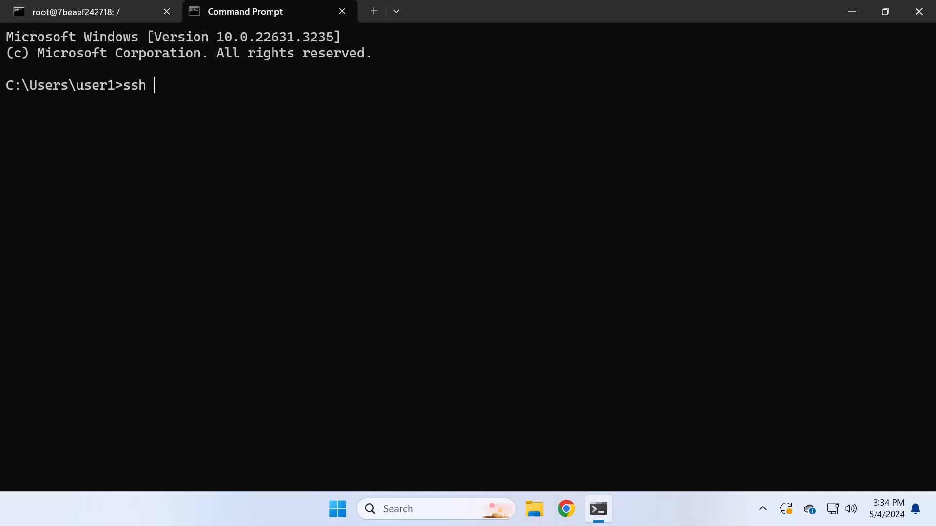
pyautogui.write('192.168.1')
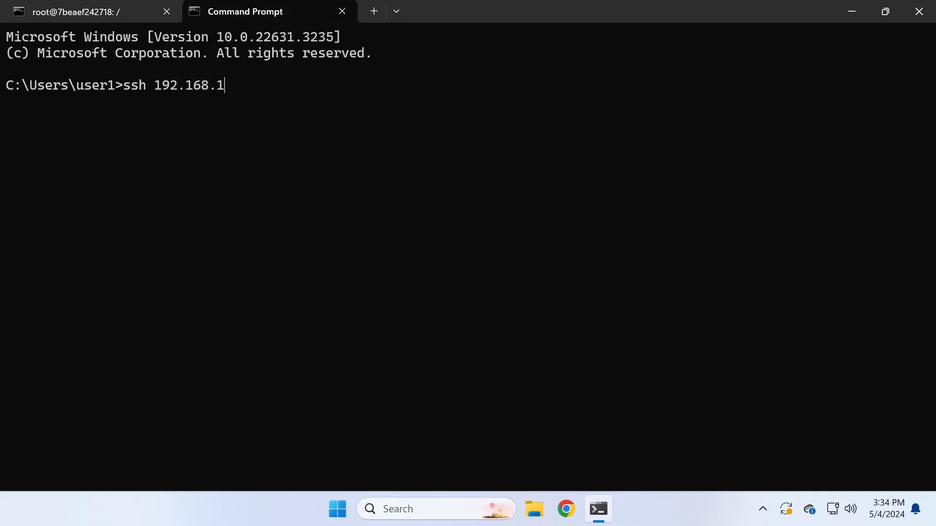
pyautogui.press('Enter')
pyautogui.write('sudo')
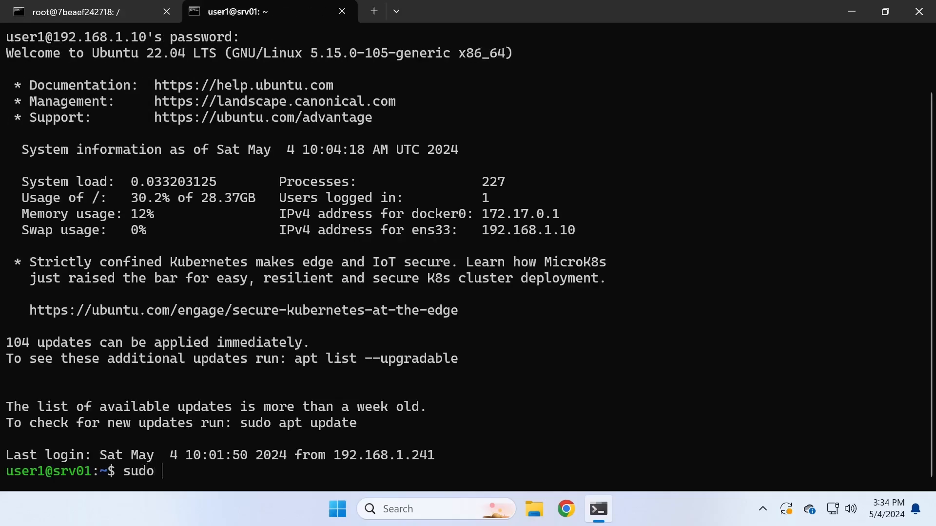
pyautogui.write('-i')
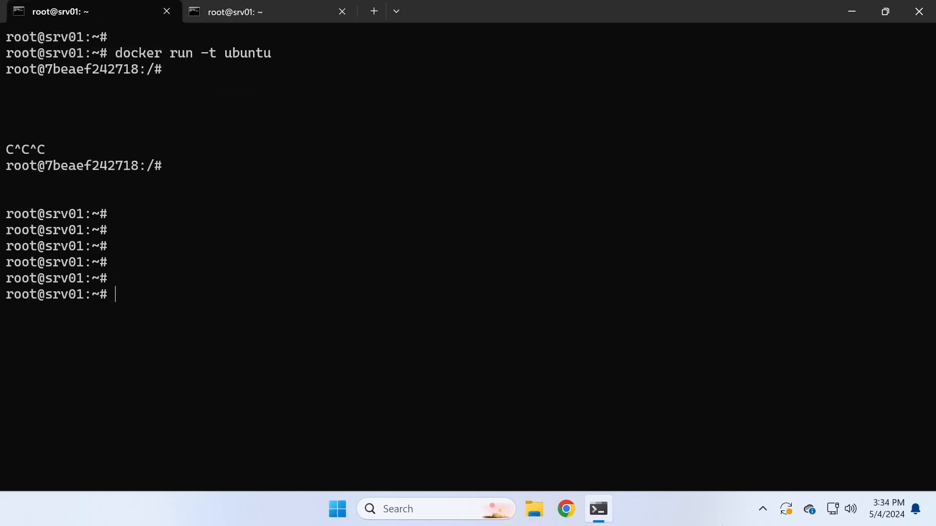
pyautogui.write('c')
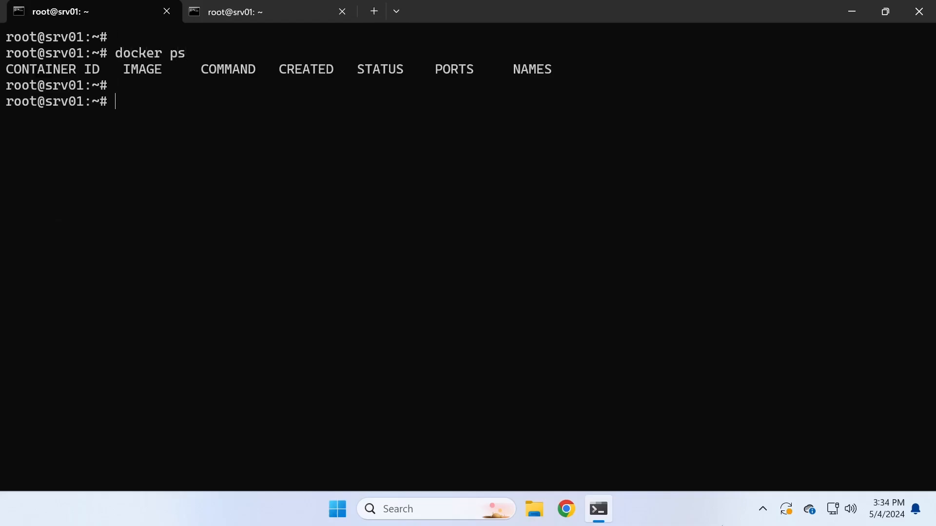
# Start a detached ubuntu container with 'docker run -dt ubuntu' and confirm it with 'docker ps'
pyautogui.write('docker')
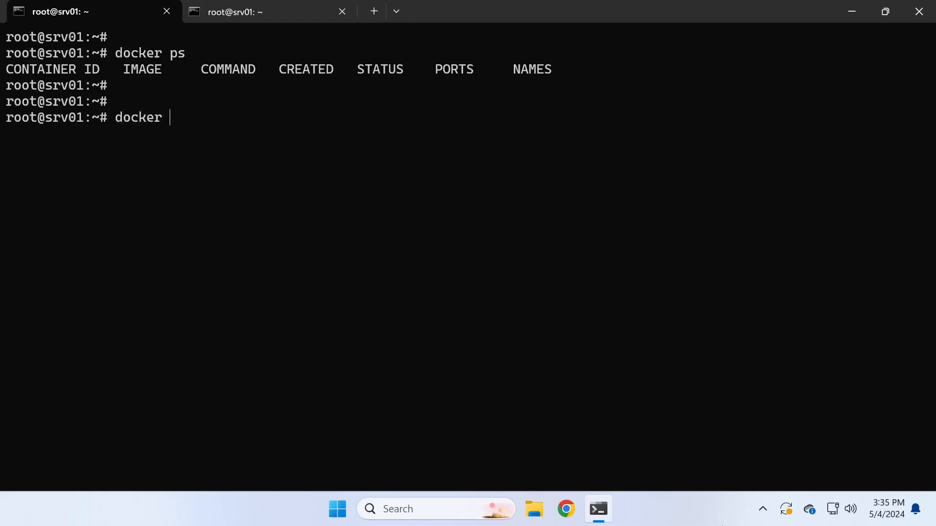
pyautogui.write('run')
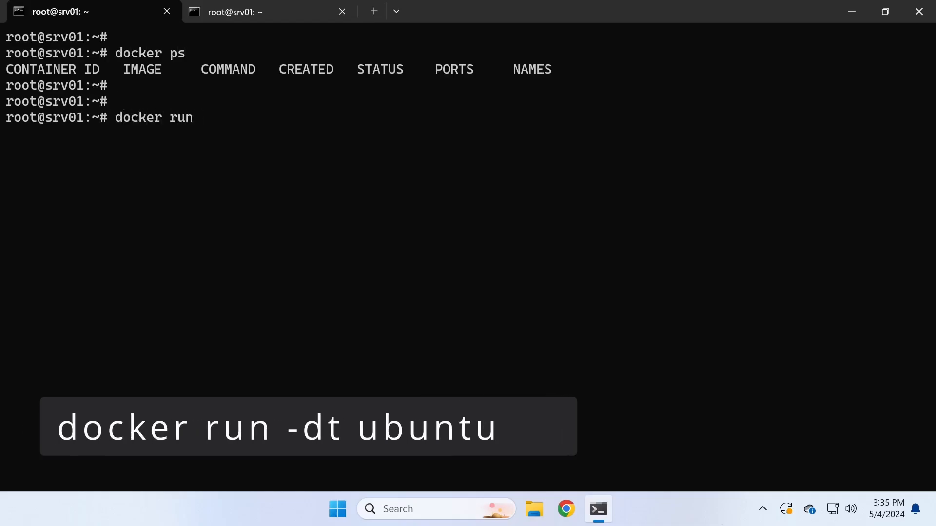
pyautogui.write('-dt')
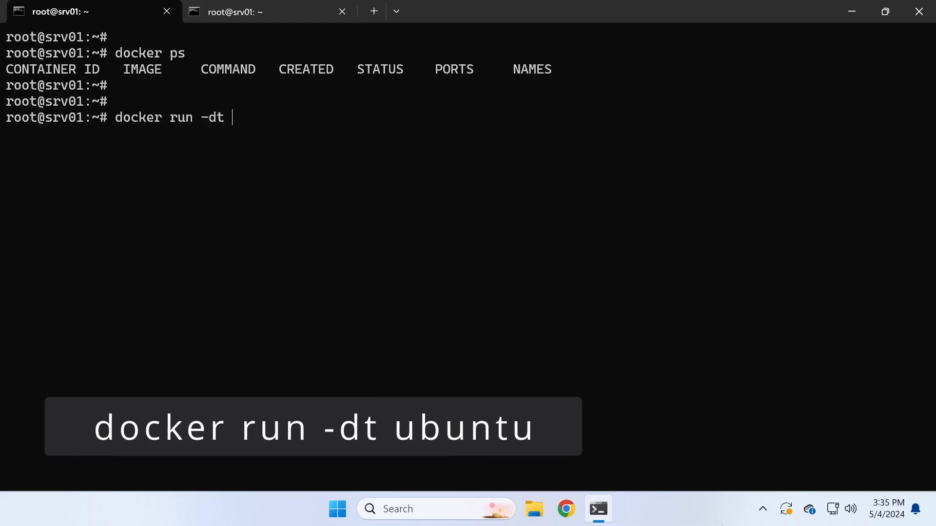
pyautogui.write('ubuntu')
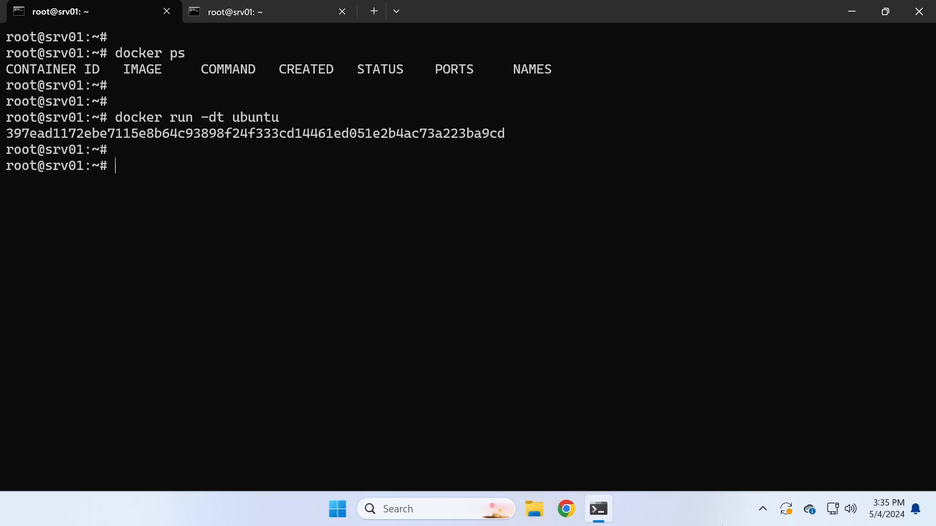
pyautogui.write('docker ps')
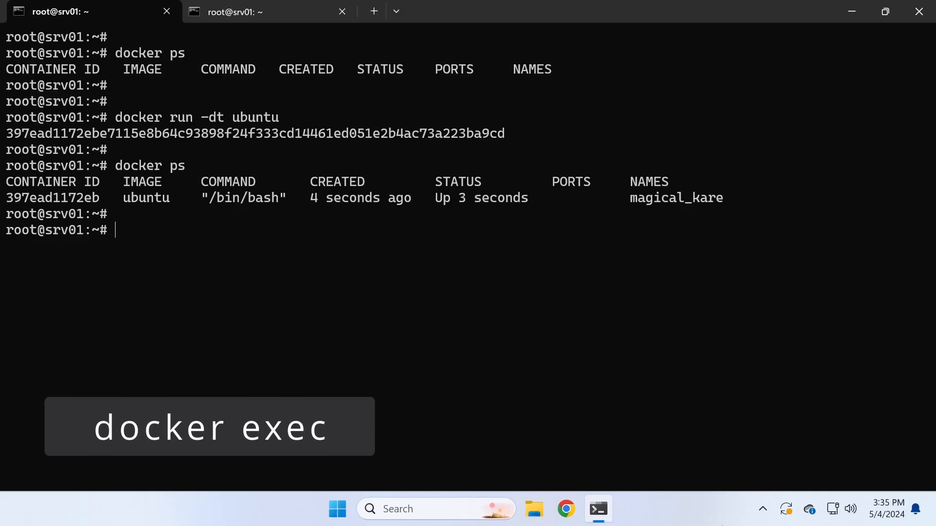
# Open a bash shell in container 7... with 'docker exec -it'
pyautogui.write('doc')
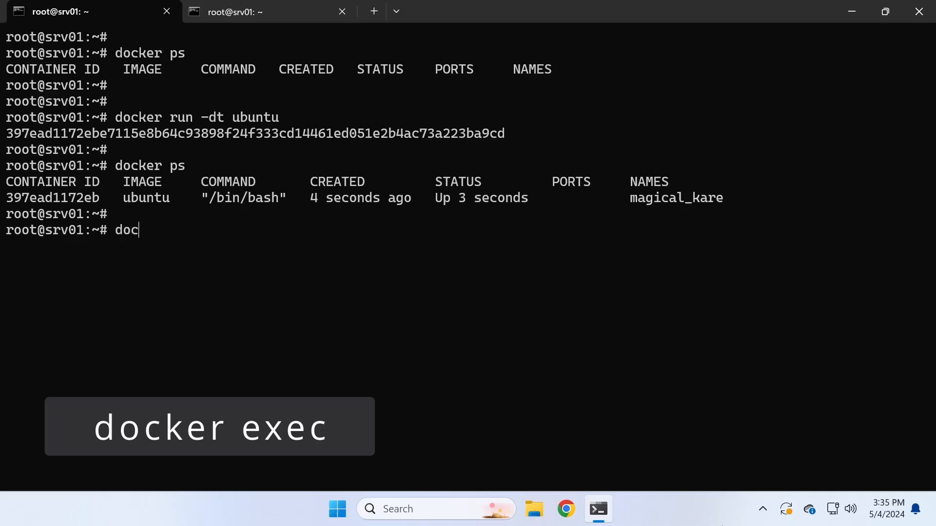
pyautogui.write('ker')
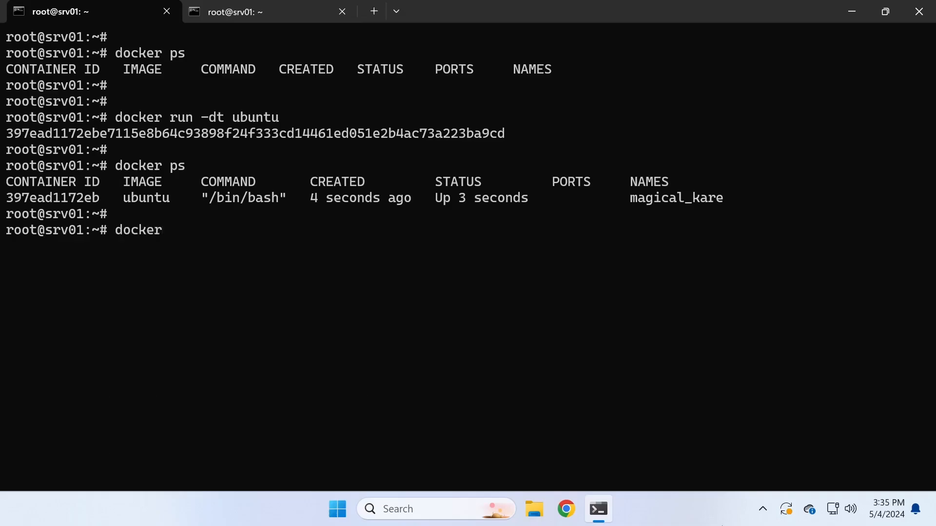
pyautogui.write('exec')
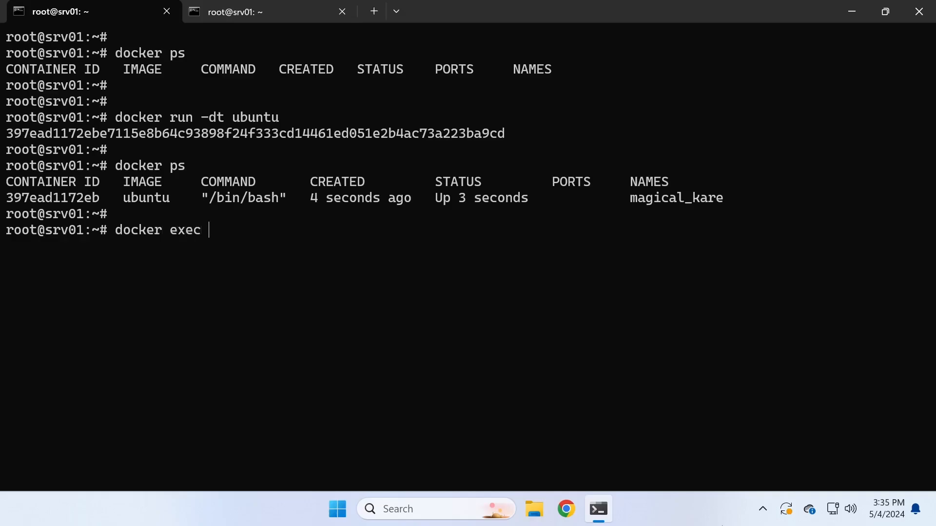
pyautogui.write('-it 39')
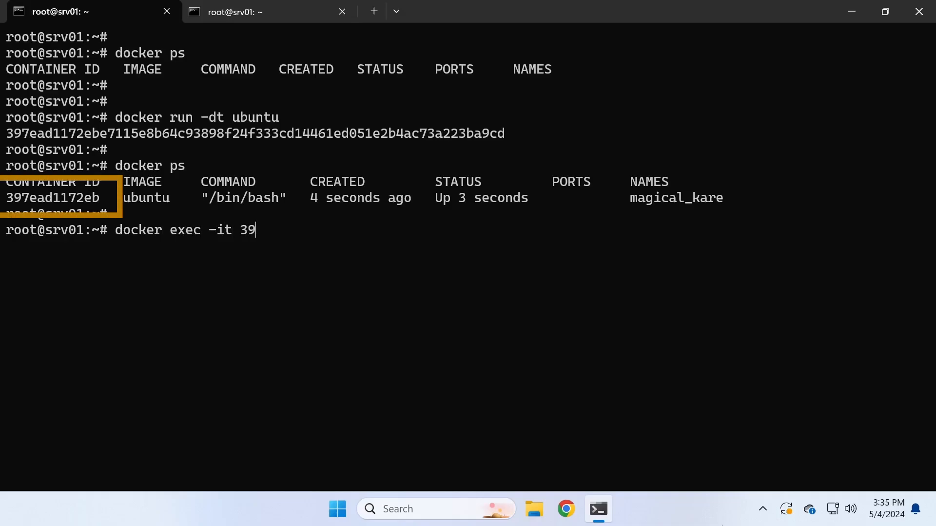
pyautogui.write('7 bash')
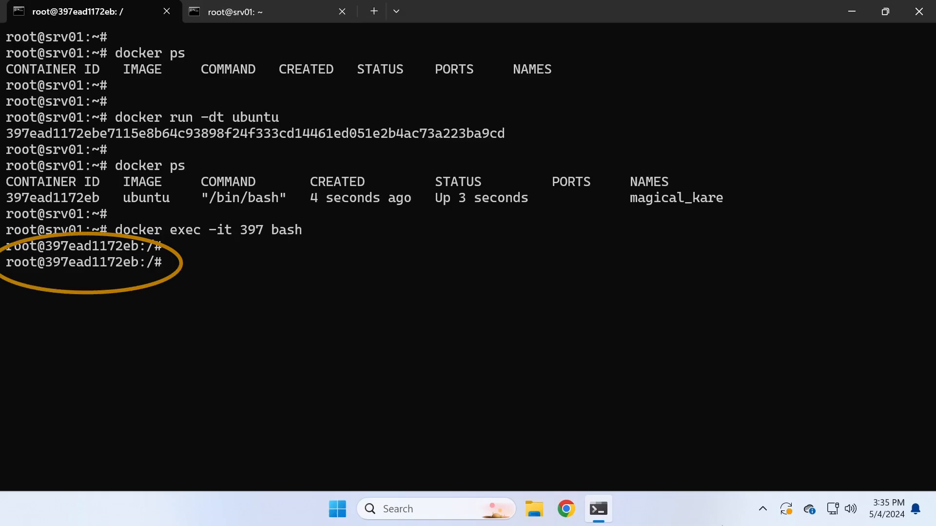
# Show /etc/os-release confirming Ubuntu 24.04 LTS, then exit the container shell
pyautogui.write('cat')
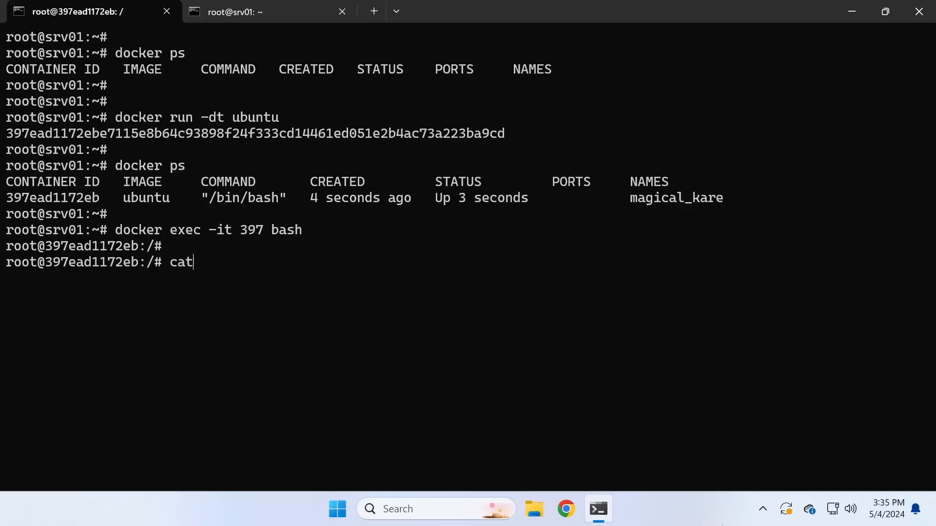
pyautogui.write('/etc/os-releas')
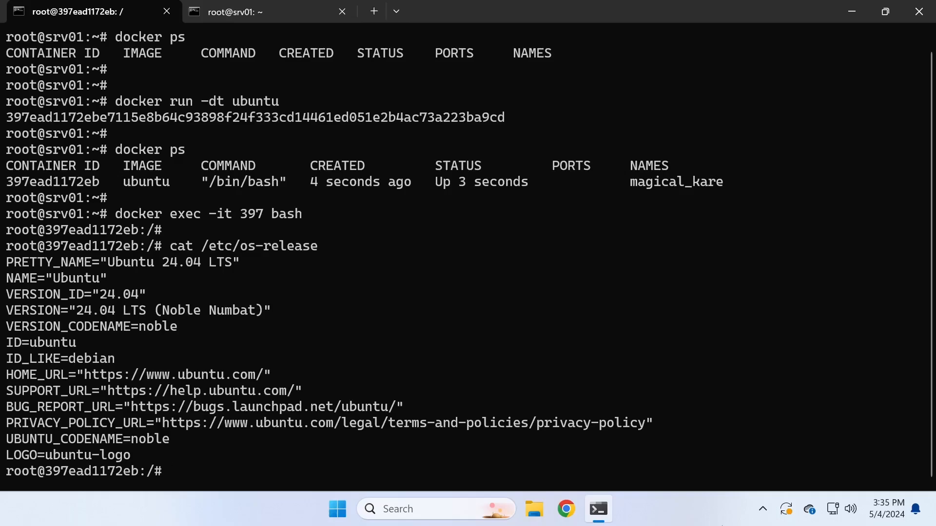
pyautogui.write('exit')
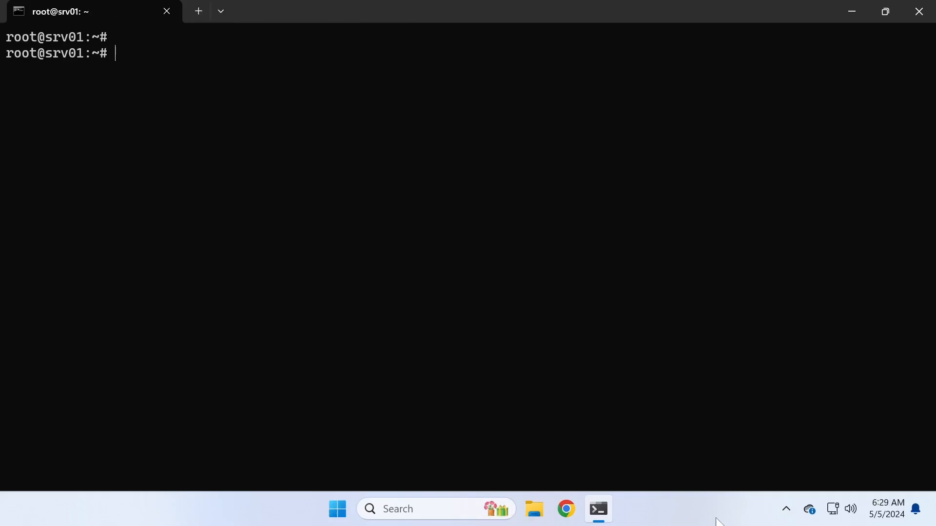
# List the ubuntu image with 'docker images' and all three containers with 'docker ps -a'
pyautogui.write('docker images')
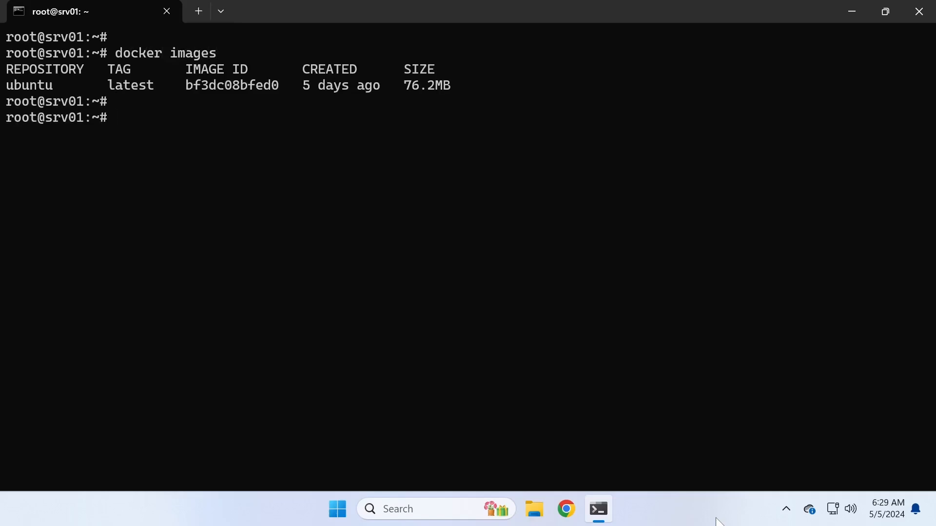
pyautogui.write('docker ps -a')
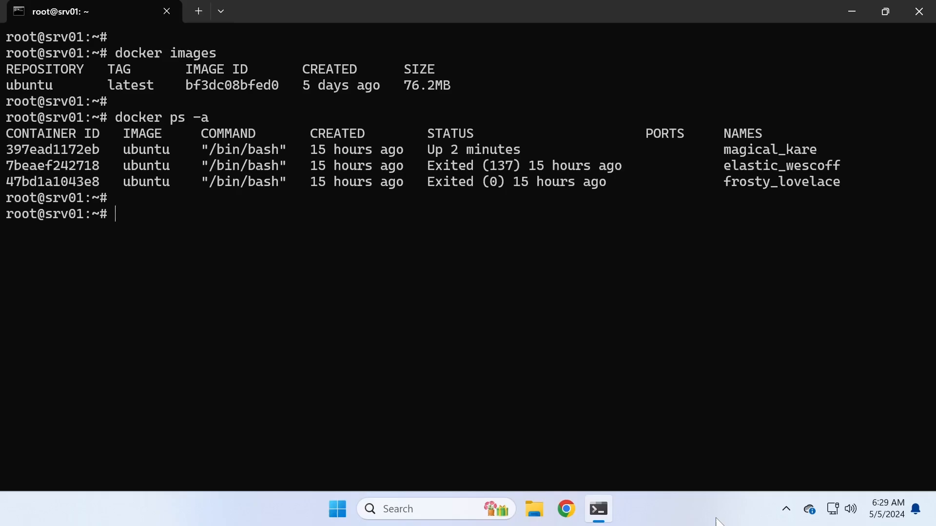
pyautogui.write('d')
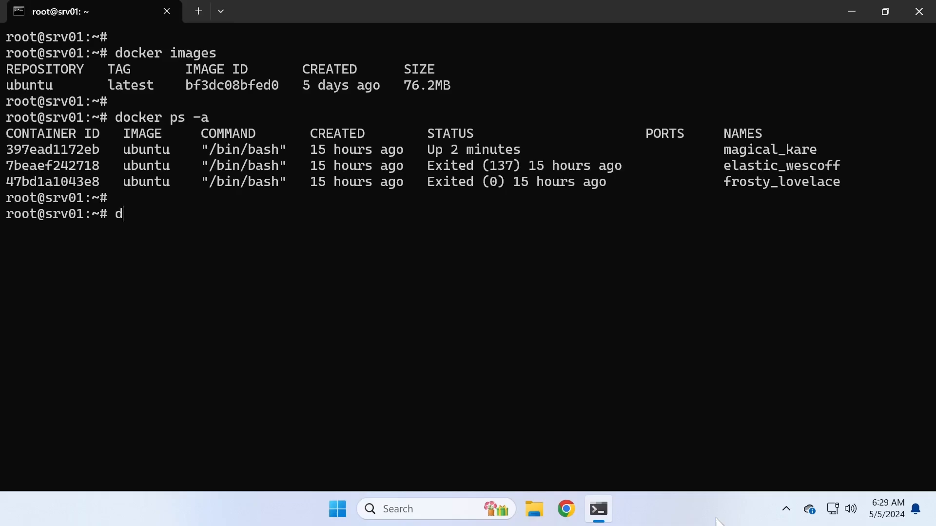
# Stop container 397e and confirm with 'docker ps' that nothing is running
pyautogui.write('ocker s')
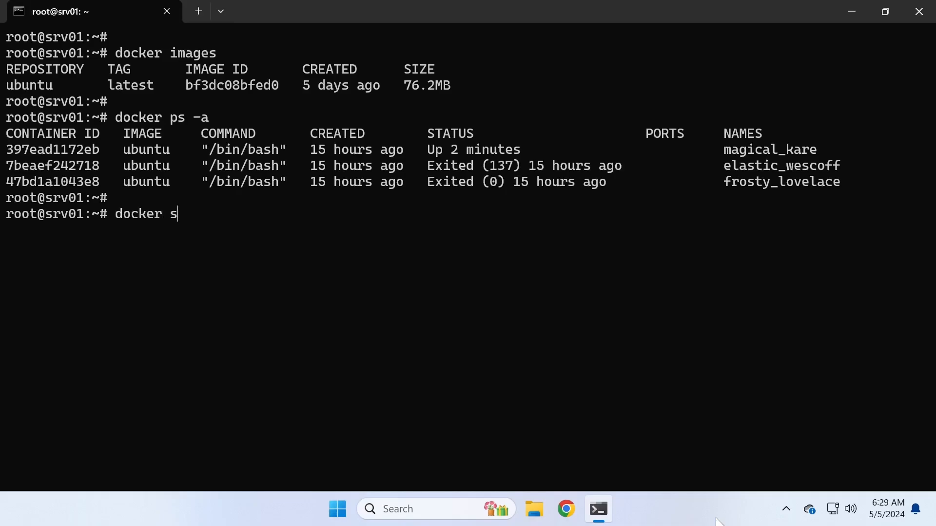
pyautogui.write('top')
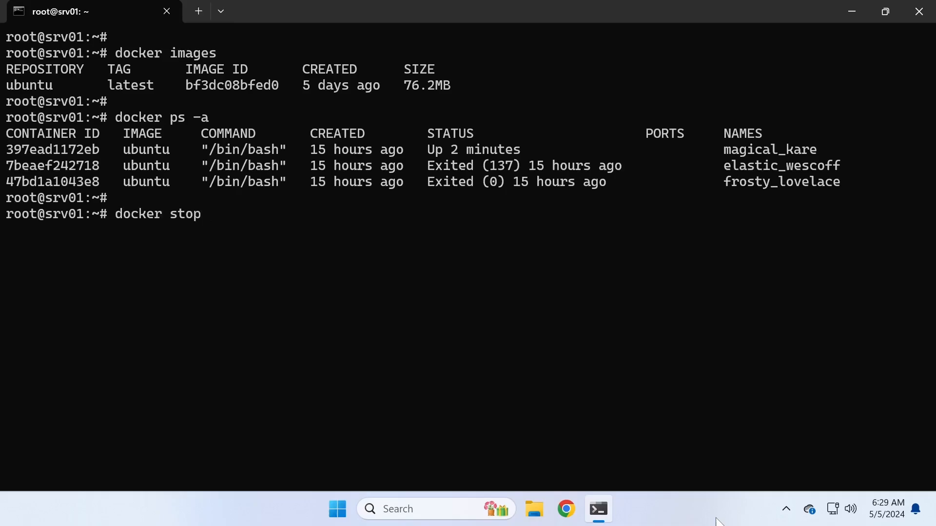
pyautogui.write('397')
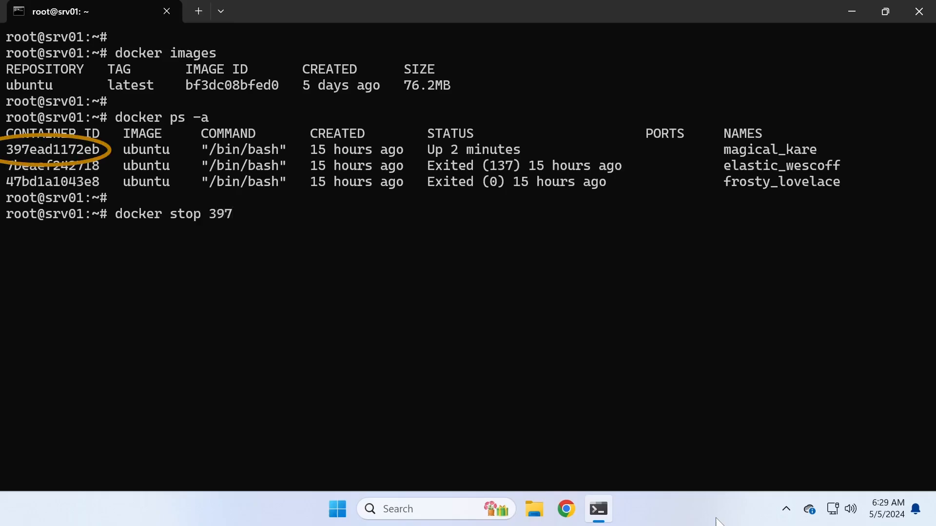
pyautogui.write('e')
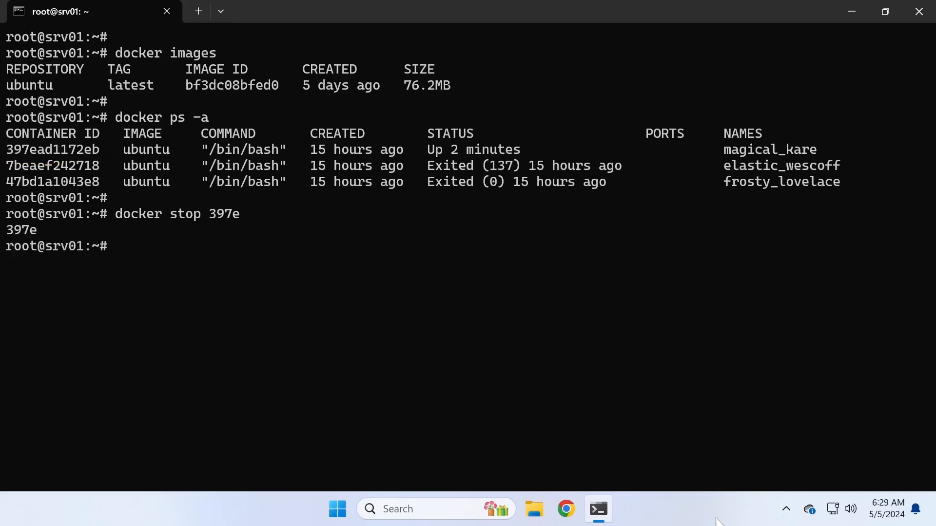
pyautogui.write('docker ps')
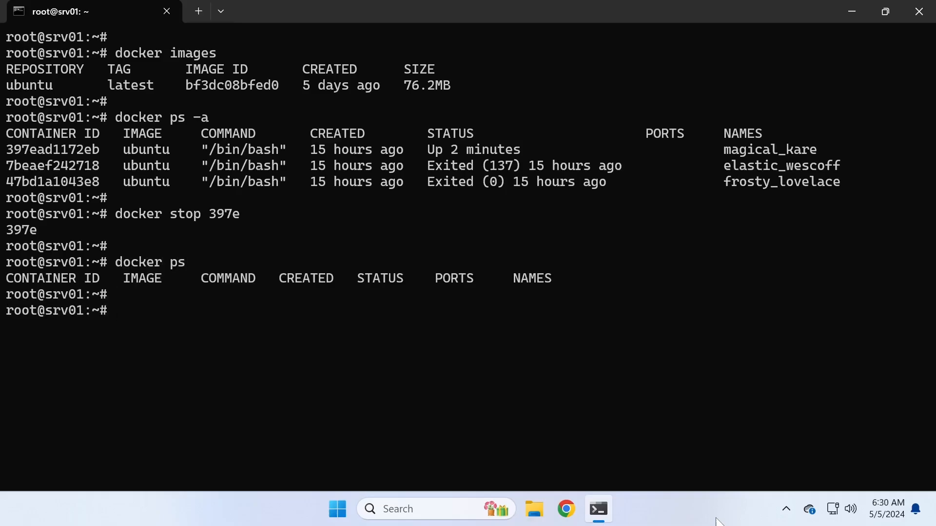
# Start the magical_kare container again with 'docker start magical_kare'
pyautogui.write('docker s')
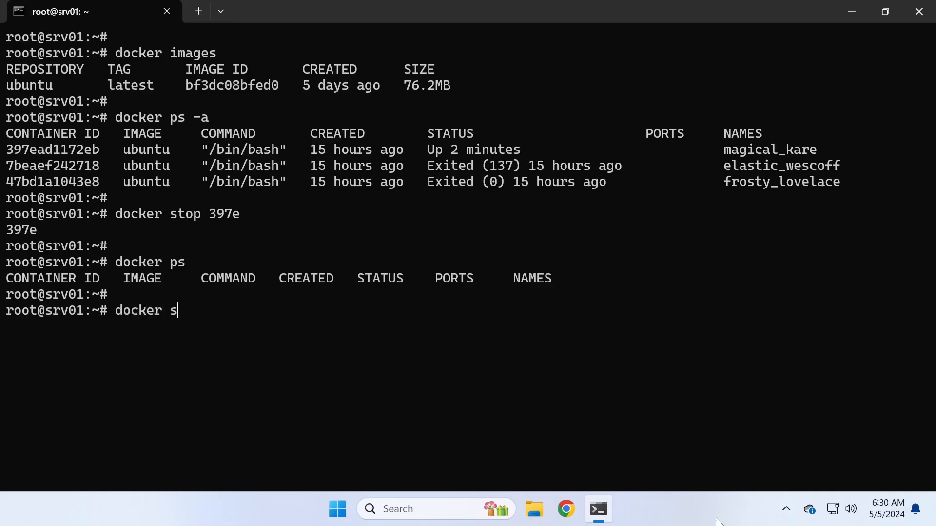
pyautogui.write('tart ma')
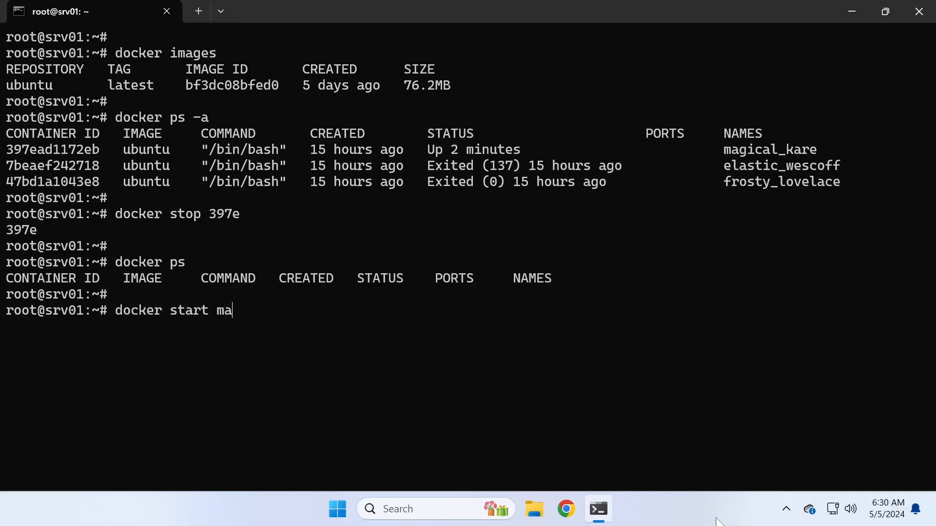
pyautogui.write('gical_kare')
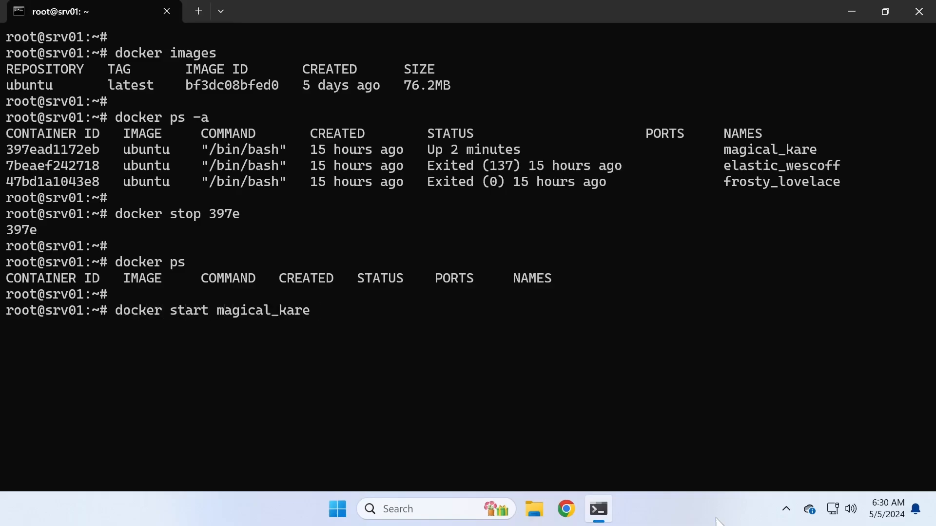
pyautogui.write('d')
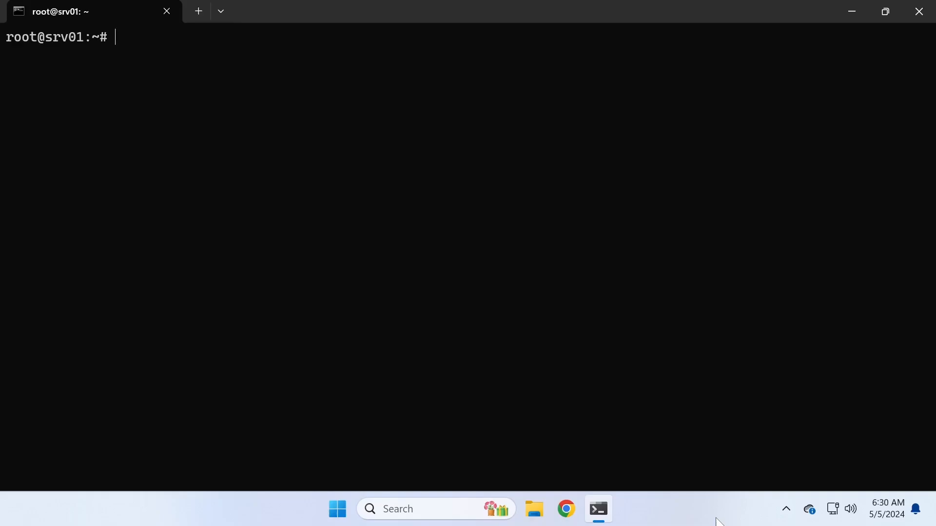
# Try 'docker rm 397' on the running magical_kare container, then stop it with 'docker stop 397'
pyautogui.write('docker ps -a')
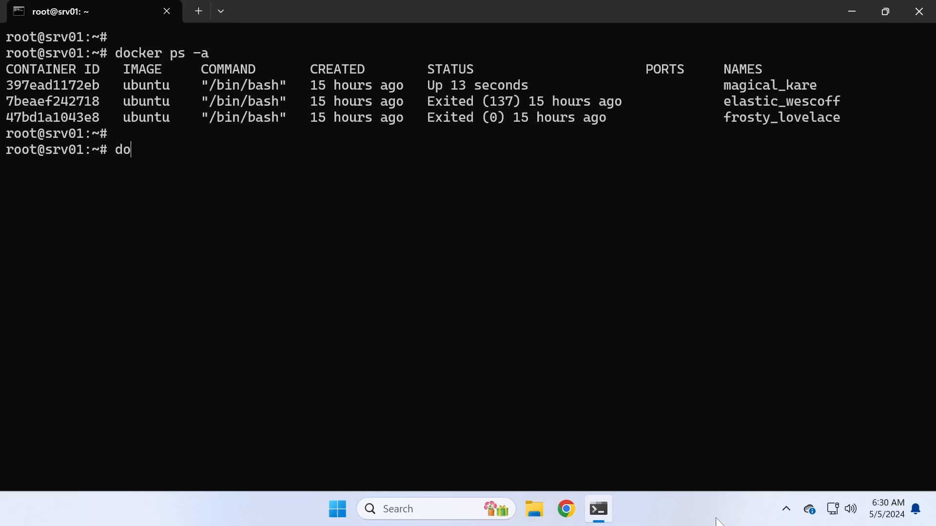
pyautogui.write('cker rm 397')
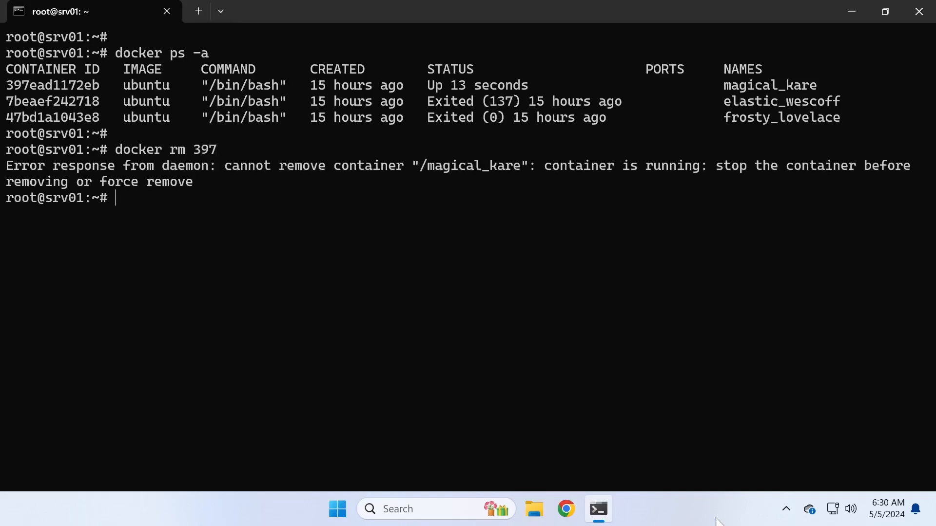
pyautogui.write('docker s')
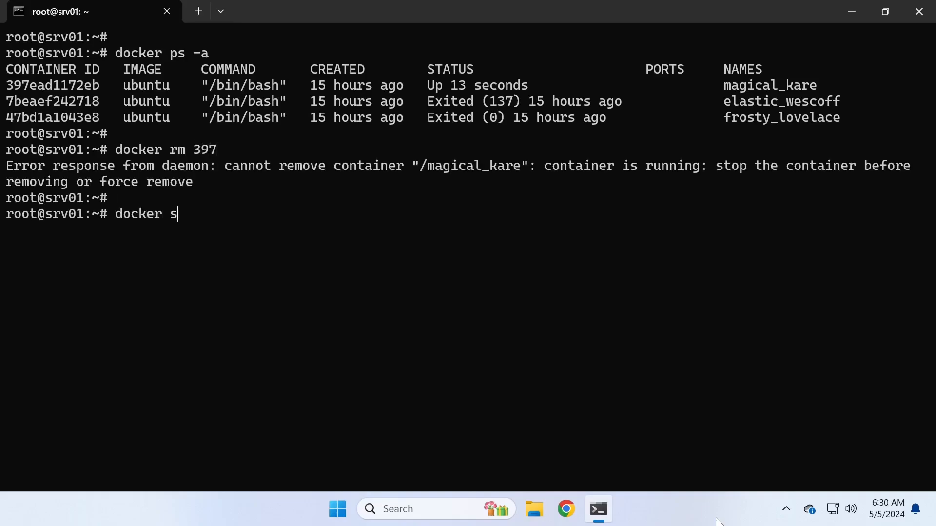
pyautogui.write('top 397')
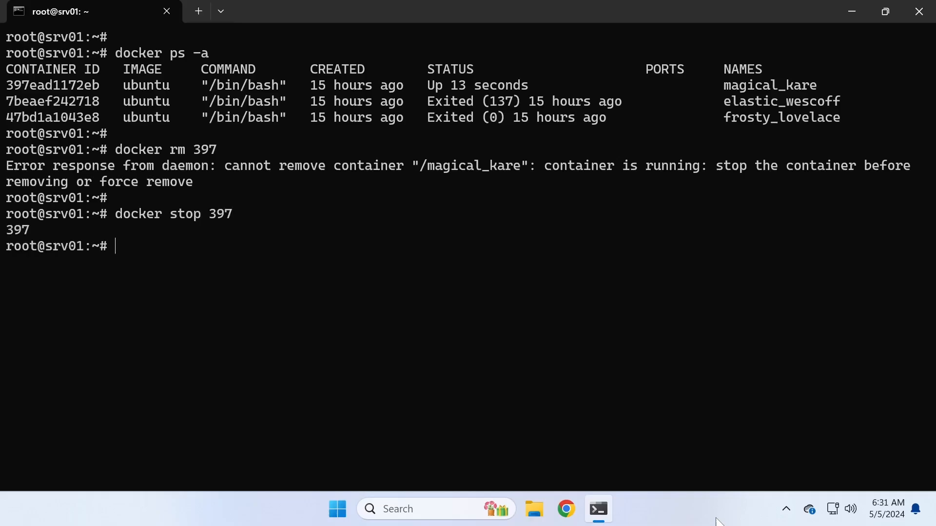
# Remove the stopped container with 'docker rm 397' and check with 'docker ps'
pyautogui.write('docker rm')
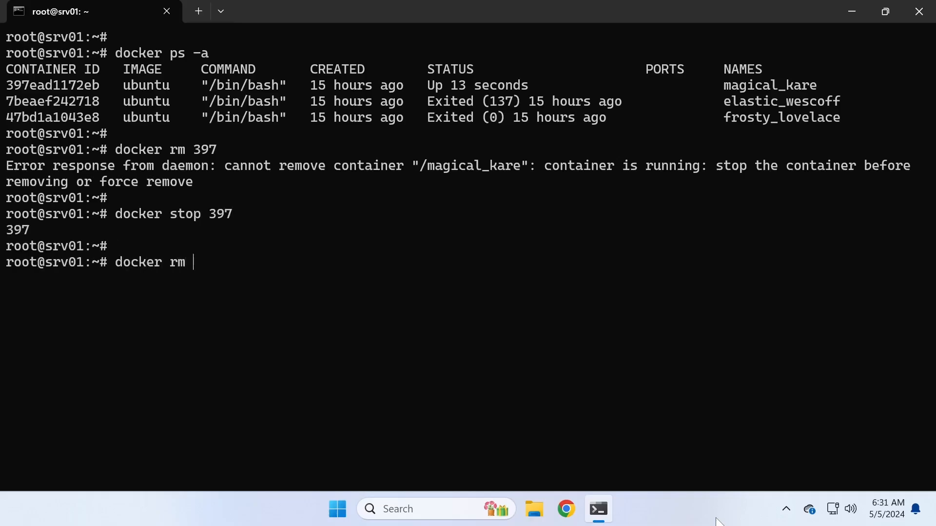
pyautogui.write('397')
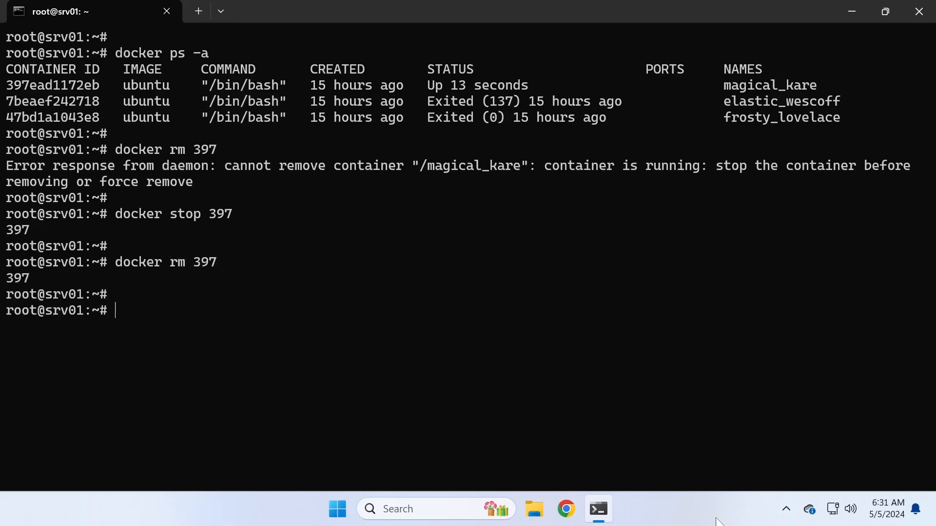
pyautogui.write('docker ps')
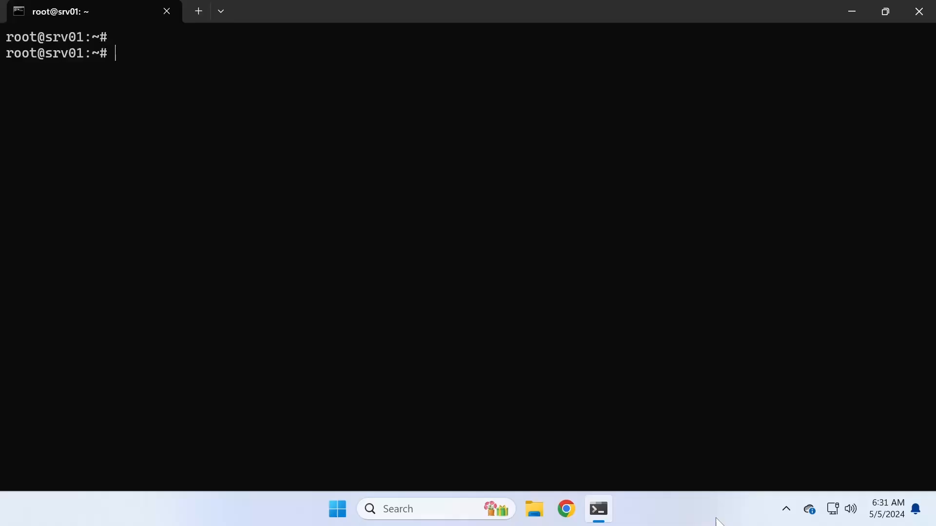
# List images, try 'docker rmi ubuntu', and list all containers with 'docker ps -a'
pyautogui.write('docker im')
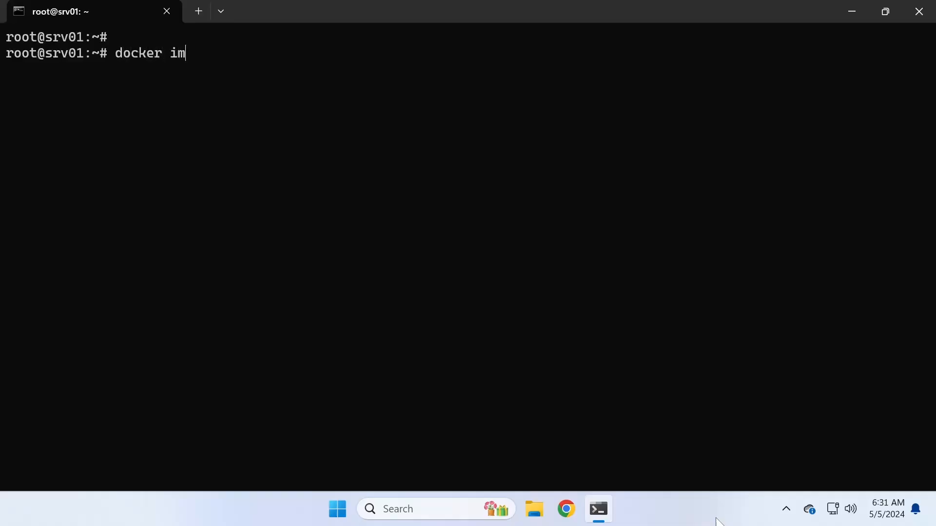
pyautogui.press('Enter')
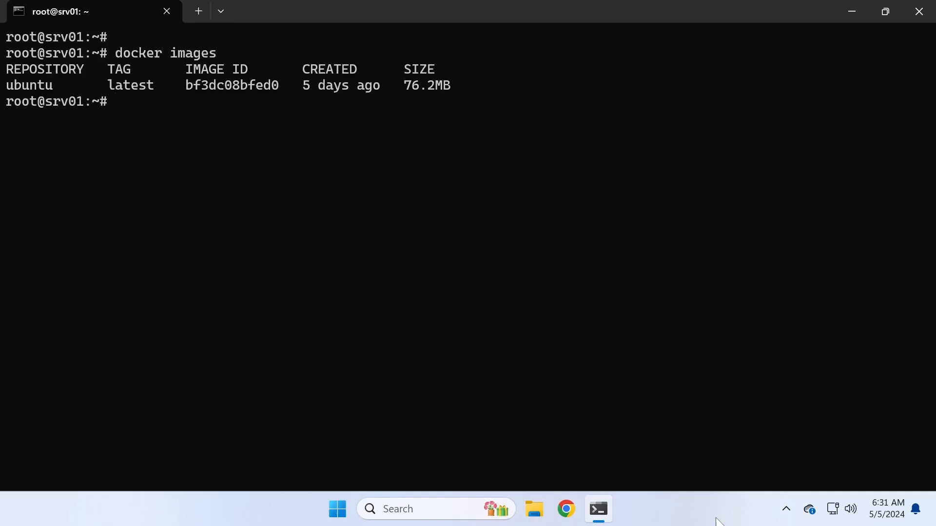
pyautogui.write('docker')
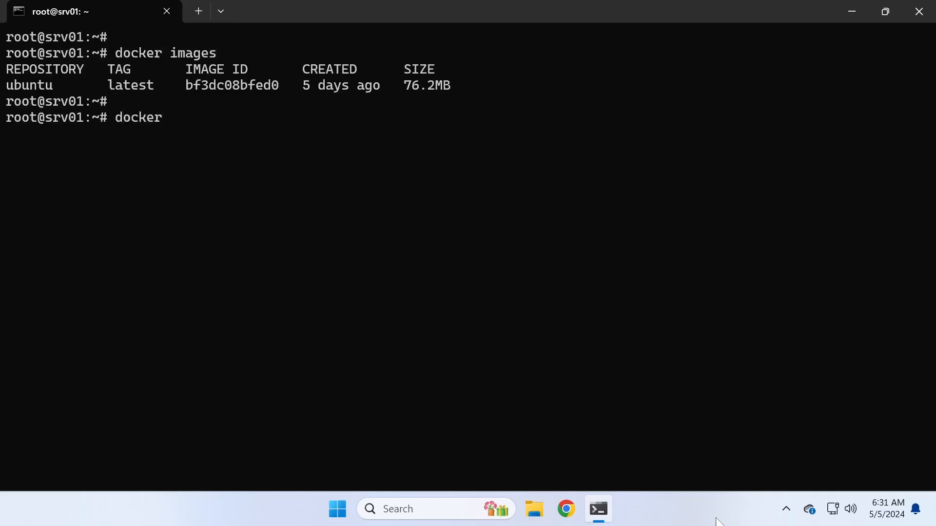
pyautogui.write('rmi ubuntu')
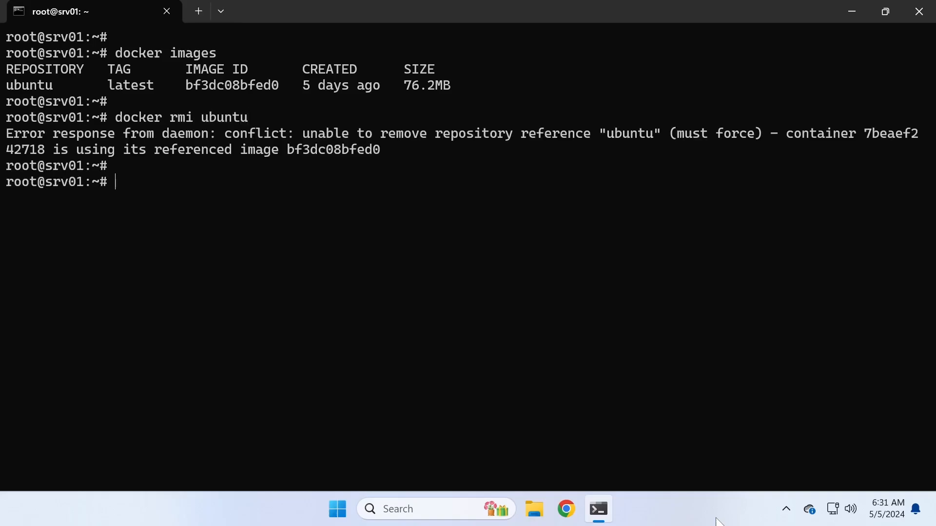
pyautogui.write('docker ps')
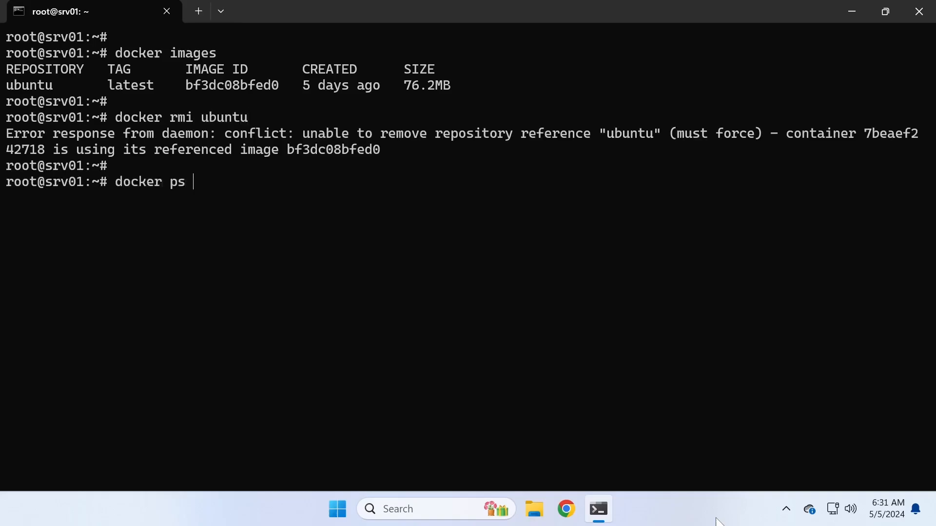
pyautogui.write('-a')
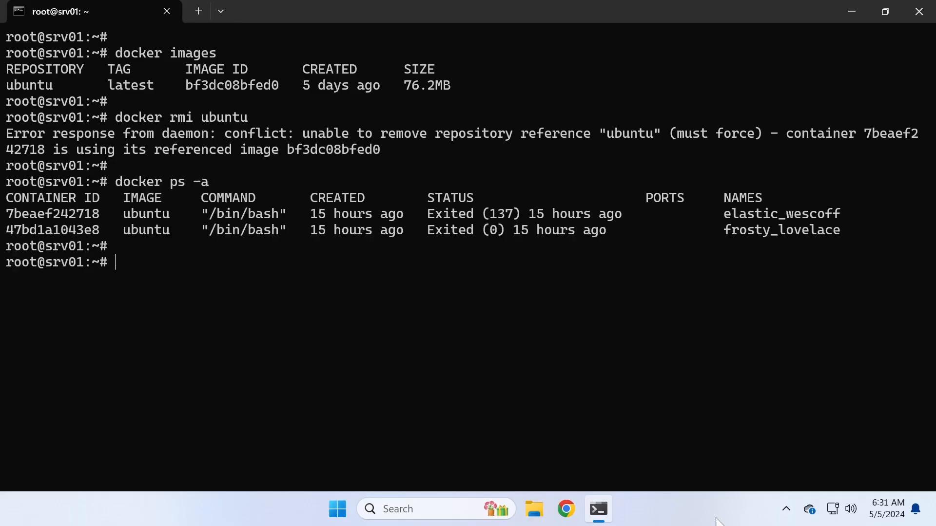
# Remove the exited containers elastic_wescoff and frosty_lovelace
pyautogui.write('docker')
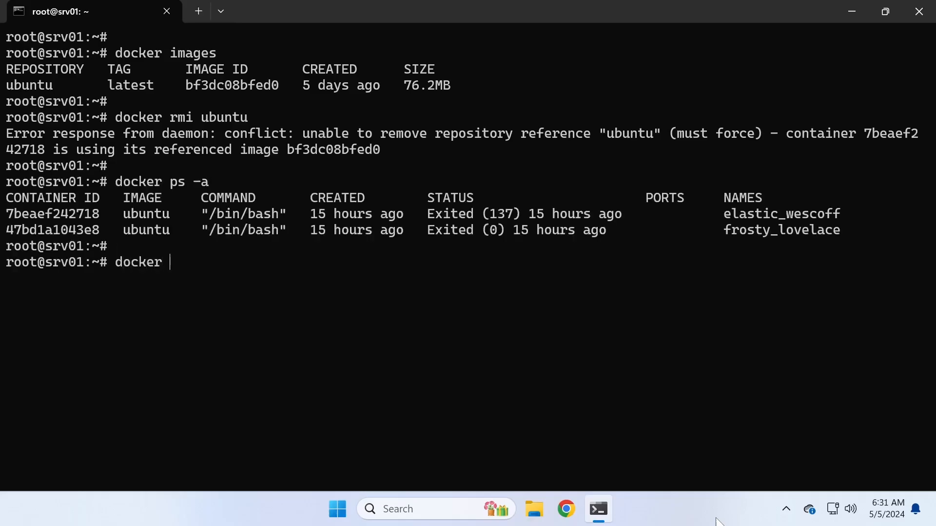
pyautogui.write('rm')
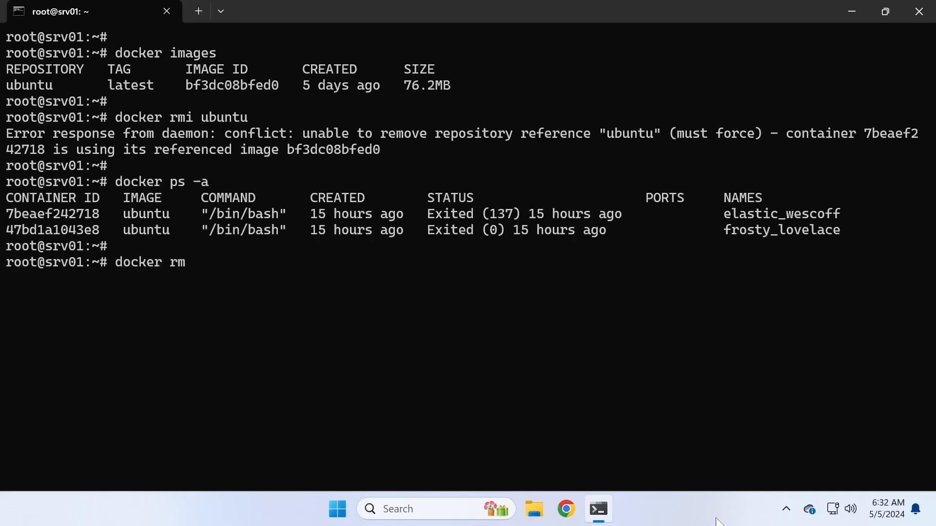
pyautogui.write('elastic_wescoff')
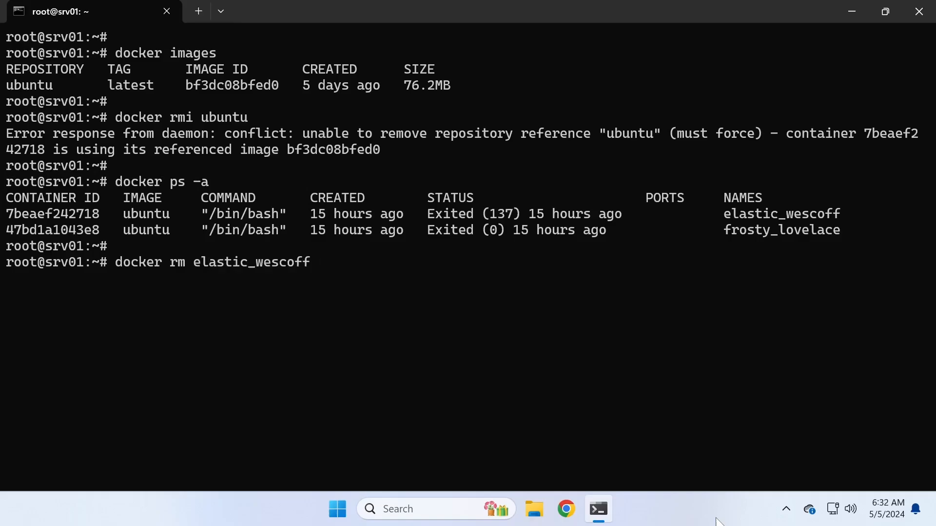
pyautogui.write('frosty_lovelace')
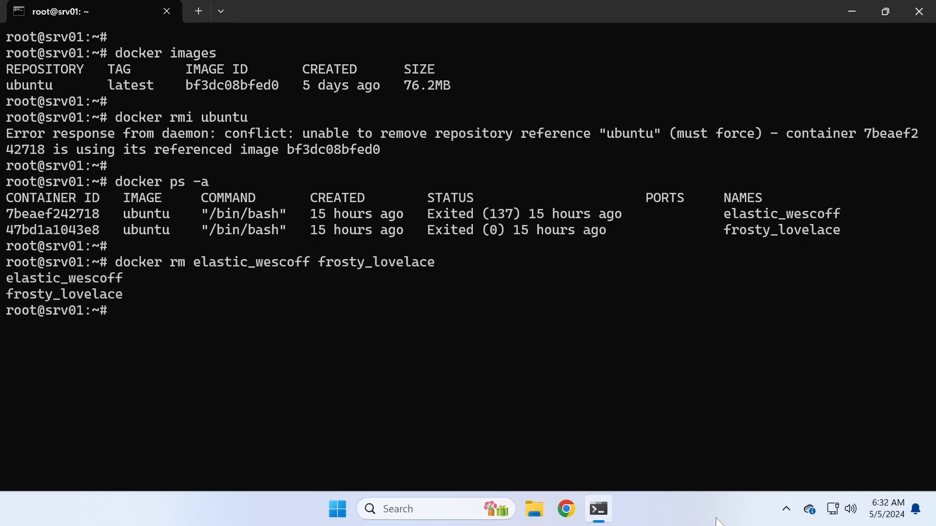
# Remove the ubuntu image with 'docker rmi ubuntu'
pyautogui.write('d')
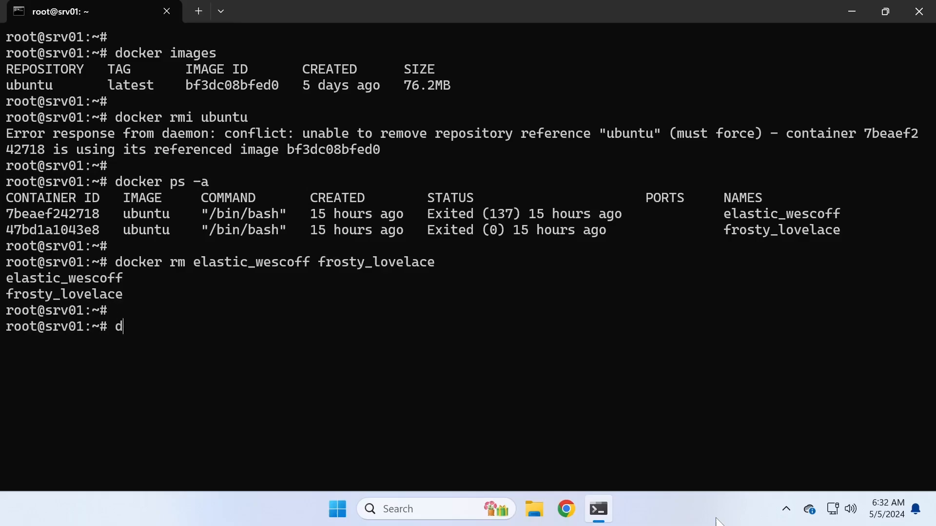
pyautogui.write('ocker rmi')
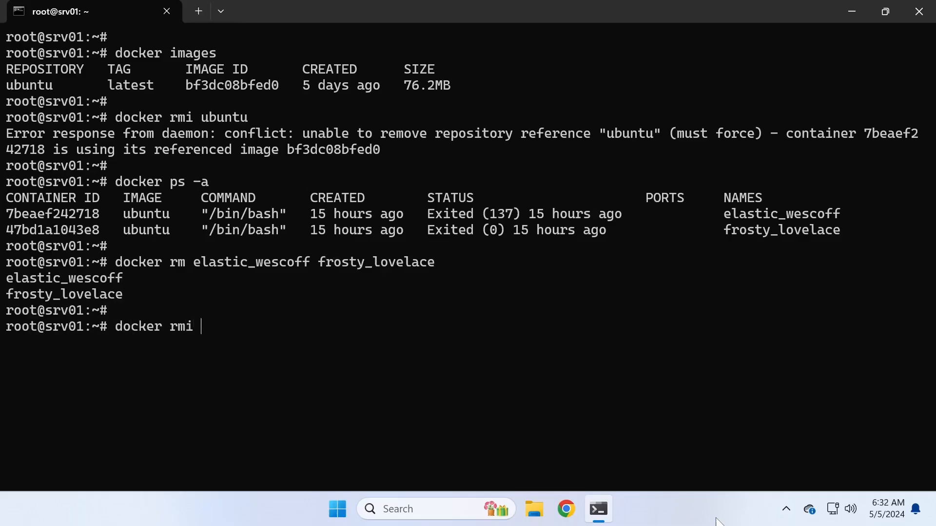
pyautogui.write('ubuntu')
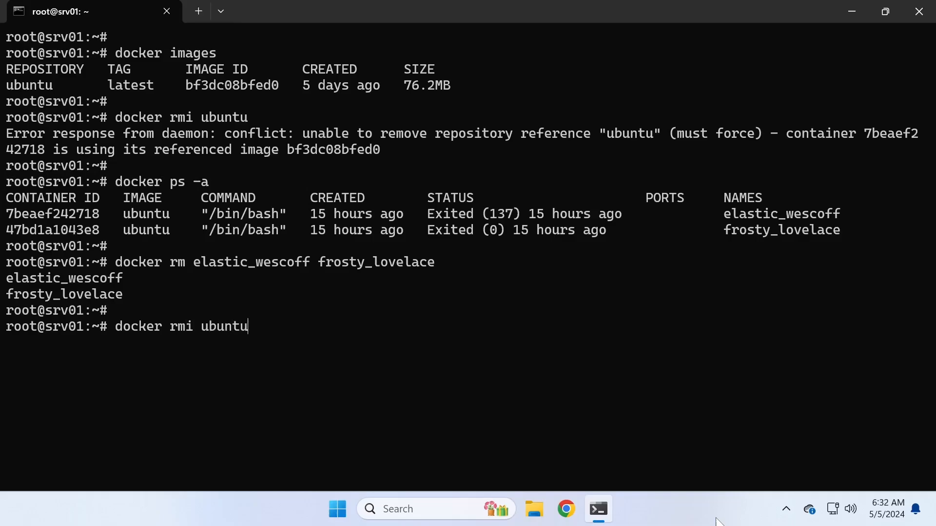
pyautogui.press('Enter')
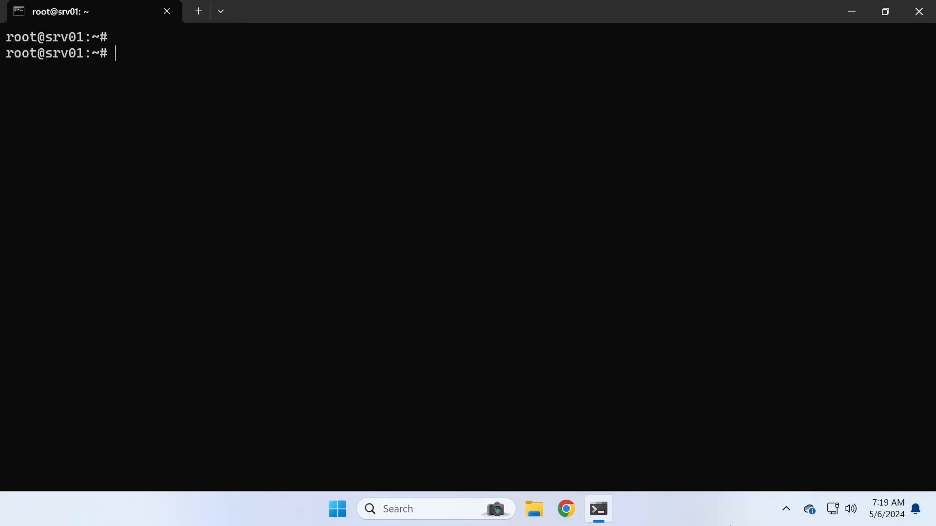
# Start a detached httpd container named webserver-1 and list it with docker ps
pyautogui.write('docker')
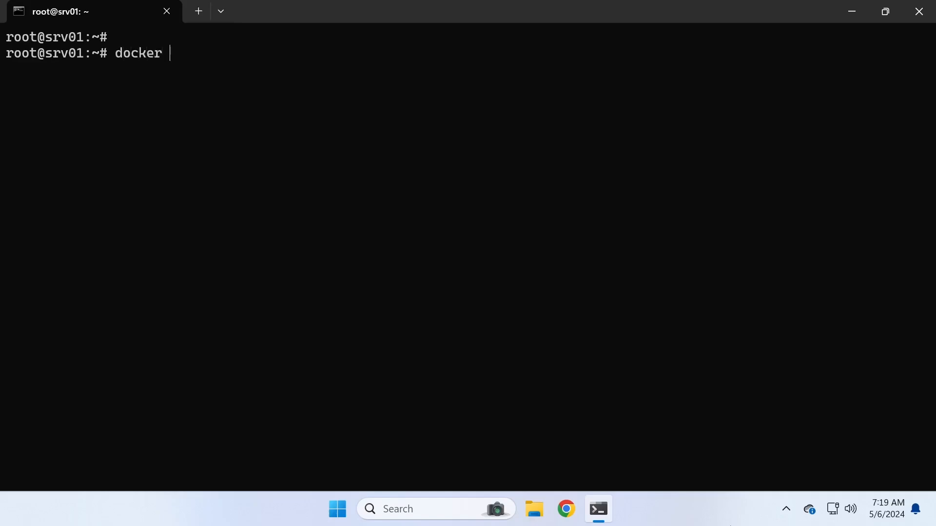
pyautogui.write('run')
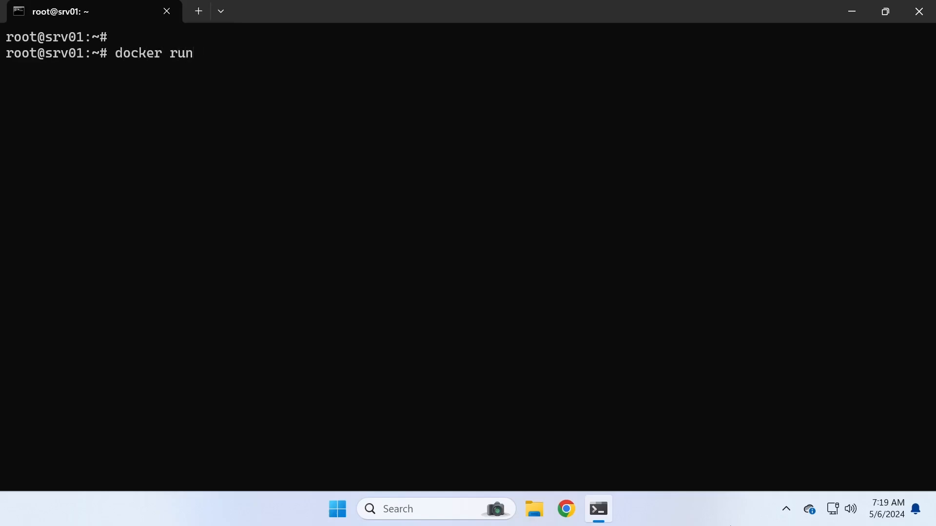
pyautogui.write('-d --')
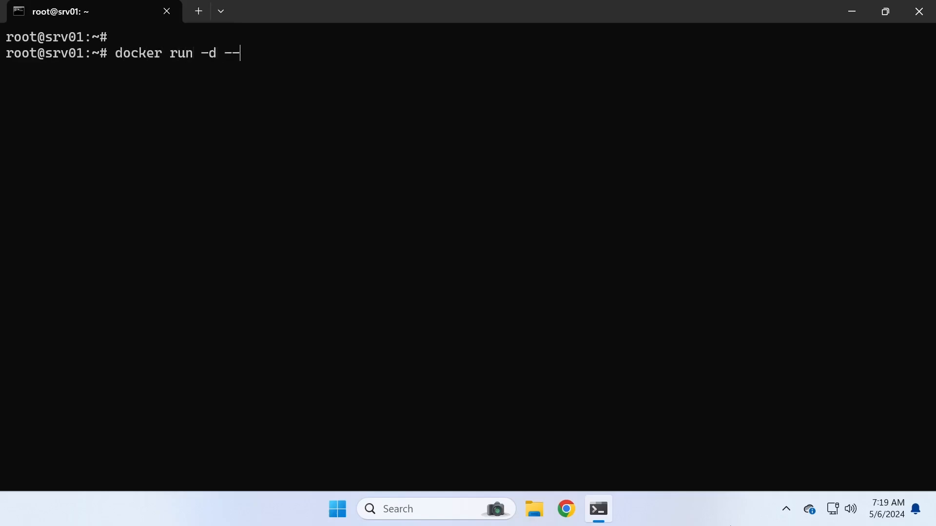
pyautogui.write('name webs')
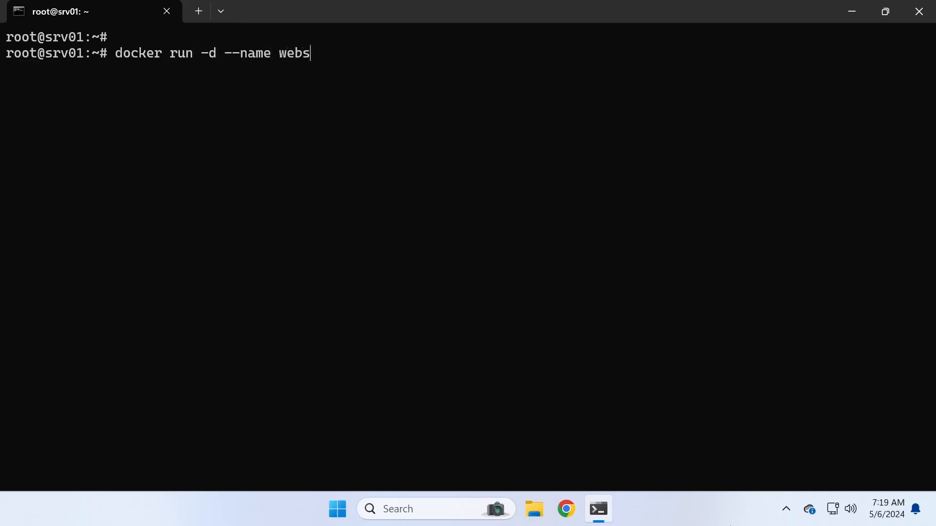
pyautogui.write('erver-')
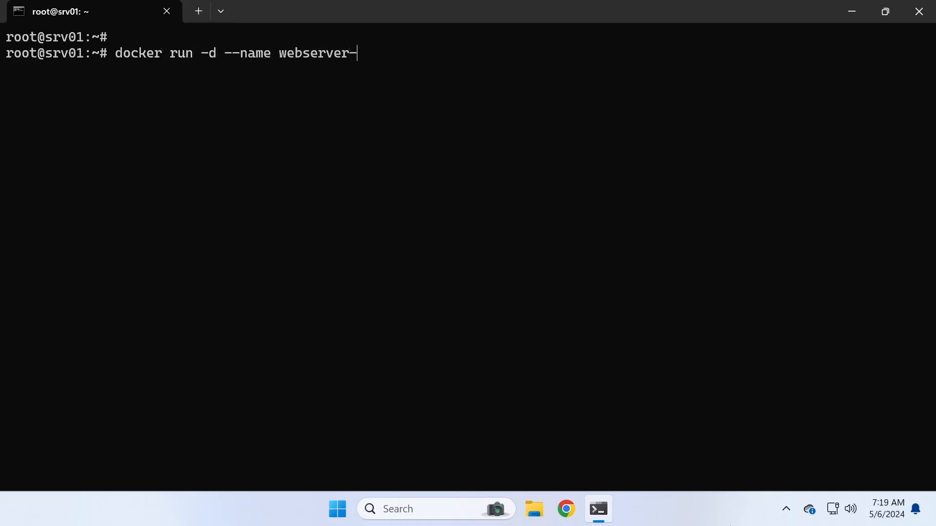
pyautogui.write('1 http')
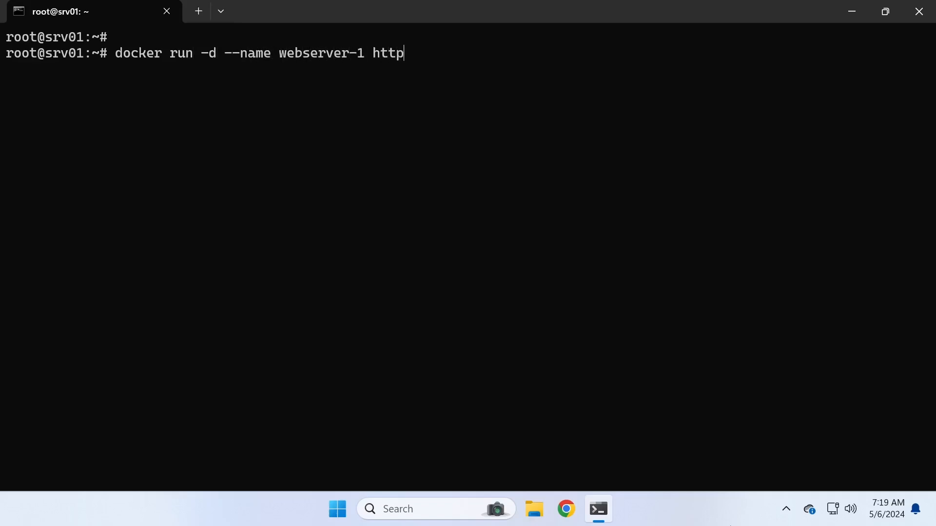
pyautogui.press('Enter')
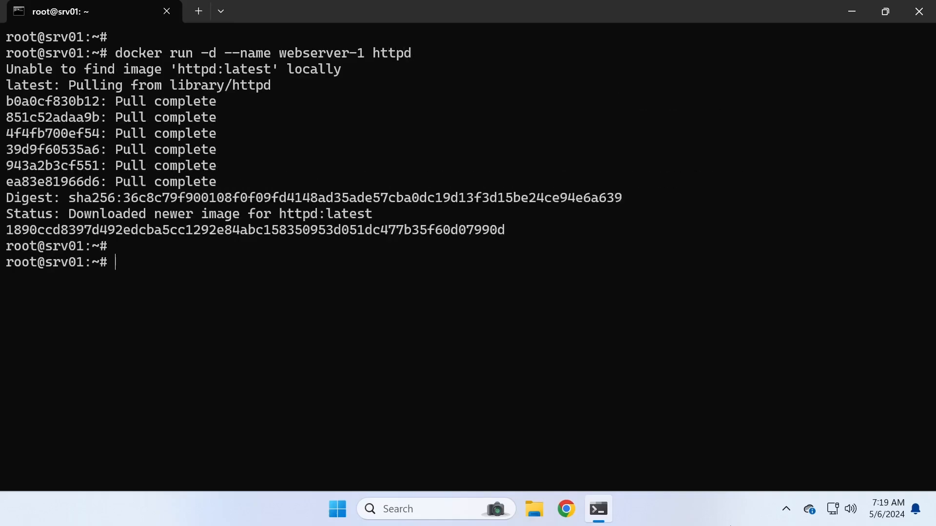
pyautogui.write('docker ps')
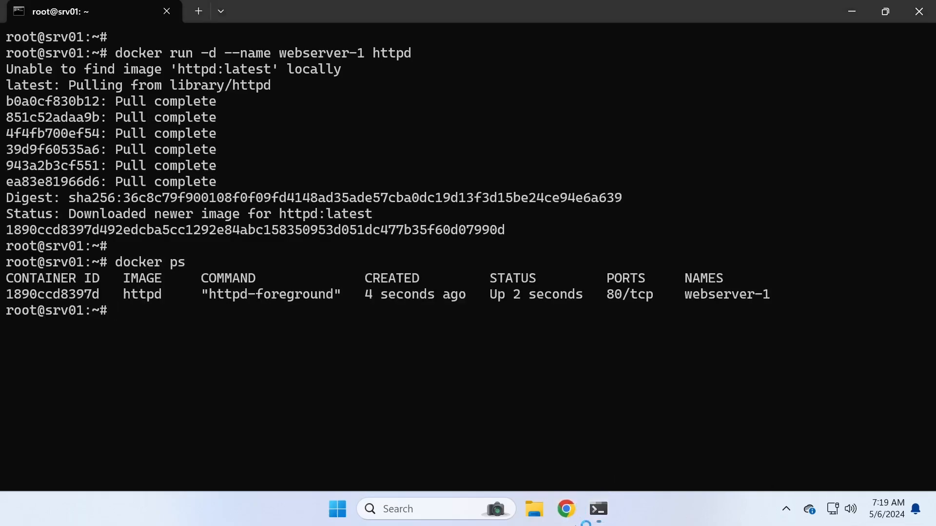
# Load 192.168.1.10 in Chrome, see the connection refused, and return to the terminal
pyautogui.click(566, 509)
pyautogui.write('192.168.1.10')
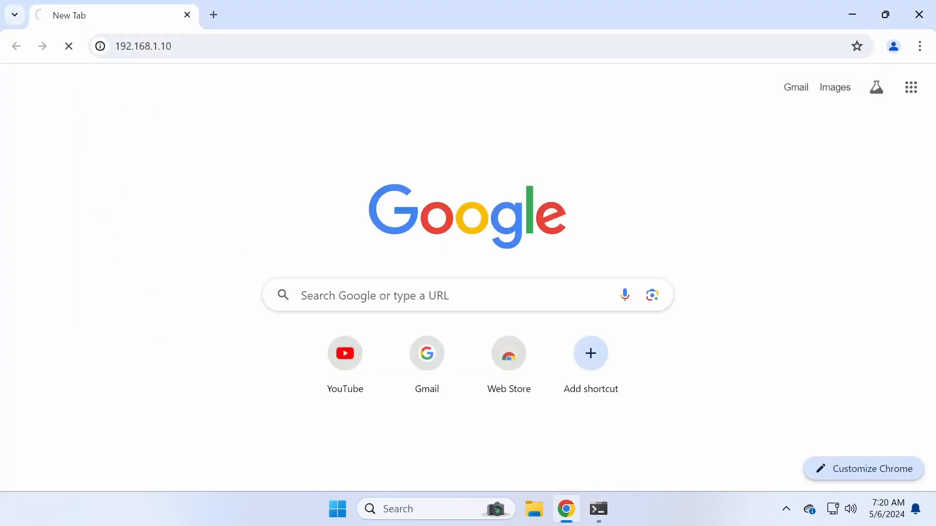
pyautogui.press('Enter')
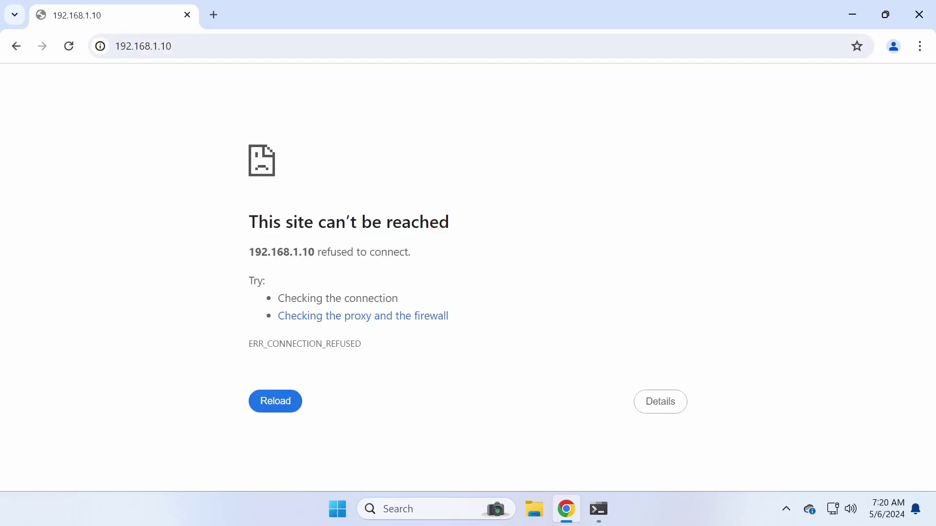
pyautogui.click(275, 402)
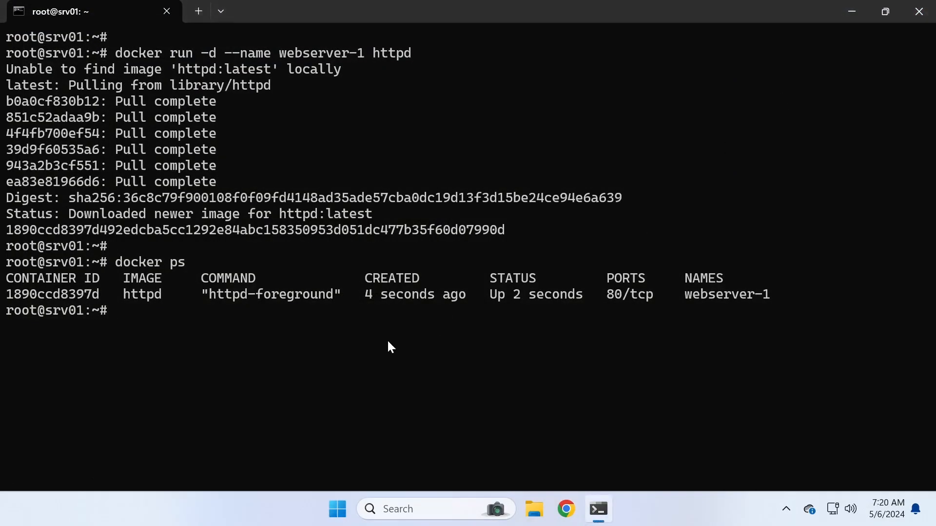
# Stop and remove webserver-1, then recall the run command for editing
pyautogui.write('docker stop webserver-1')
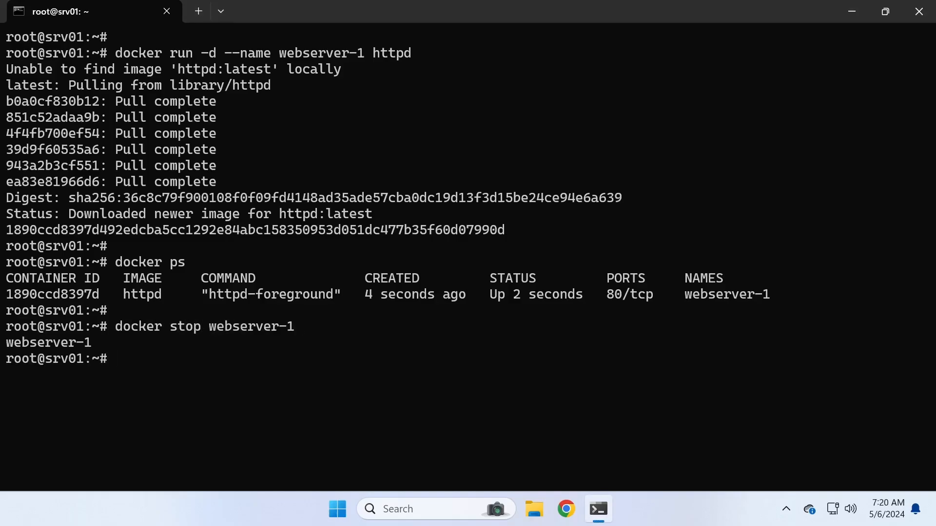
pyautogui.write('docker r')
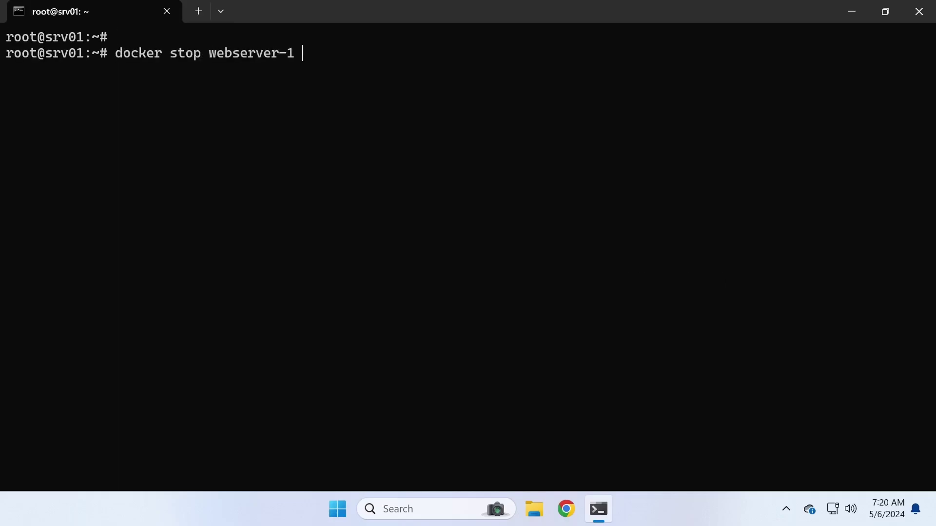
pyautogui.write('docker run -d --name webserver-1 httpd')
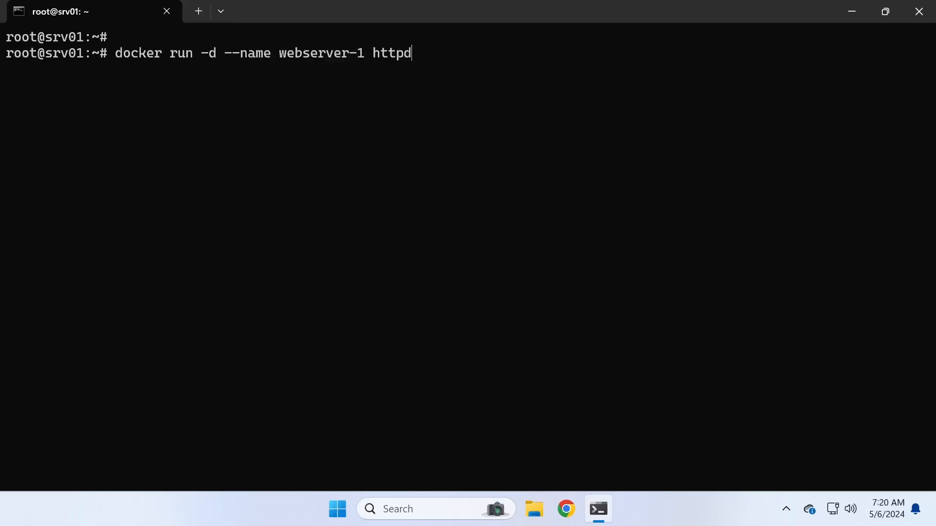
pyautogui.press('BackSpace')
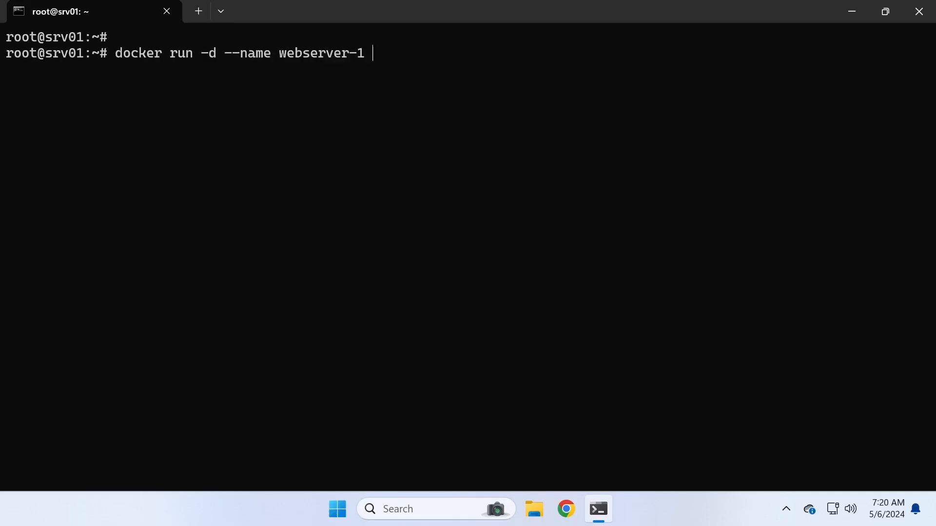
pyautogui.write('-')
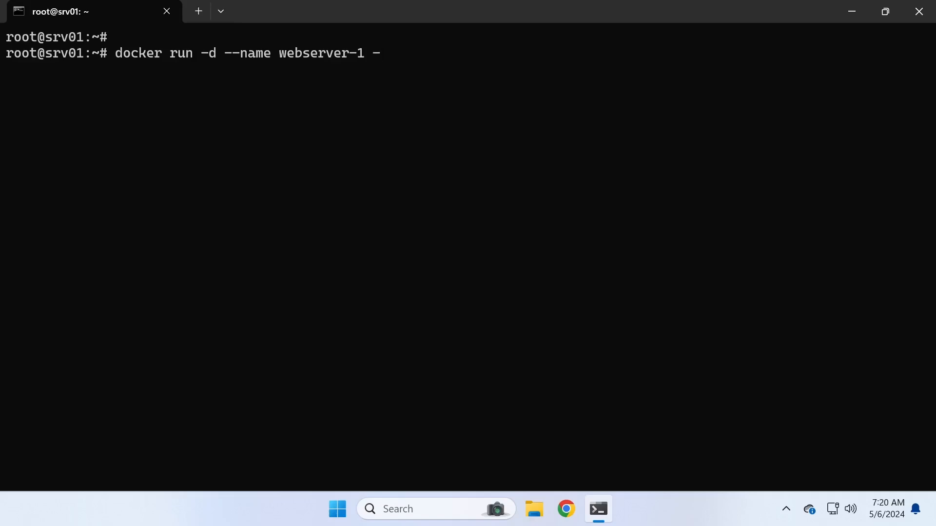
# Rerun webserver-1 from httpd with -p 80:80 and confirm the 0.0.0.0:80->80/tcp mapping
pyautogui.write('p 8')
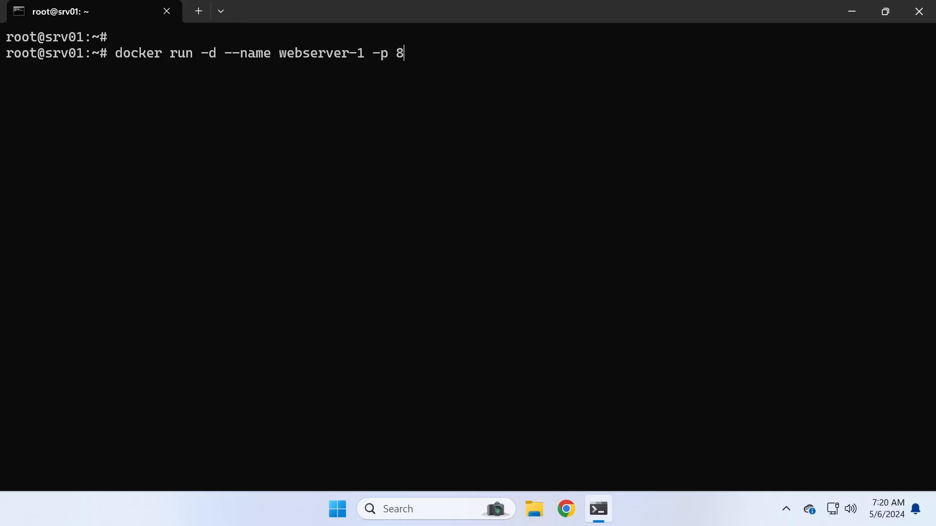
pyautogui.write('0:')
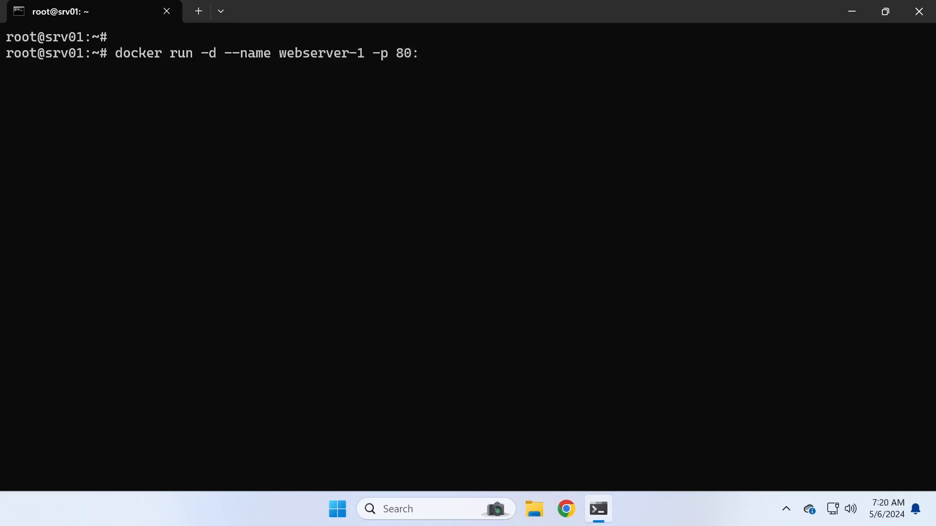
pyautogui.write('80 http')
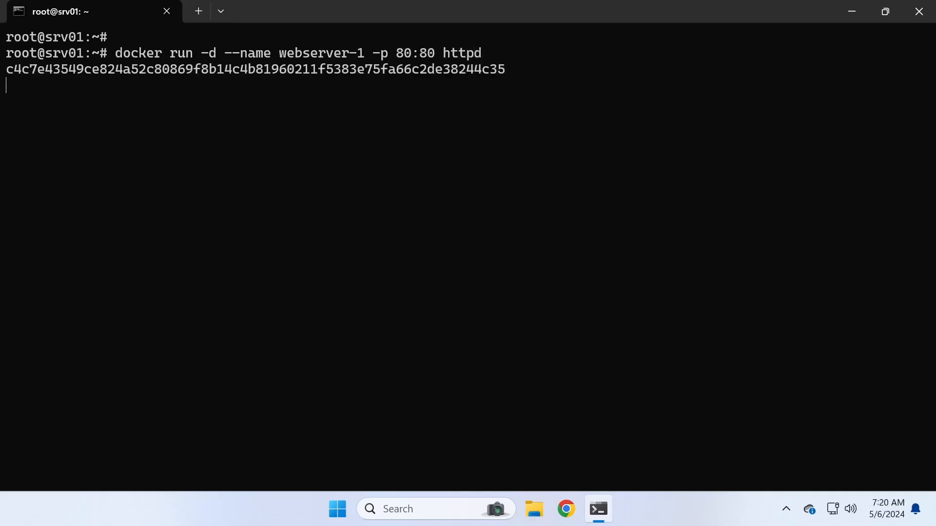
pyautogui.write('d')
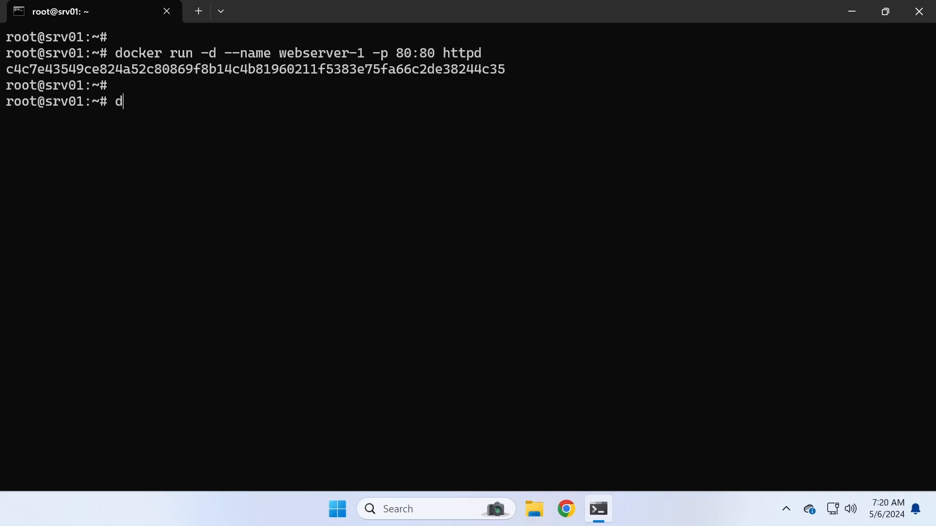
pyautogui.write('ocker ps')
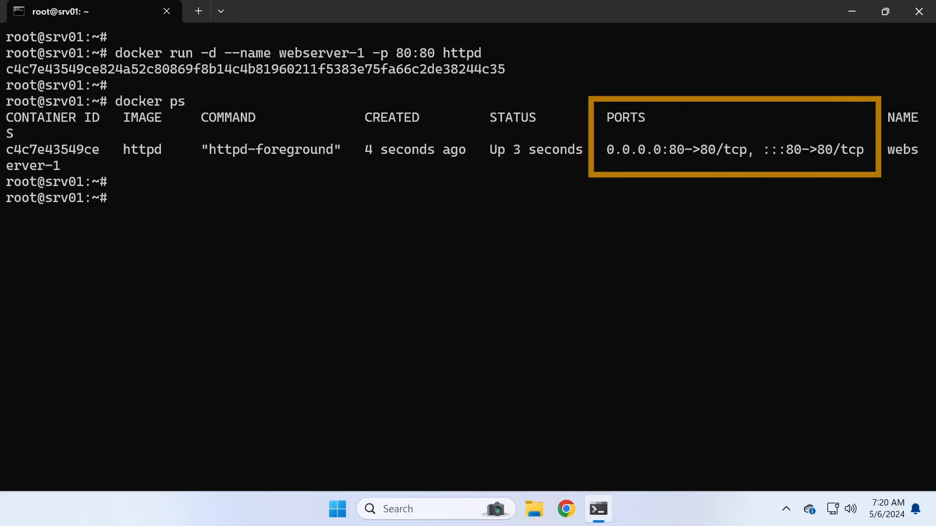
# Load 192.168.1.10 in Chrome to see Apache's It works! page, then close the browser
pyautogui.click(565, 509)
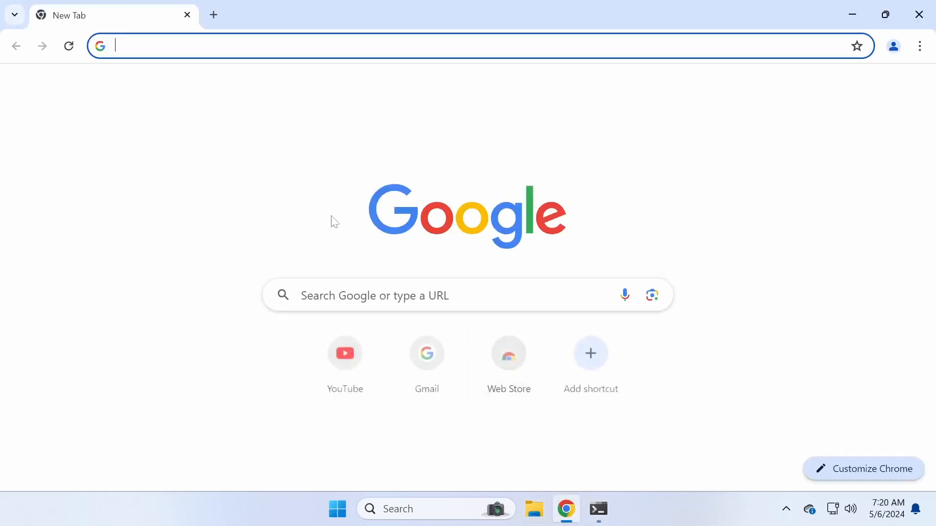
pyautogui.write('1')
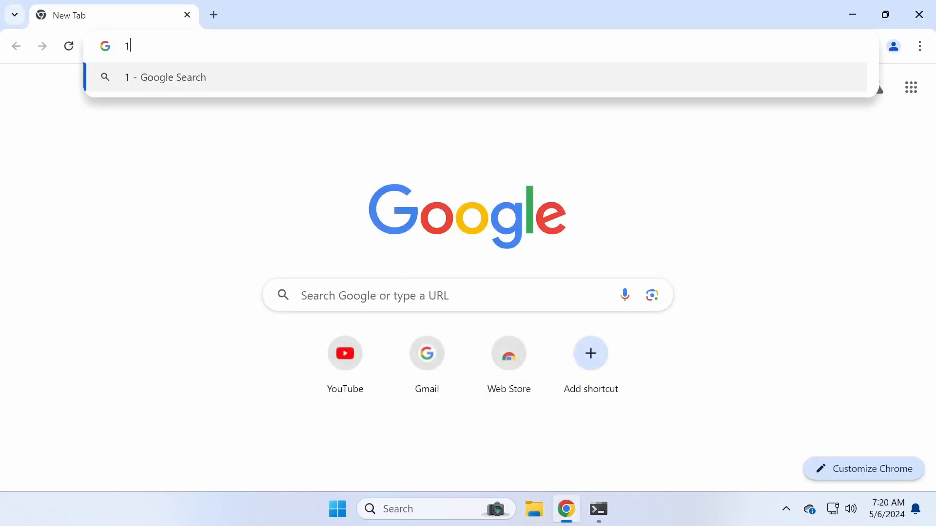
pyautogui.write('92.168.1.10')
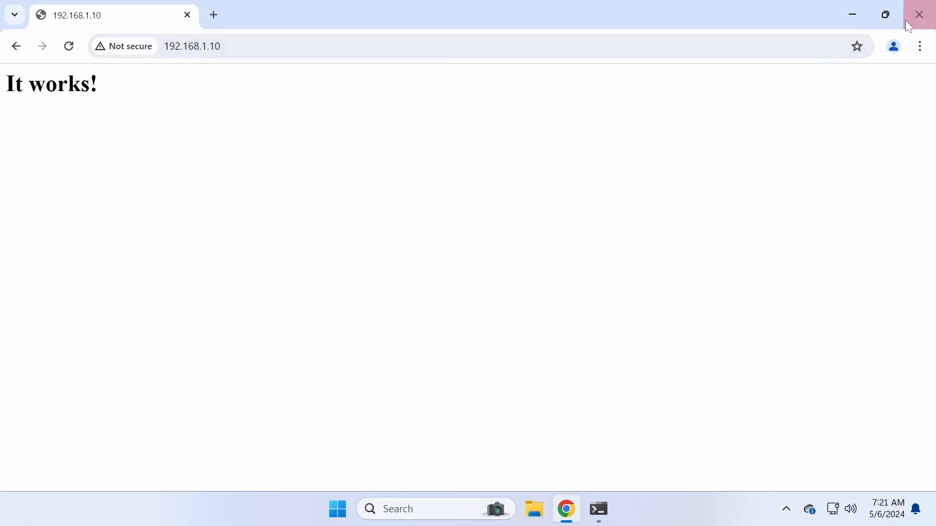
pyautogui.click(598, 509)
pyautogui.write('d')
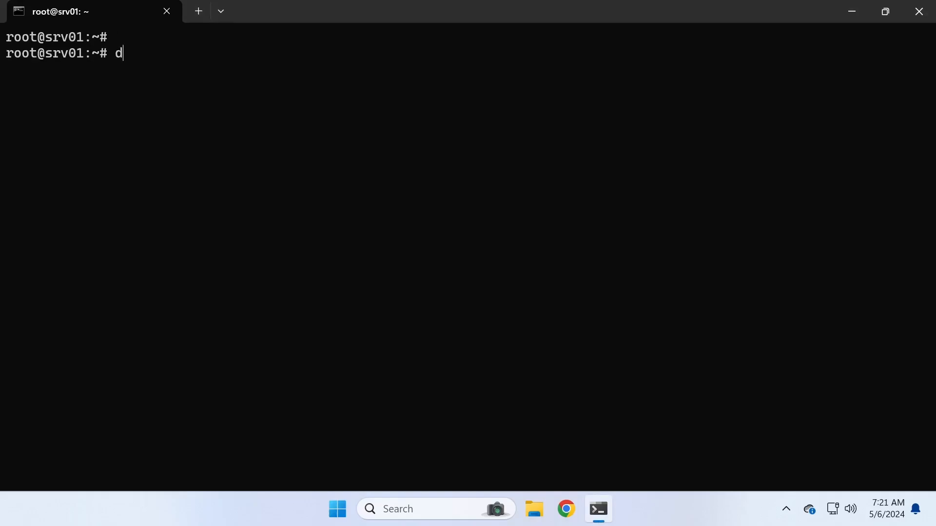
# Start a detached nginx container named webserver-2 with -p 8080:80
pyautogui.write('ocker run')
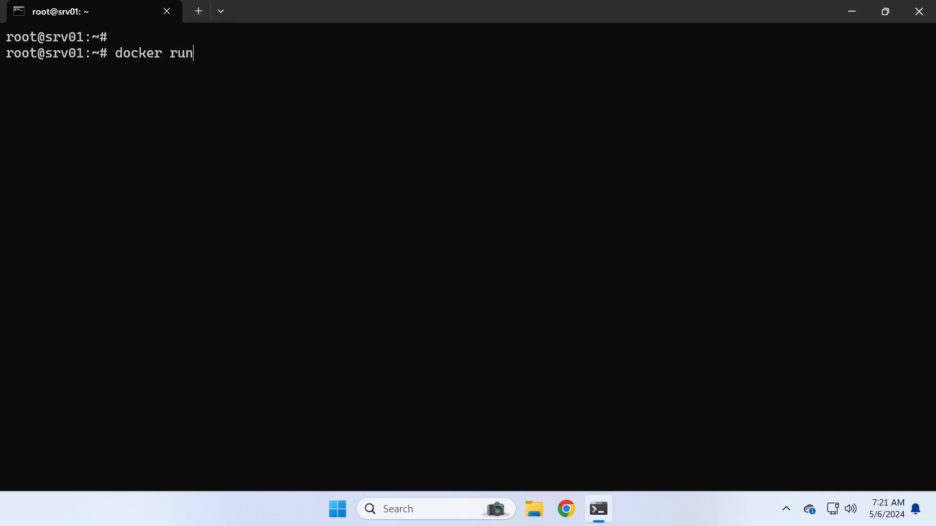
pyautogui.write('-d')
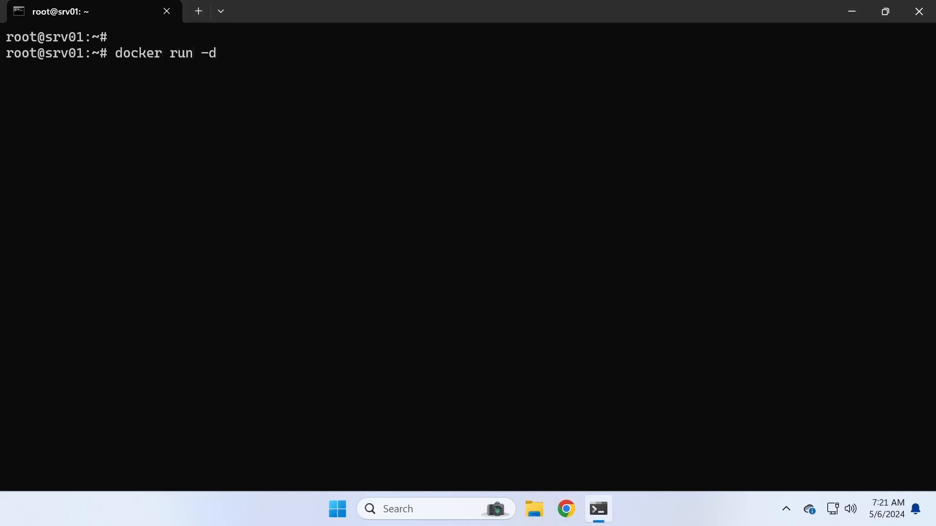
pyautogui.write('--name')
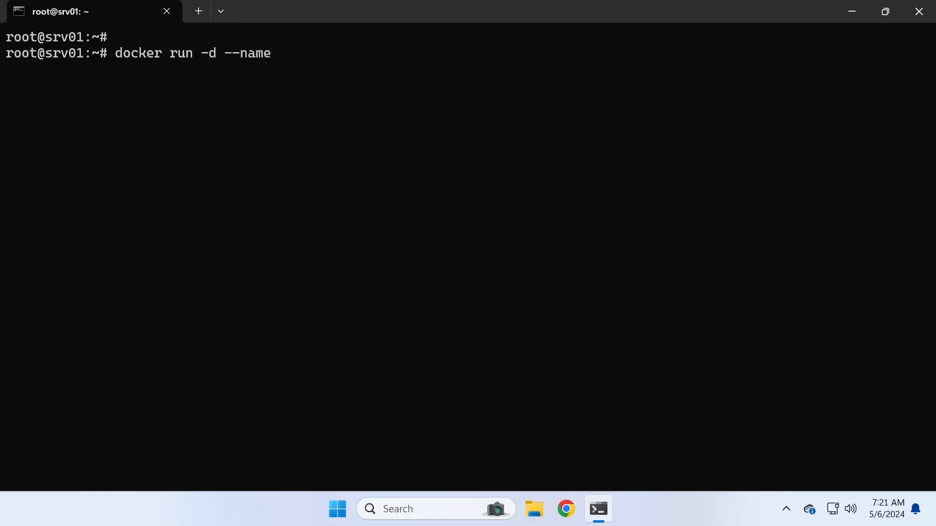
pyautogui.write('we')
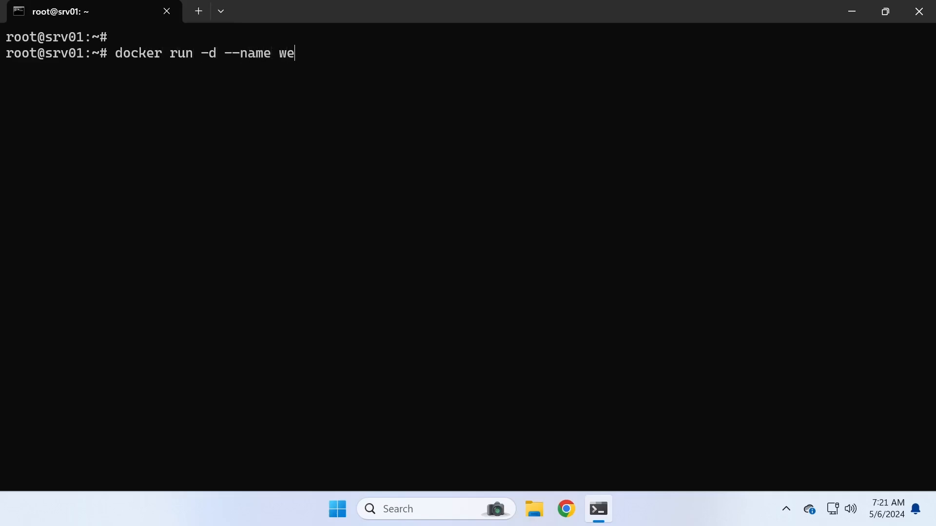
pyautogui.write('bserver')
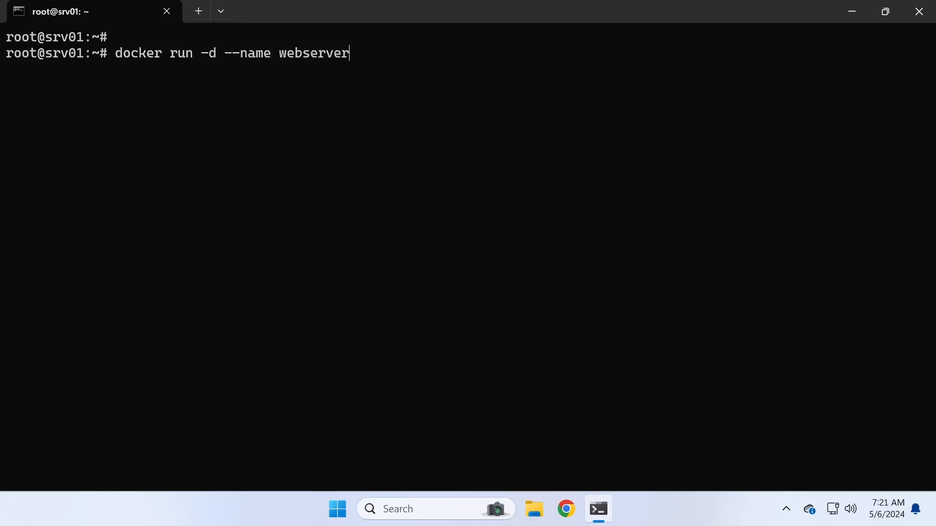
pyautogui.write('-2')
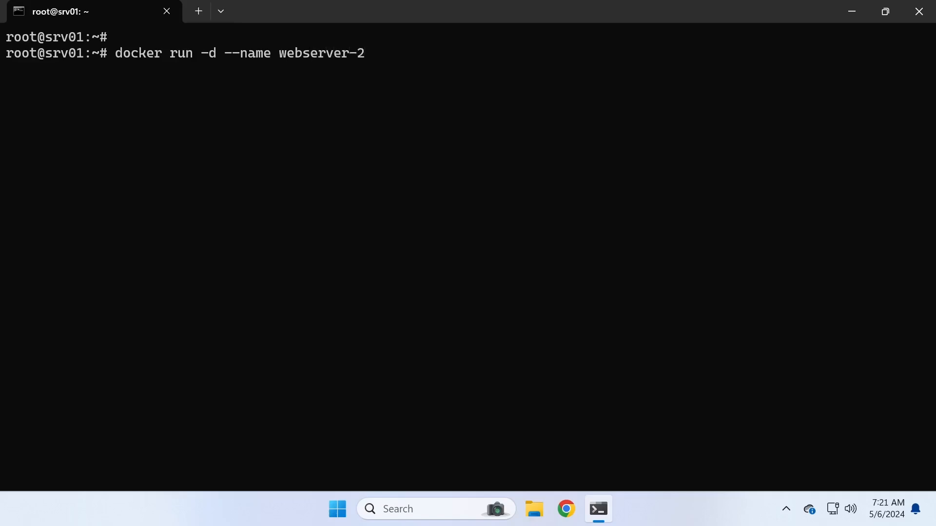
pyautogui.write('-')
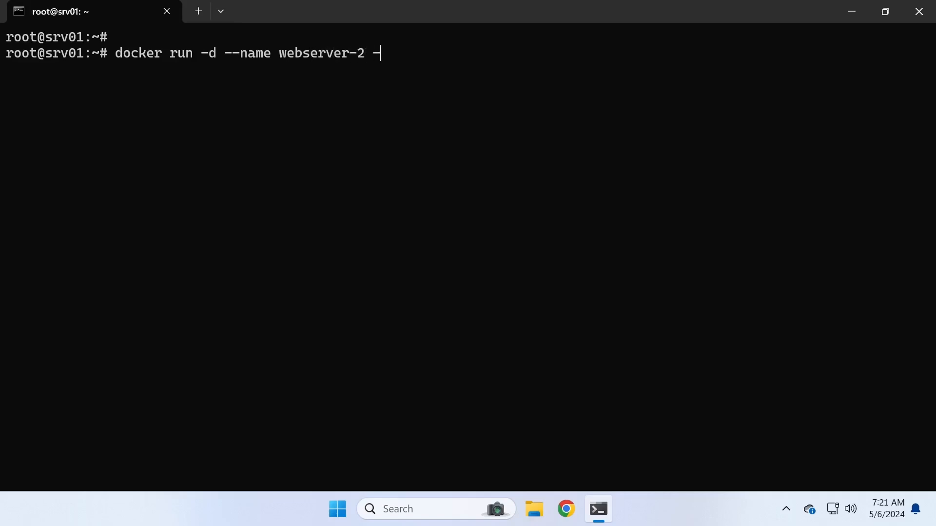
pyautogui.write('p')
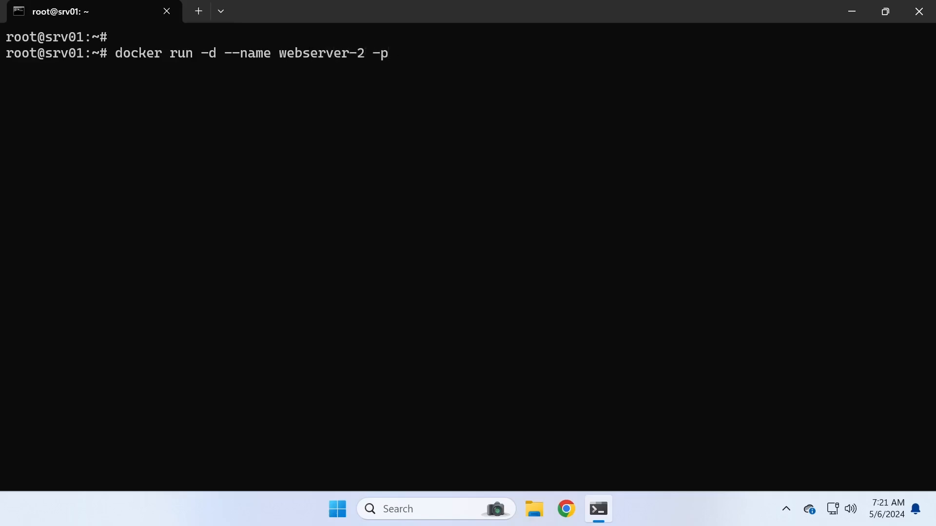
pyautogui.write('8080')
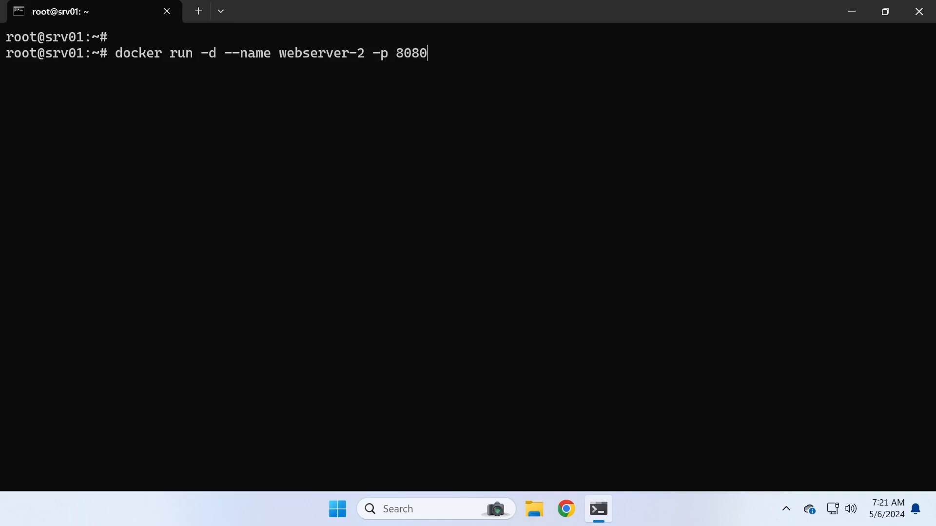
pyautogui.write(':80')
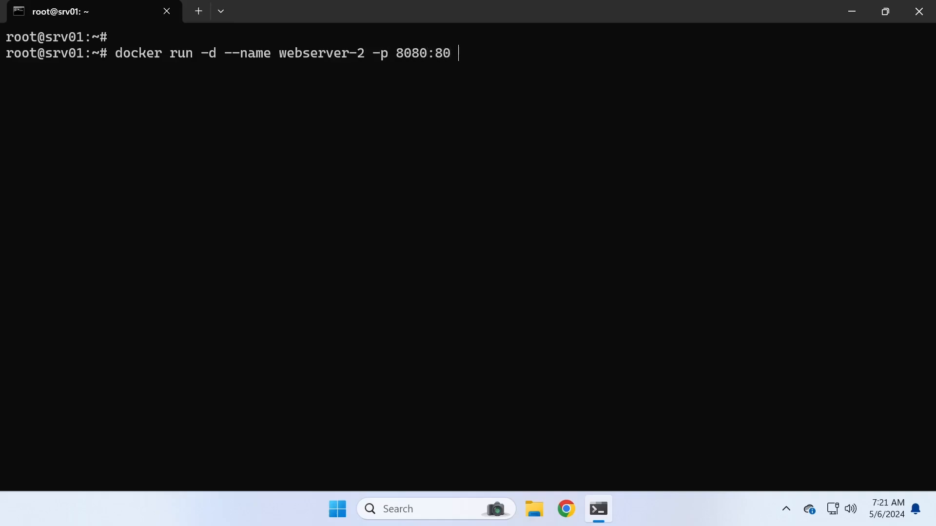
pyautogui.write('nginx')
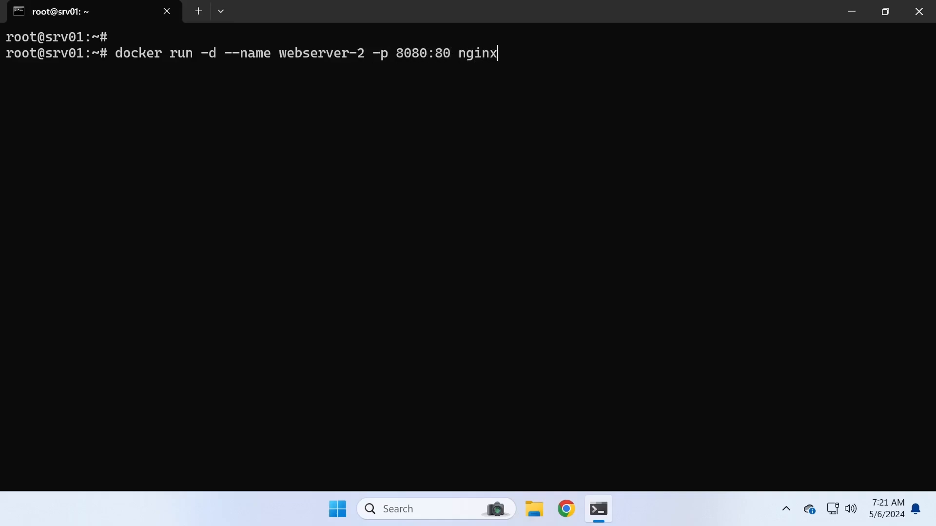
pyautogui.press('Enter')
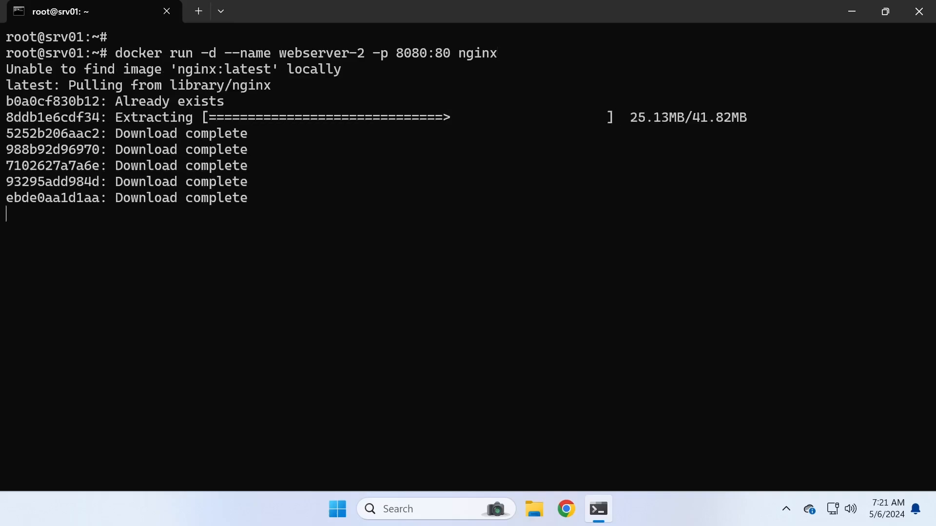
pyautogui.write('do')
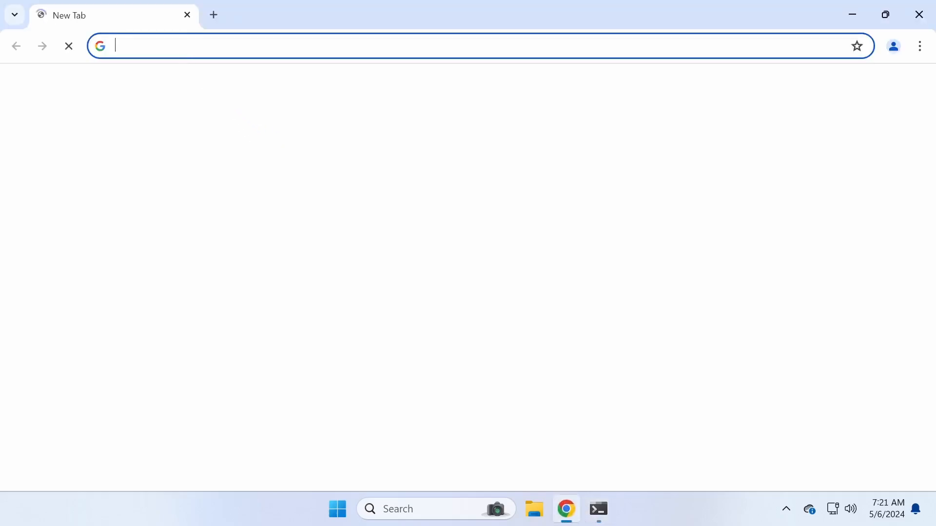
# Load 192.168.1.10:8080 in Chrome to show the Welcome to nginx! page
pyautogui.write('192.168.1.10')
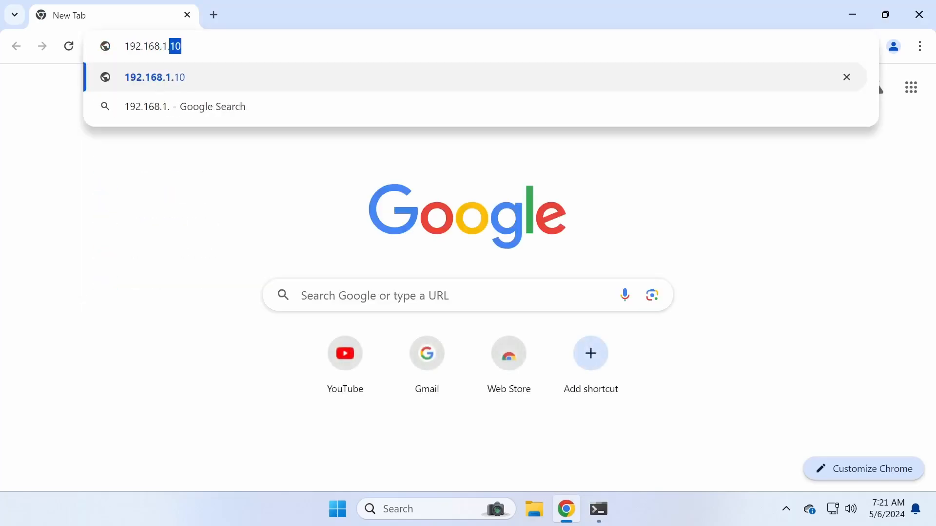
pyautogui.write(':80')
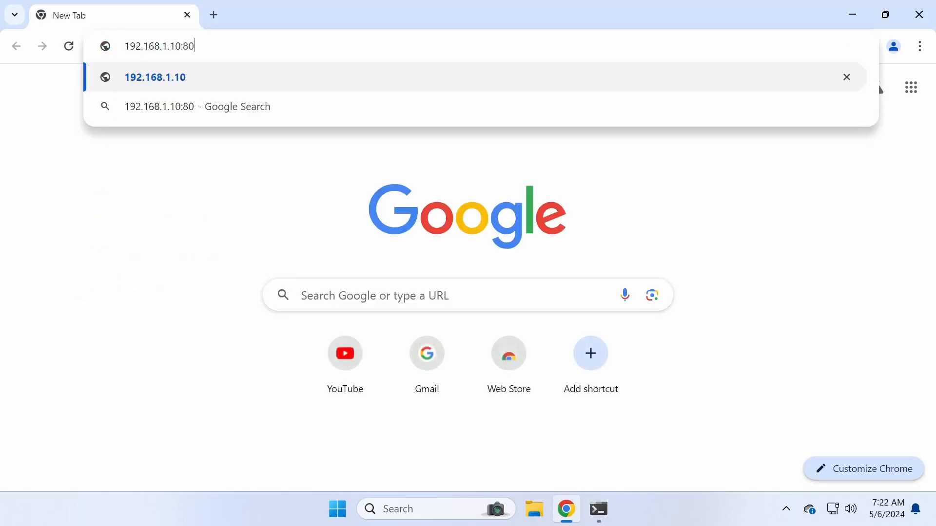
pyautogui.press('Enter')
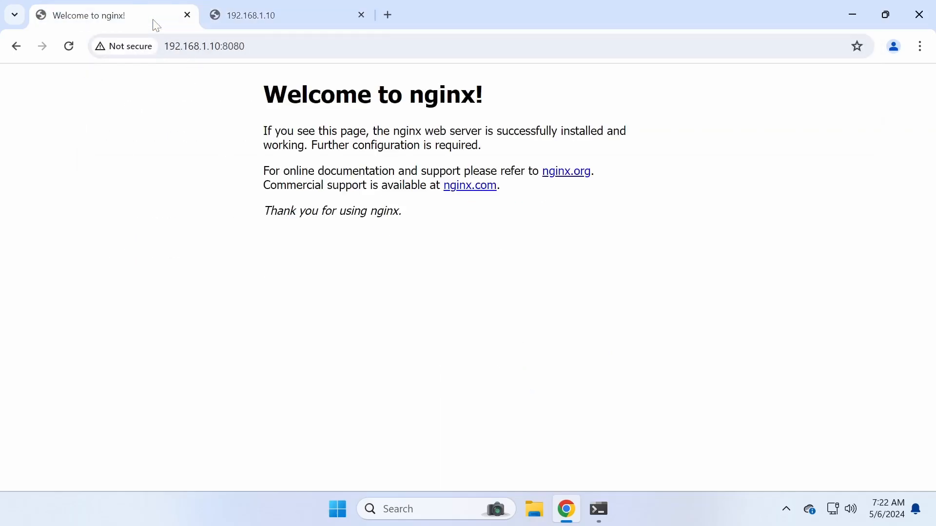
pyautogui.moveTo(396, 72)
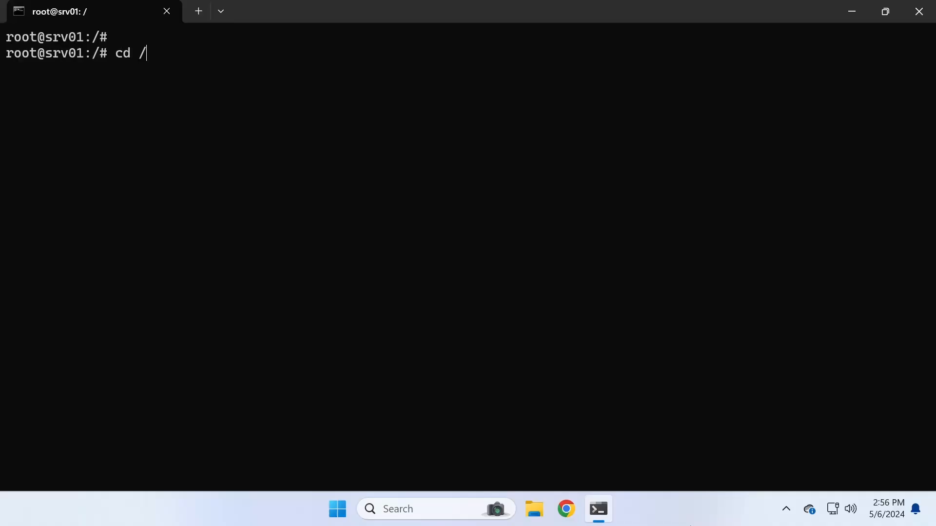
# Create /data on the host, move into it, and create an empty test.txt
pyautogui.write('mkdir')
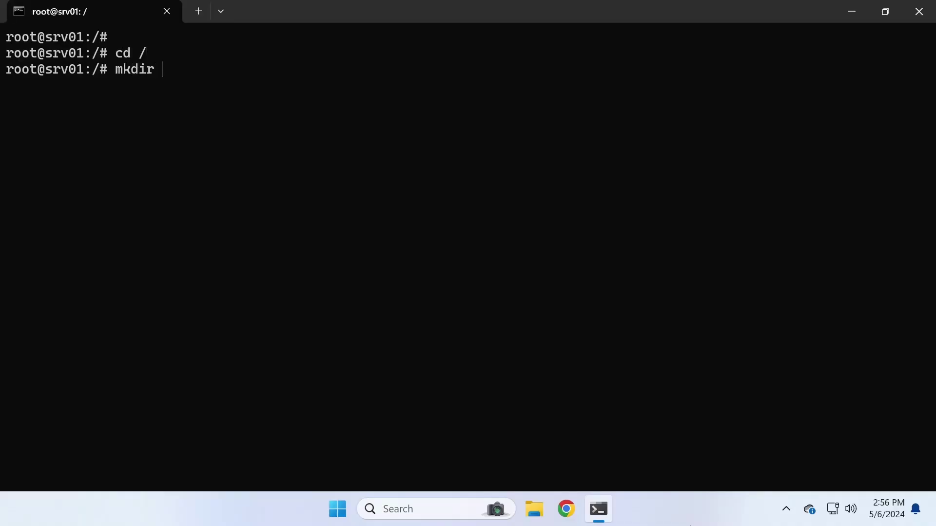
pyautogui.write('data')
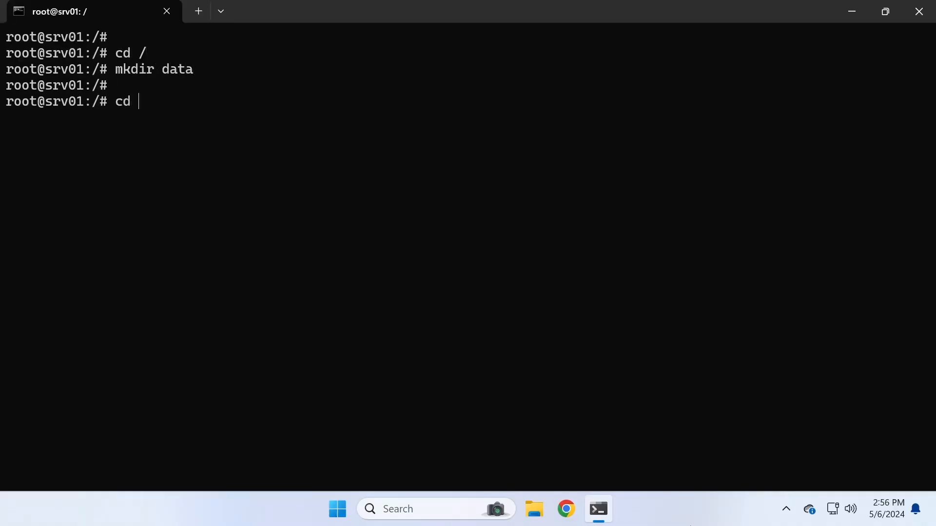
pyautogui.write('data')
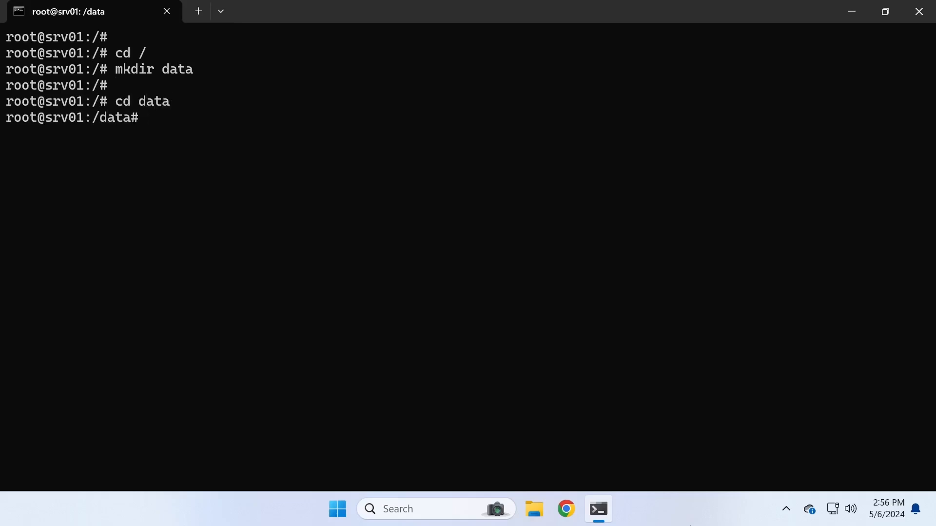
pyautogui.write('touch')
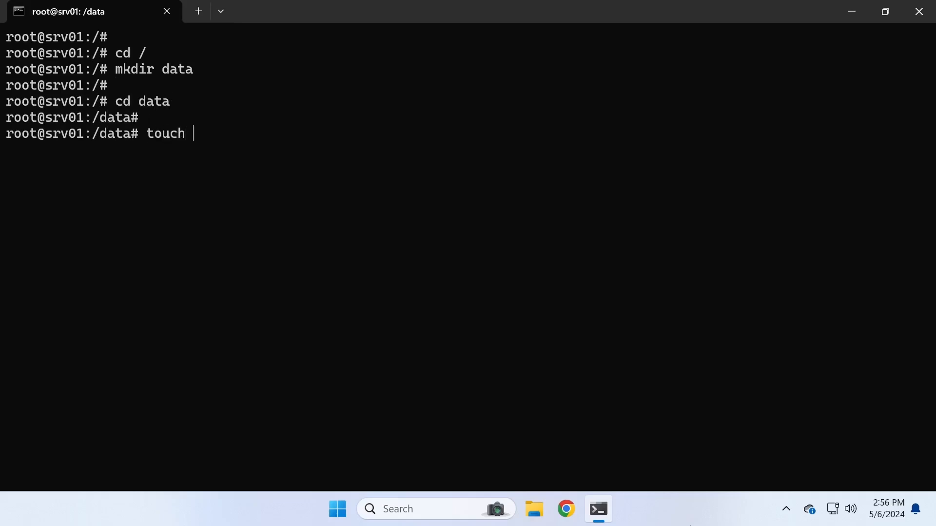
pyautogui.write('test.txt')
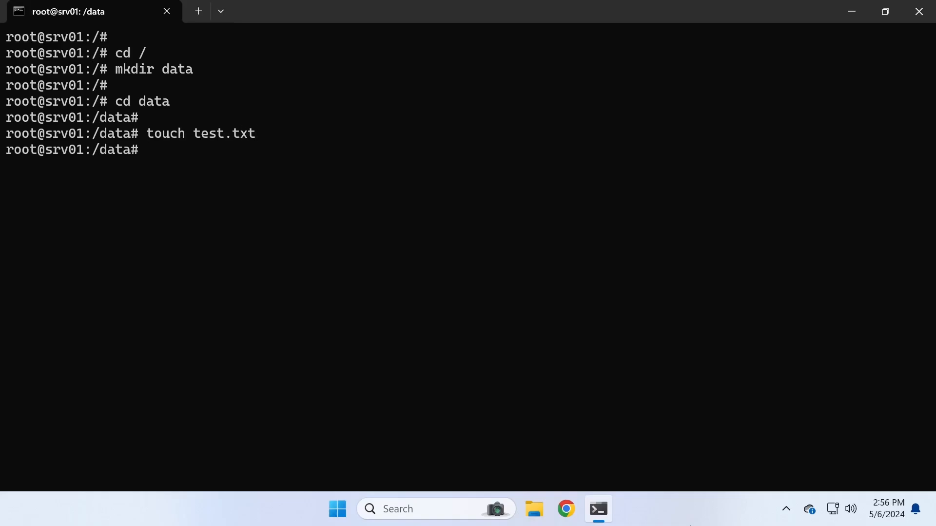
pyautogui.write('data# d')
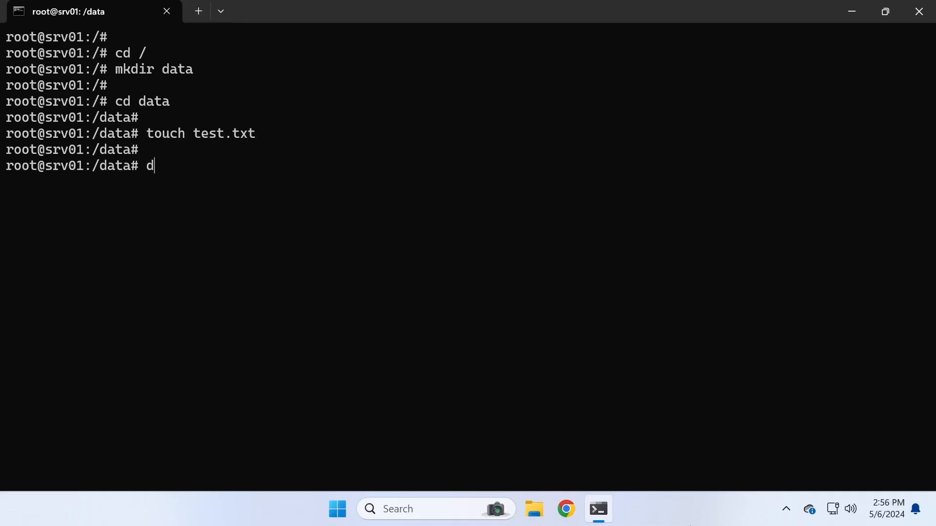
# Start a detached ubuntu container with -v /data:/mnt/data and list it with docker ps
pyautogui.write('ocker ru')
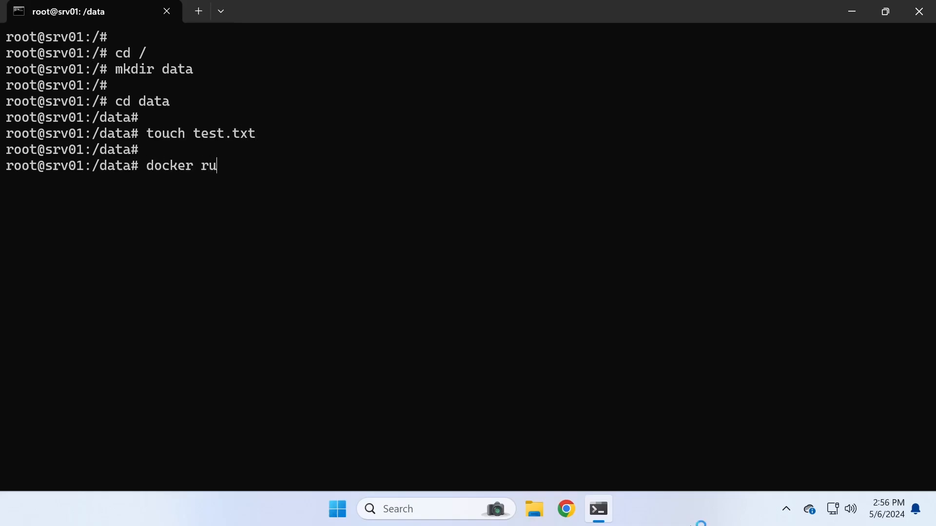
pyautogui.write('n -d')
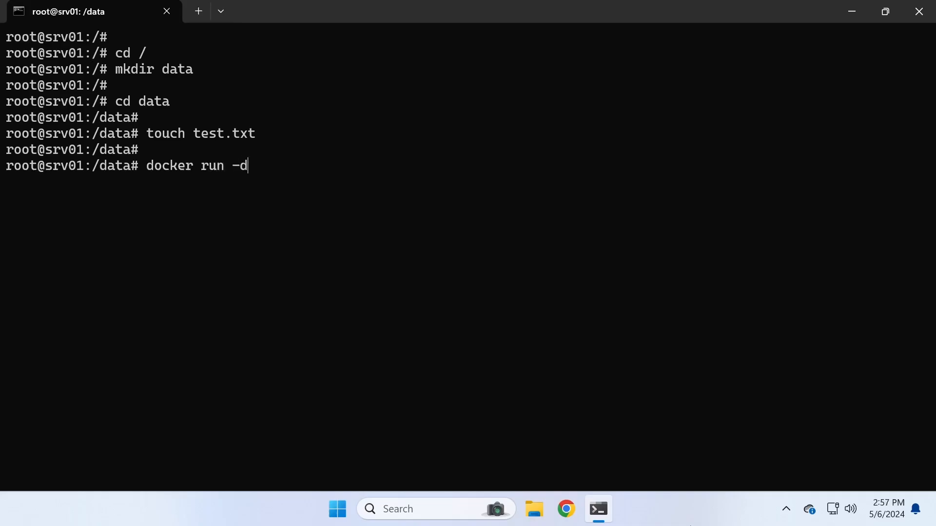
pyautogui.write('t')
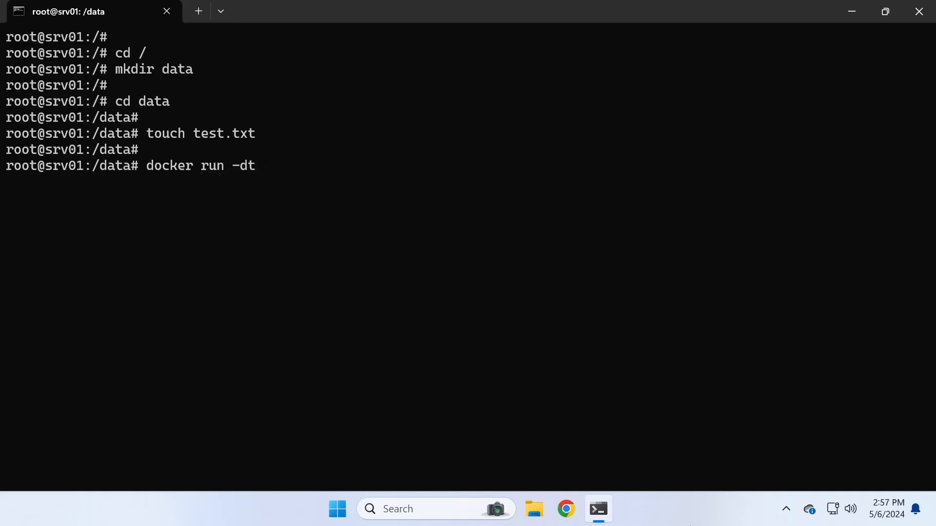
pyautogui.write('-v')
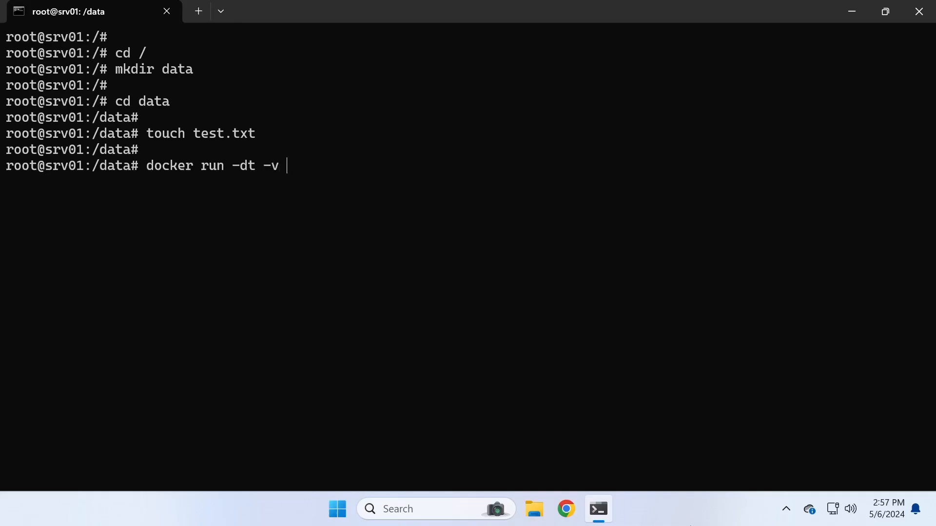
pyautogui.write('/data')
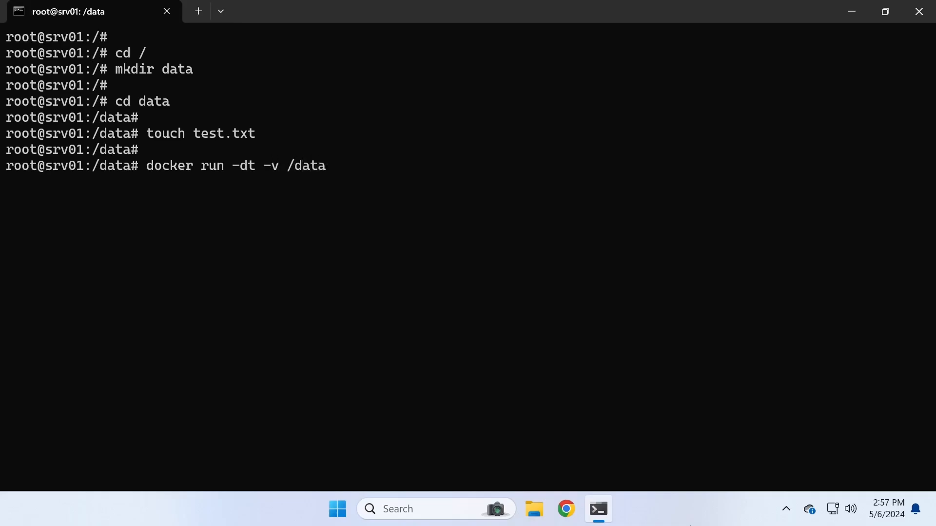
pyautogui.write(':/m')
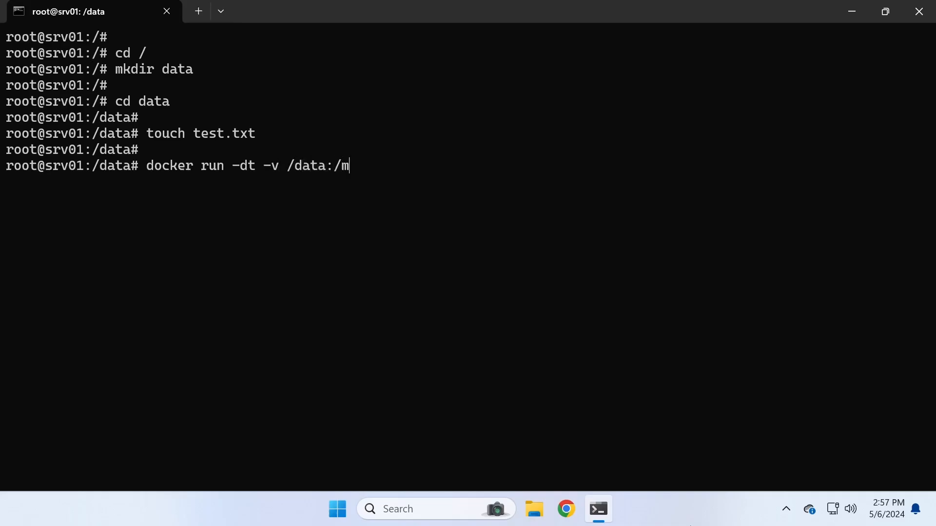
pyautogui.write('nt/data')
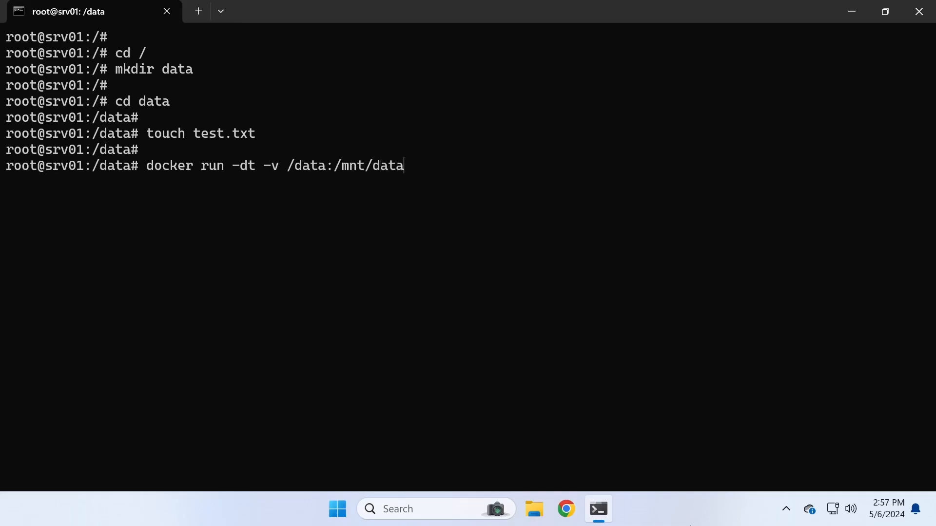
pyautogui.write('ubuntu')
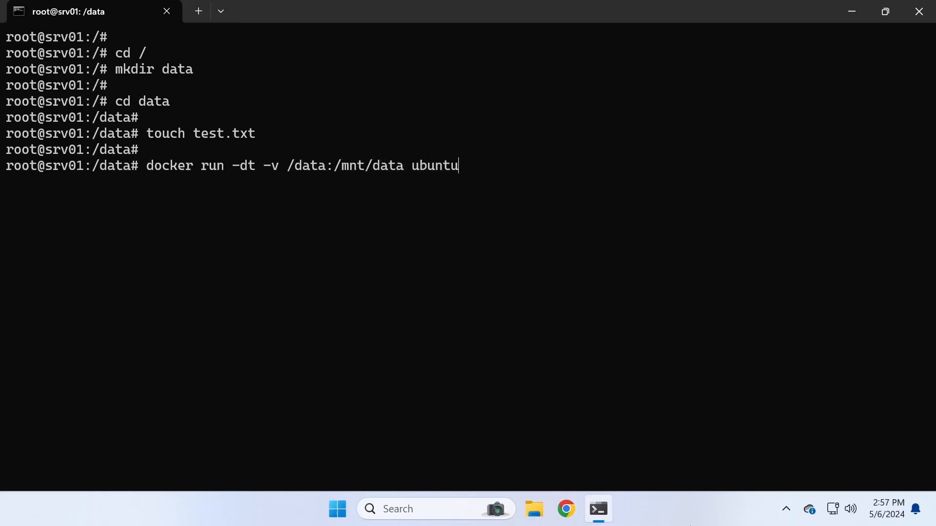
pyautogui.press('Enter')
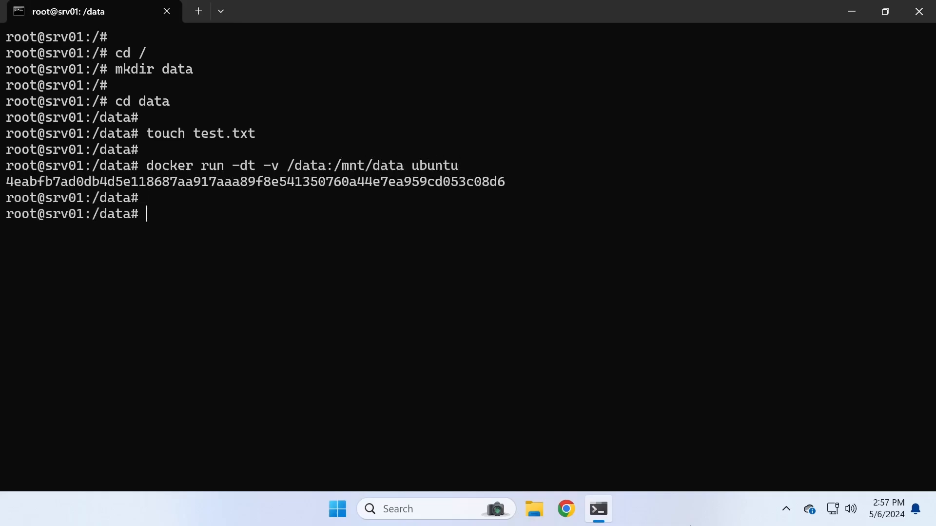
pyautogui.write('docker ps')
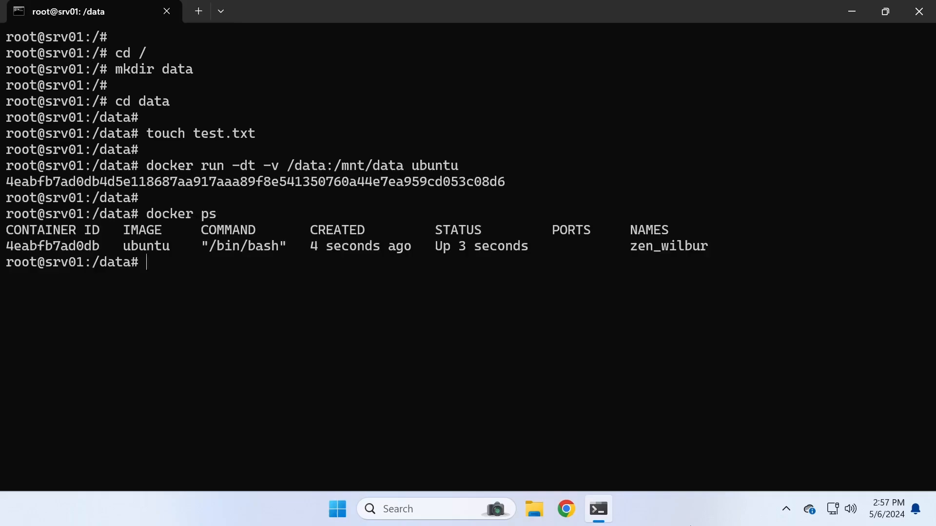
pyautogui.write('docker')
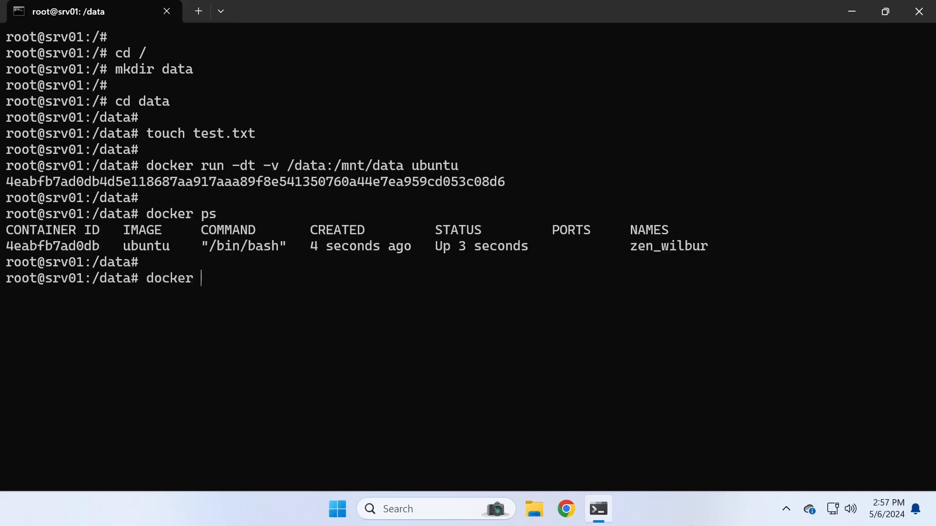
# Exec a bash shell into zen_wilbur and move into /mnt/data
pyautogui.write('exec -it zen_wilbur')
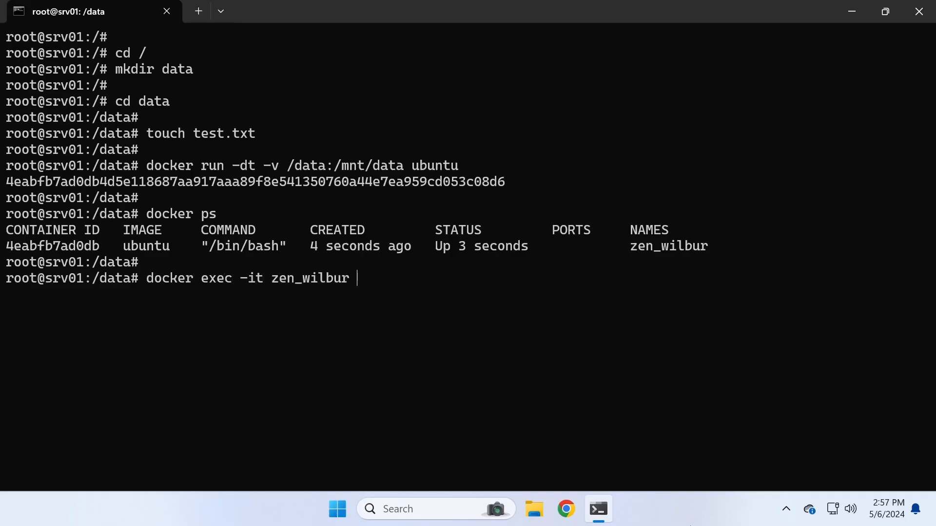
pyautogui.write('bash')
pyautogui.write('cd /')
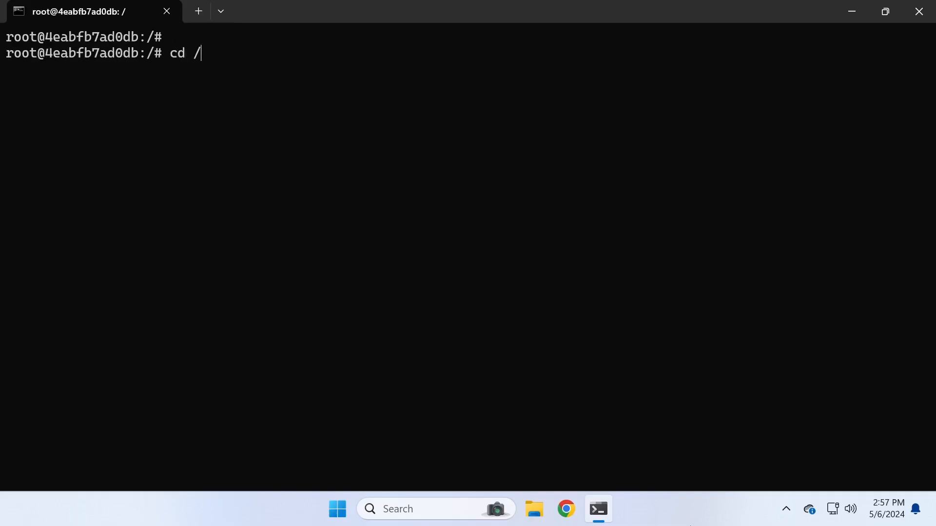
pyautogui.write('mnt')
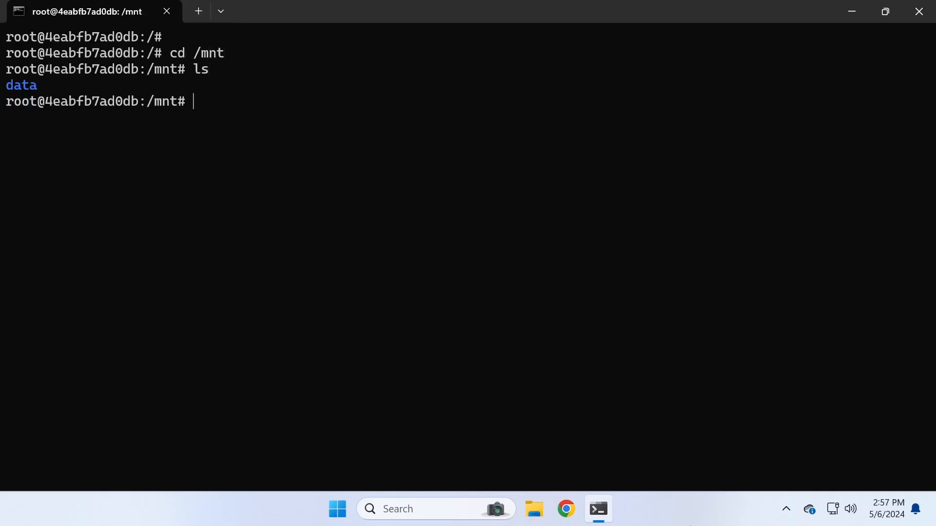
pyautogui.write('cd data')
pyautogui.write('ls -l')
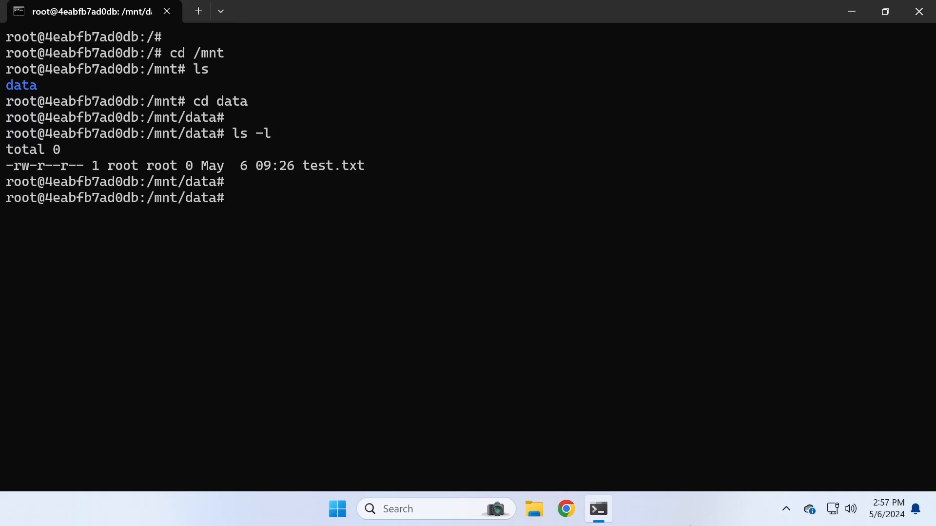
# Write "hello" into test.txt, read it back with cat, and exit to the host shell
pyautogui.write('echo')
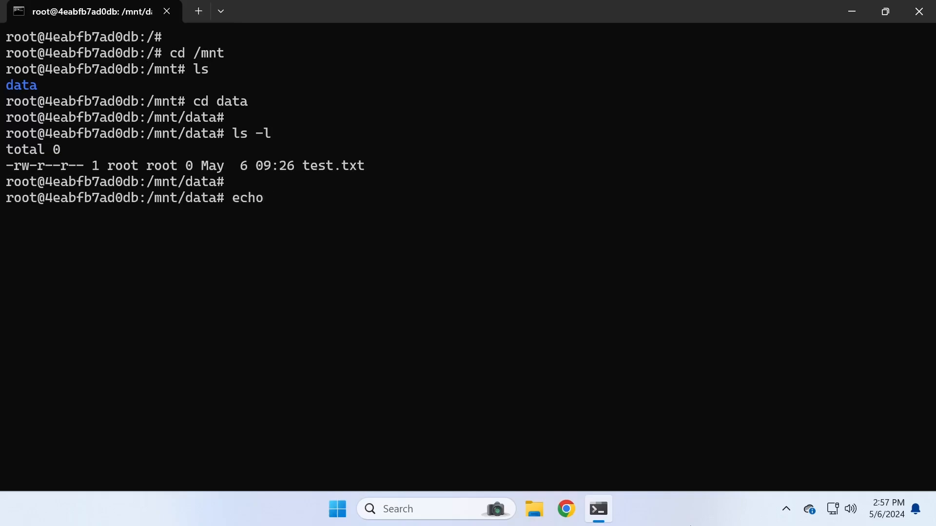
pyautogui.write('"h')
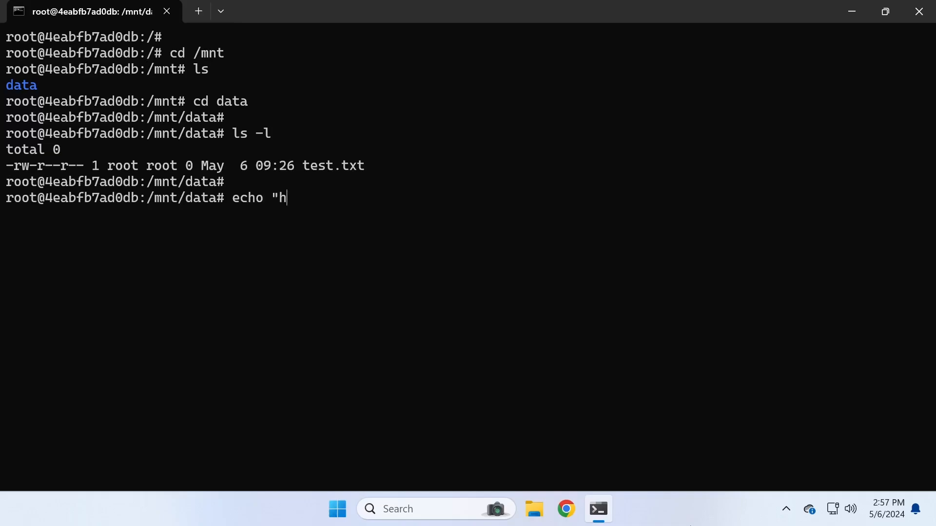
pyautogui.write('ello" > test.txt')
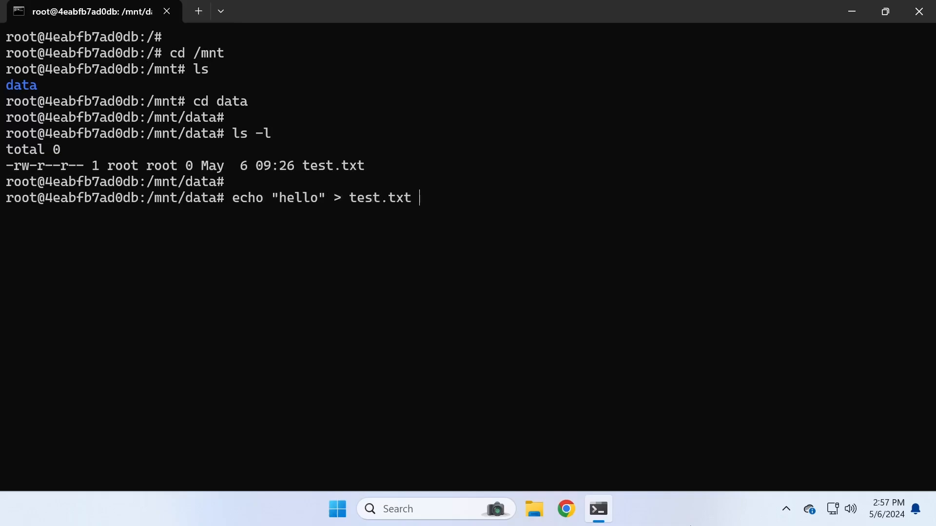
pyautogui.write('cat tes')
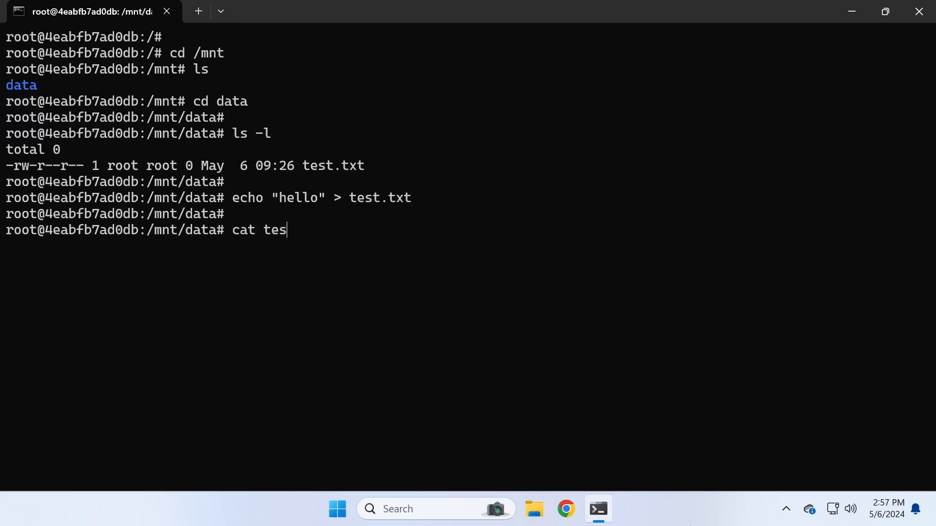
pyautogui.press('Enter')
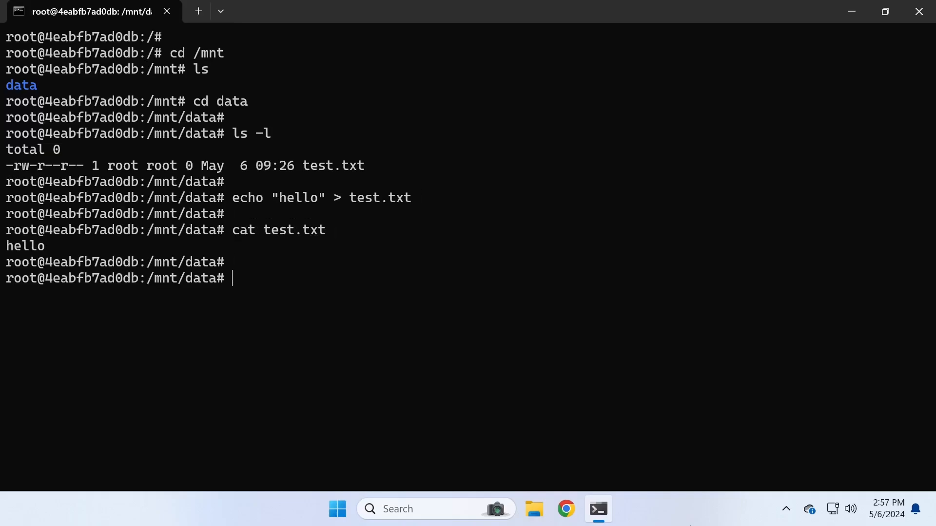
pyautogui.write('exit')
pyautogui.write('cl')
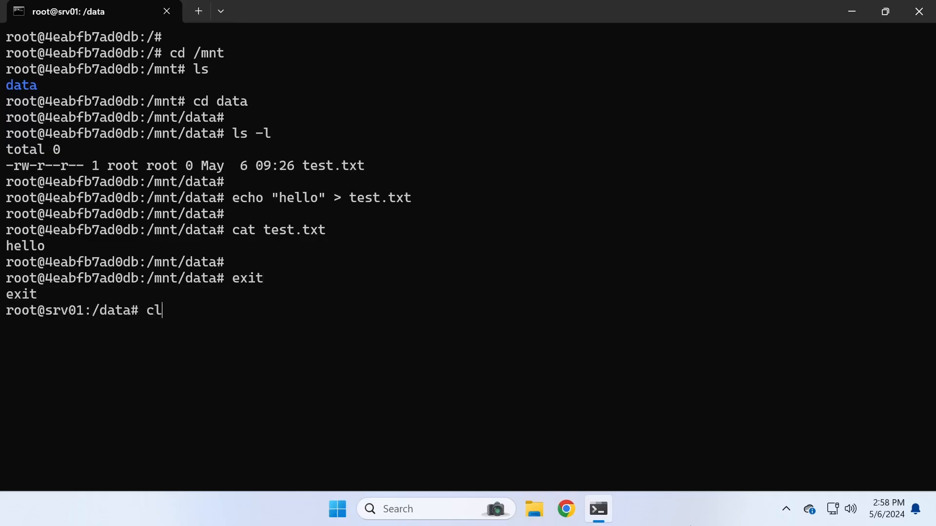
# Start a second ubuntu container with /data mounted at /mnt/data:ro and list both with docker ps
pyautogui.press('Enter')
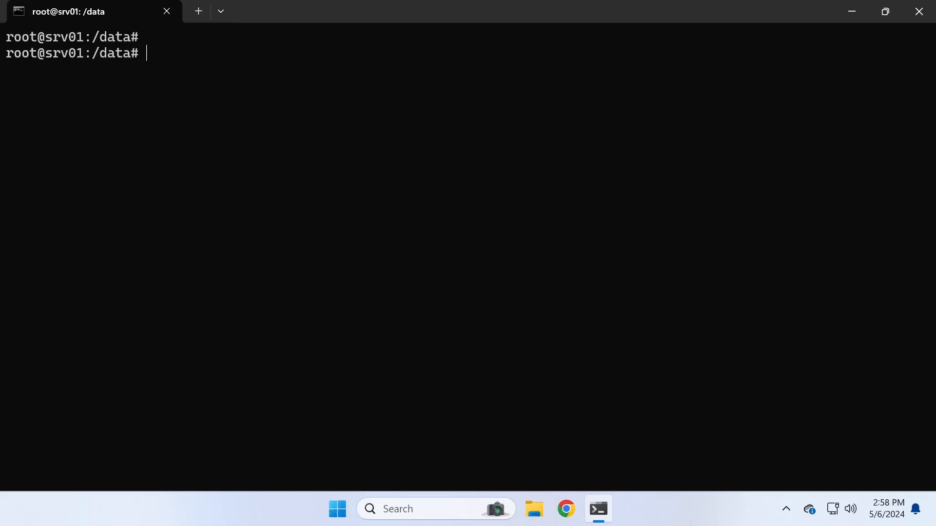
pyautogui.write('docker ps')
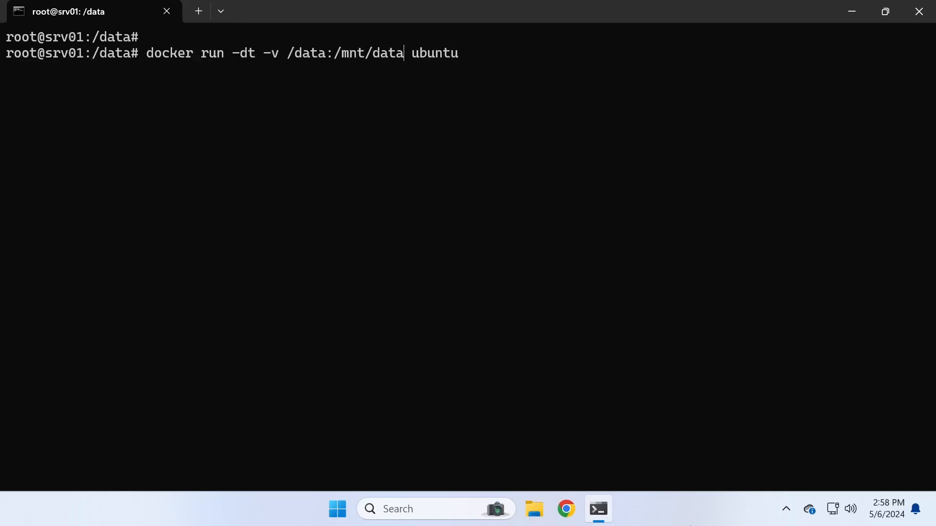
pyautogui.write(':')
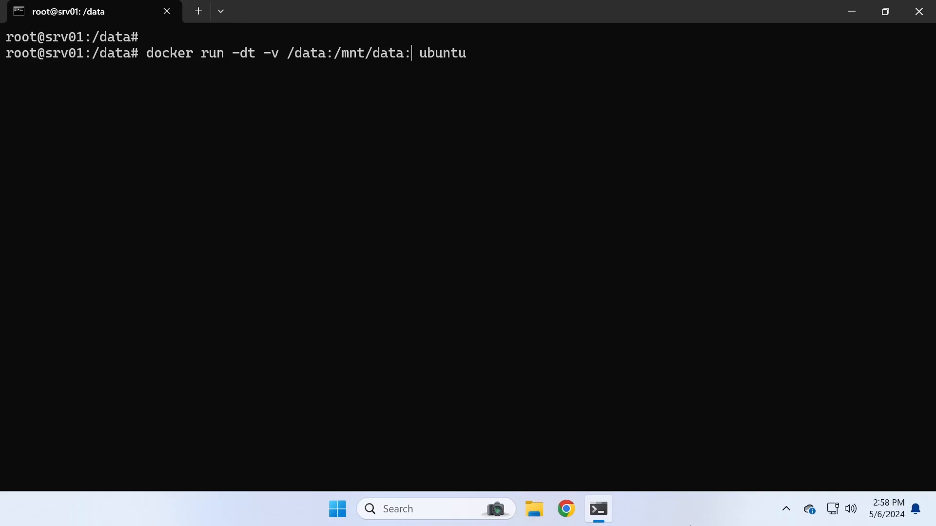
pyautogui.write('ro')
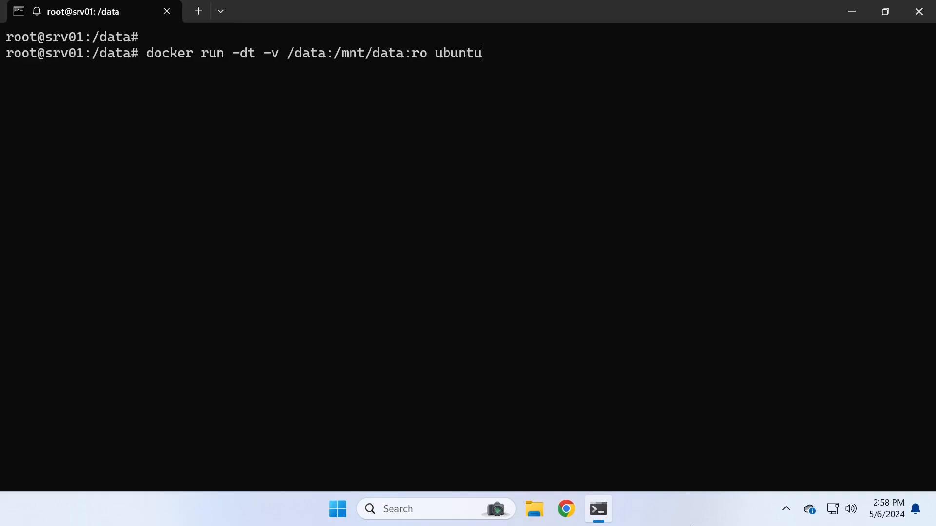
pyautogui.write('docker ps')
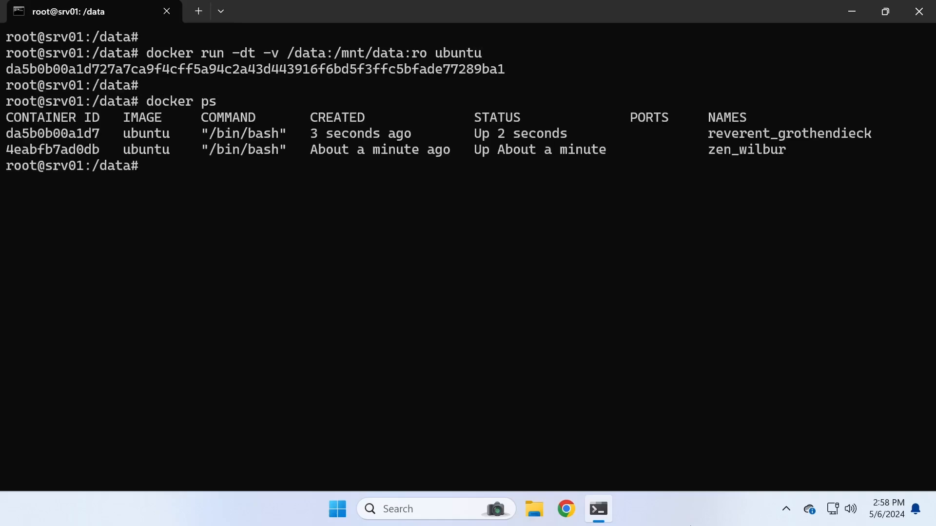
pyautogui.write('docker exec -i')
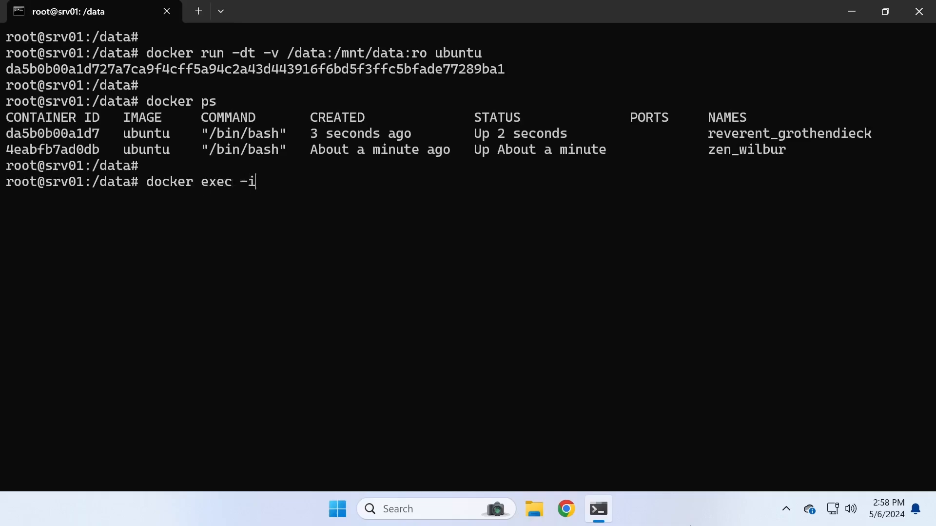
# Enter a bash shell in reverent_grothendieck and list the contents of /mnt/data
pyautogui.write('t reverent_grothendieck bash')
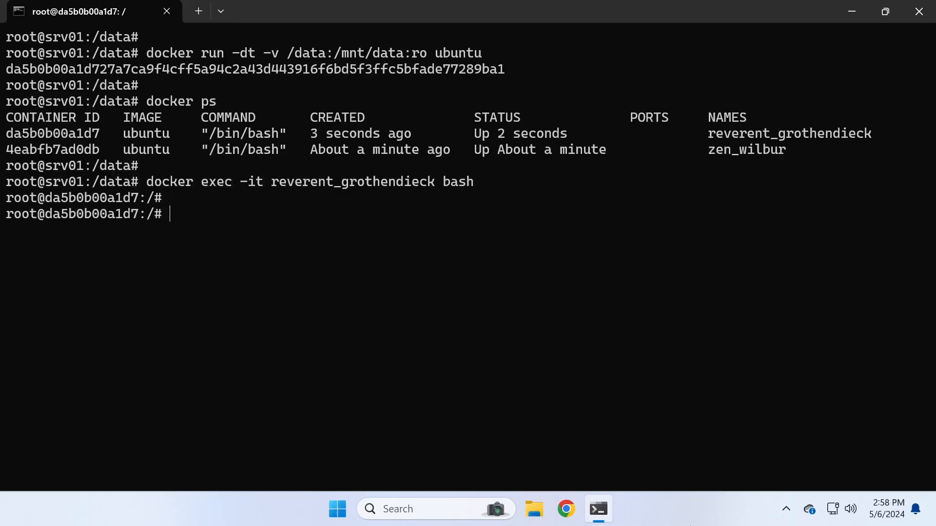
pyautogui.write('cd /mnt/data/')
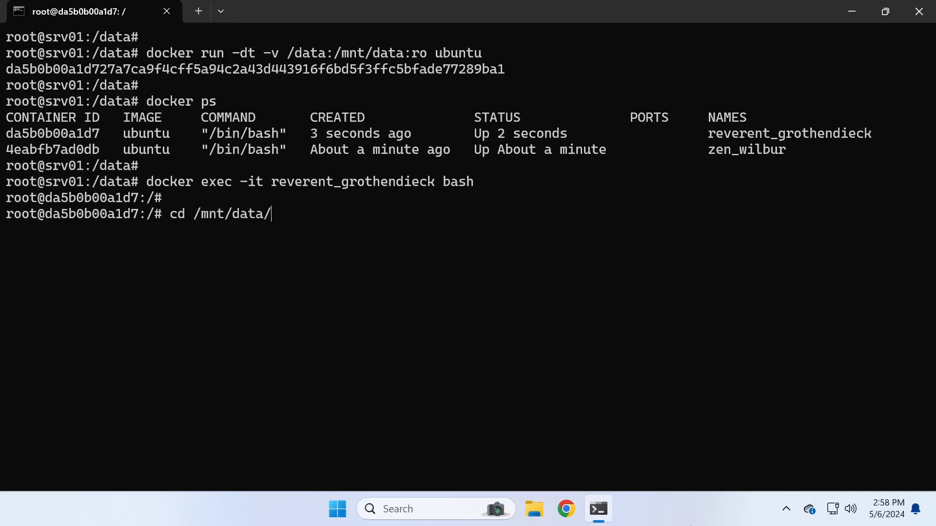
pyautogui.write('ls')
pyautogui.write('echo "he')
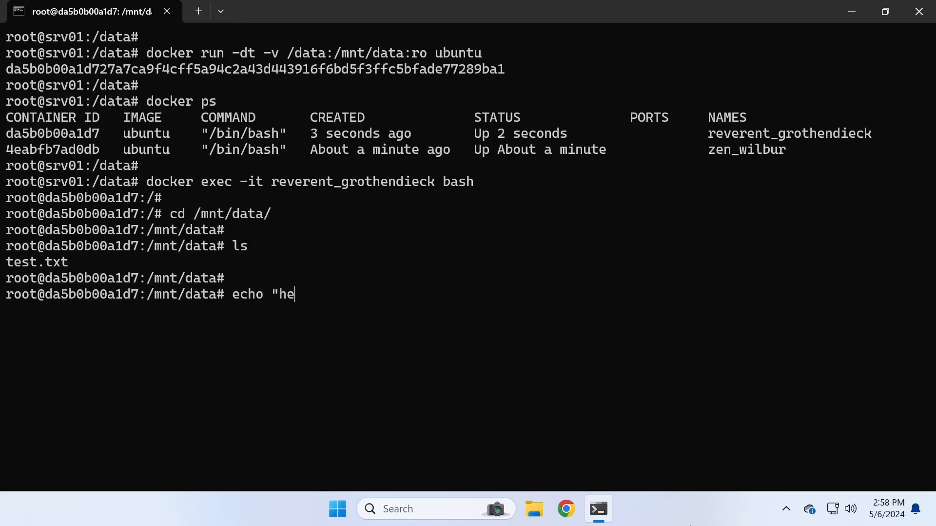
# Attempt echo "hello" > test.txt, which fails with a Read-only file system error
pyautogui.write('llo"')
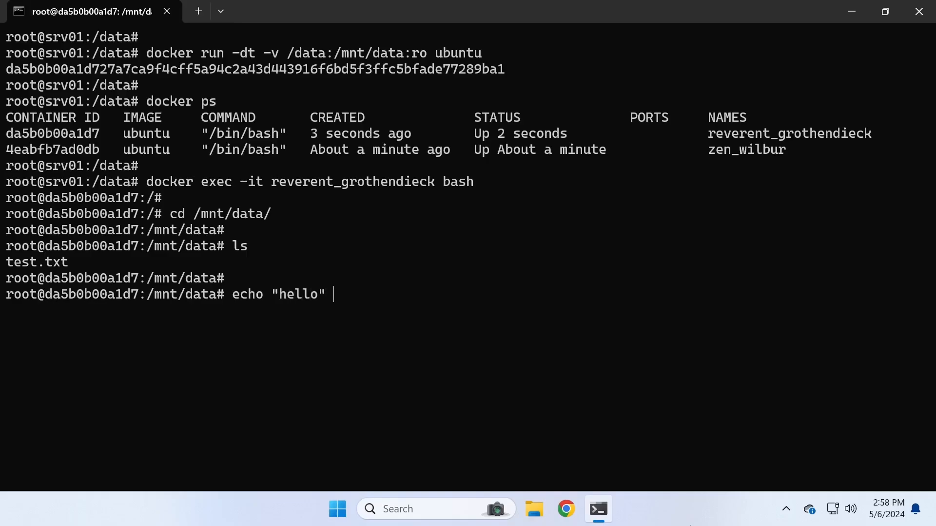
pyautogui.write('> test.txt')
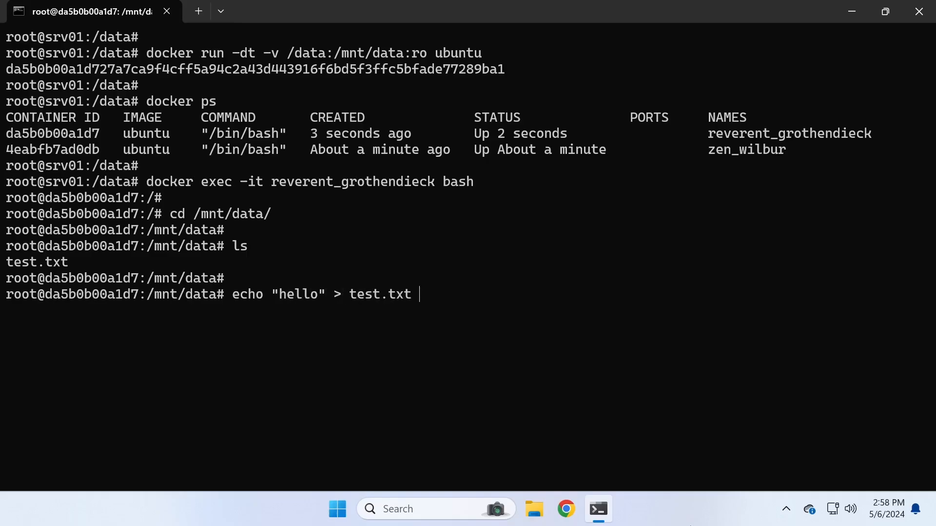
pyautogui.press('Enter')
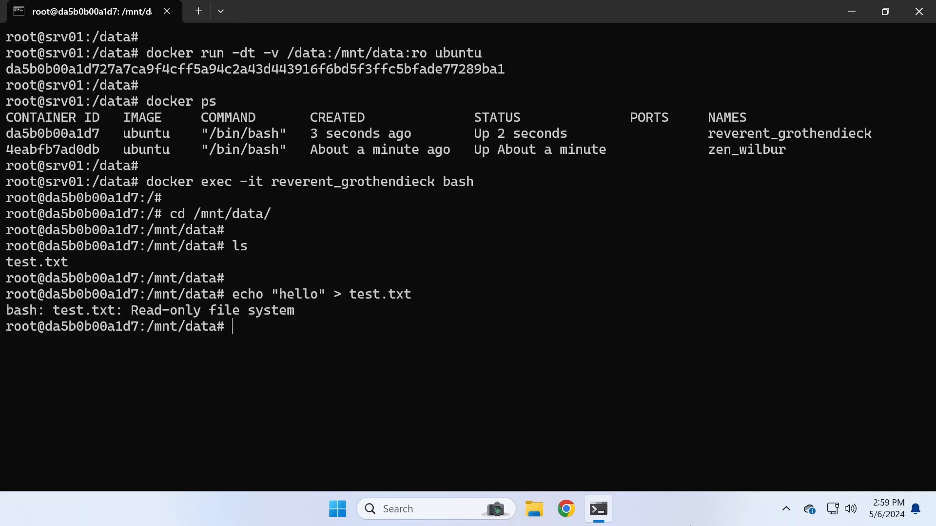